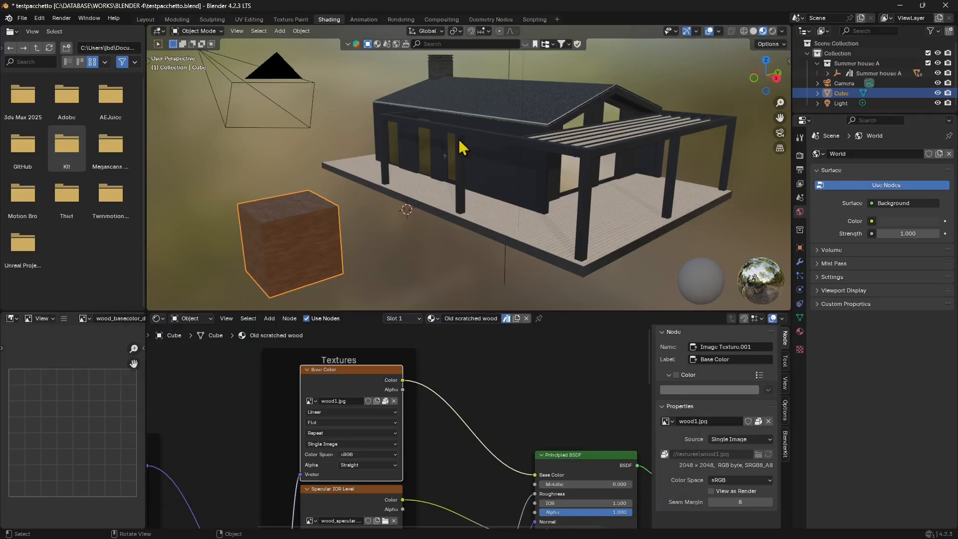
mouse_move(584, 187)
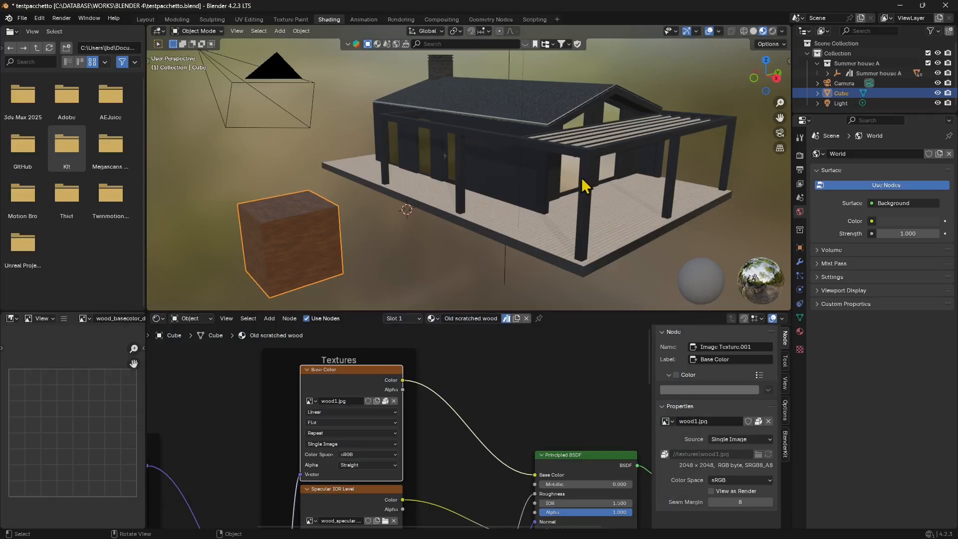
mouse_move(382, 126)
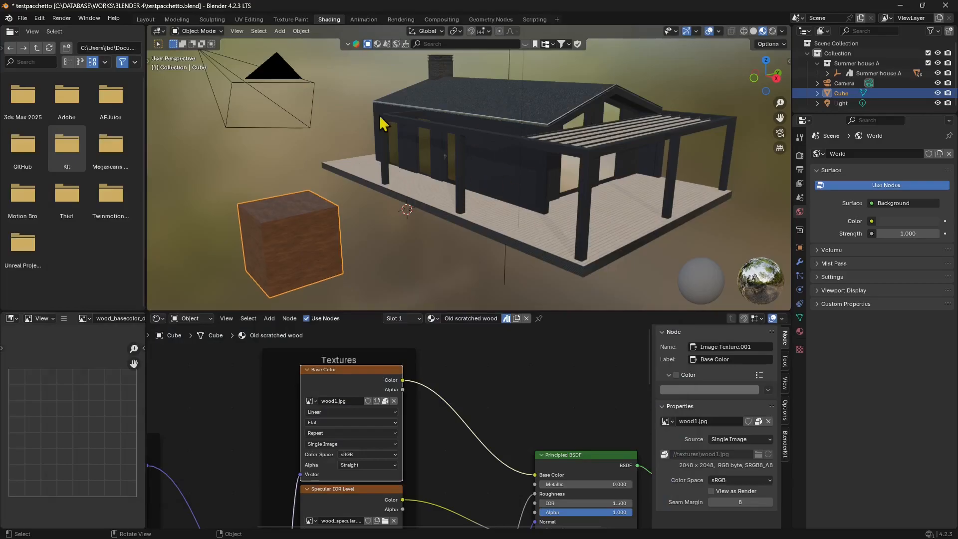
mouse_move(331, 222)
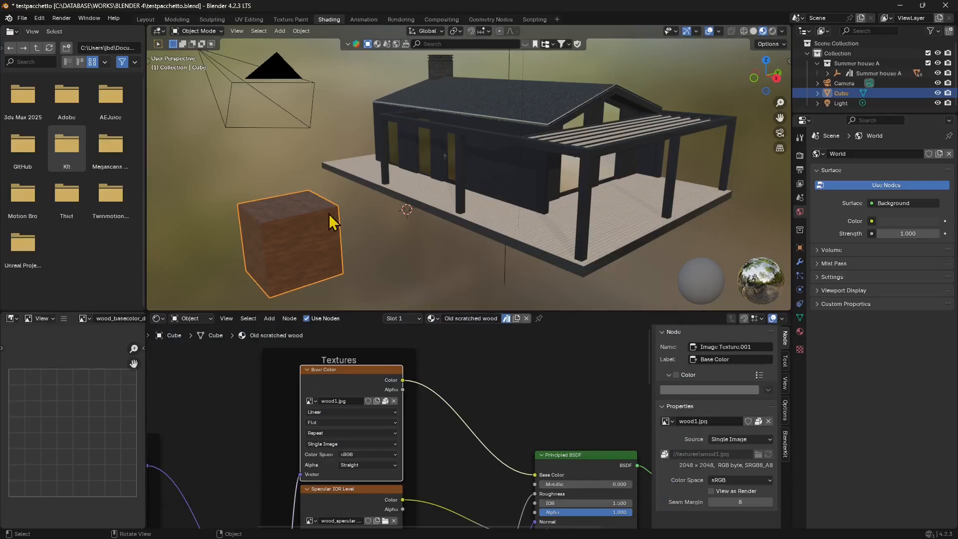
mouse_move(655, 97)
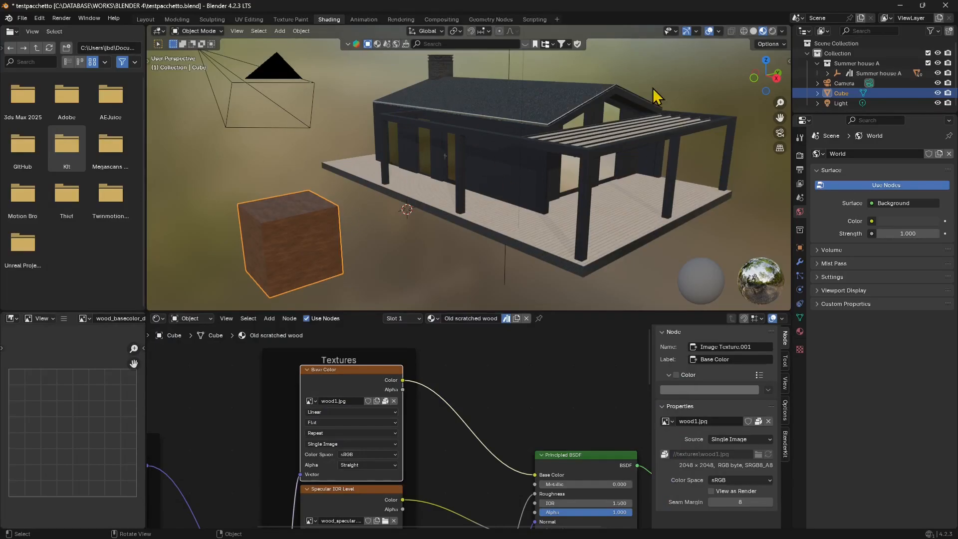
mouse_move(340, 186)
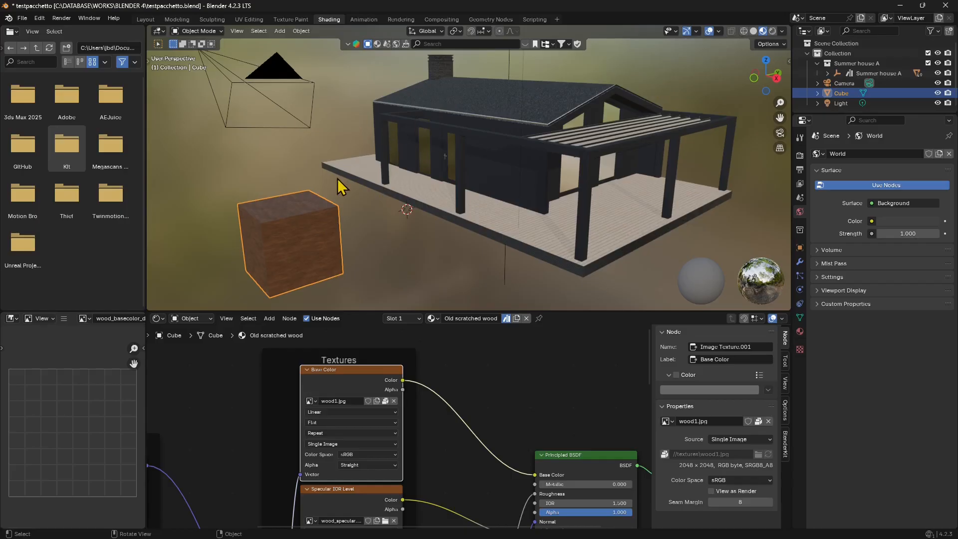
mouse_move(370, 161)
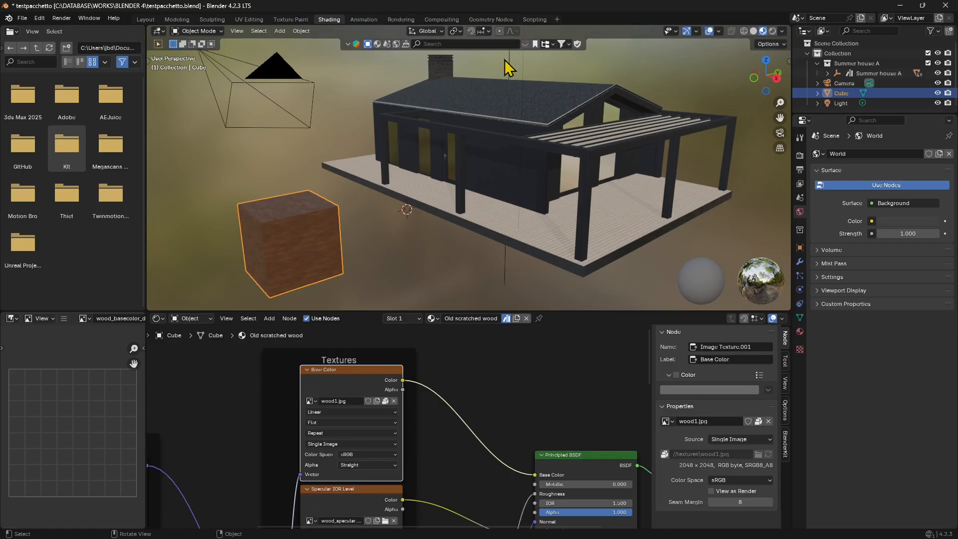
mouse_move(379, 49)
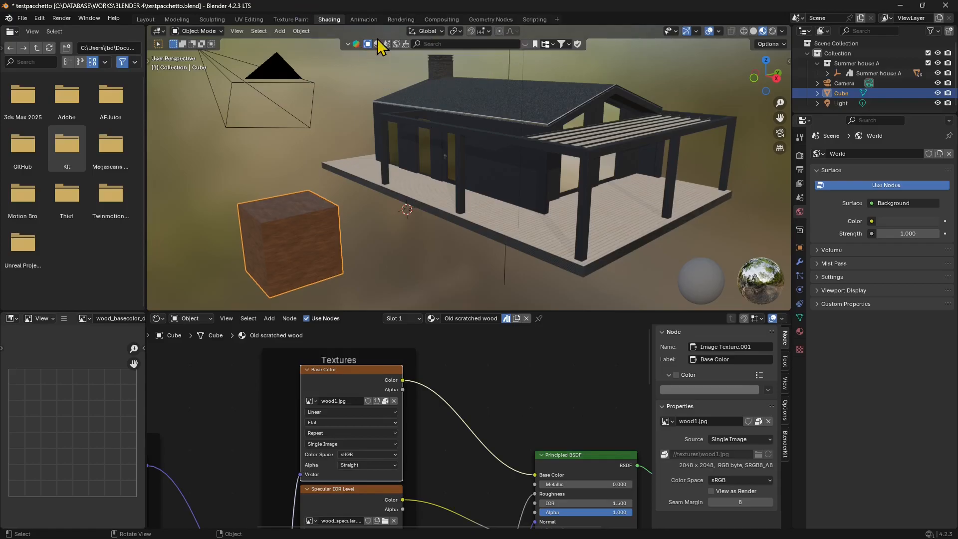
mouse_move(529, 52)
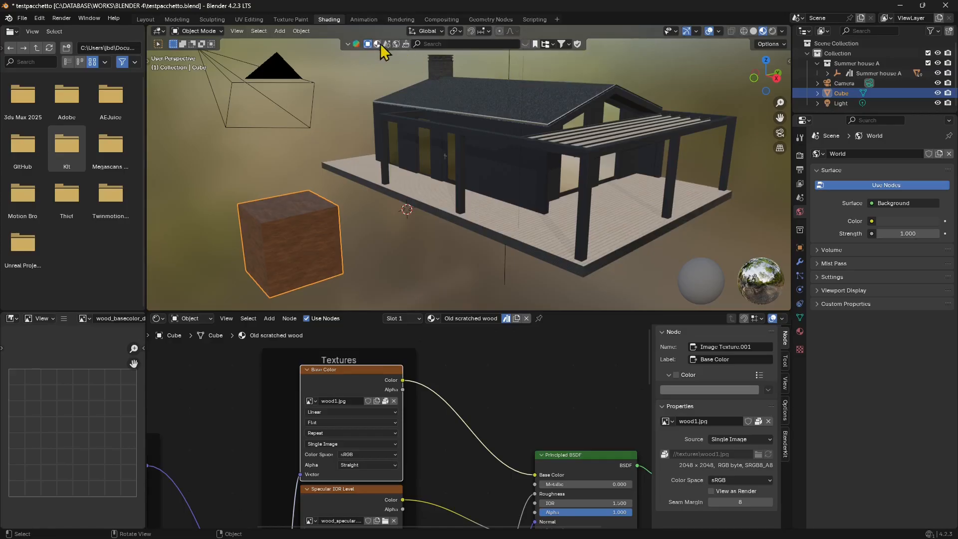
mouse_move(530, 144)
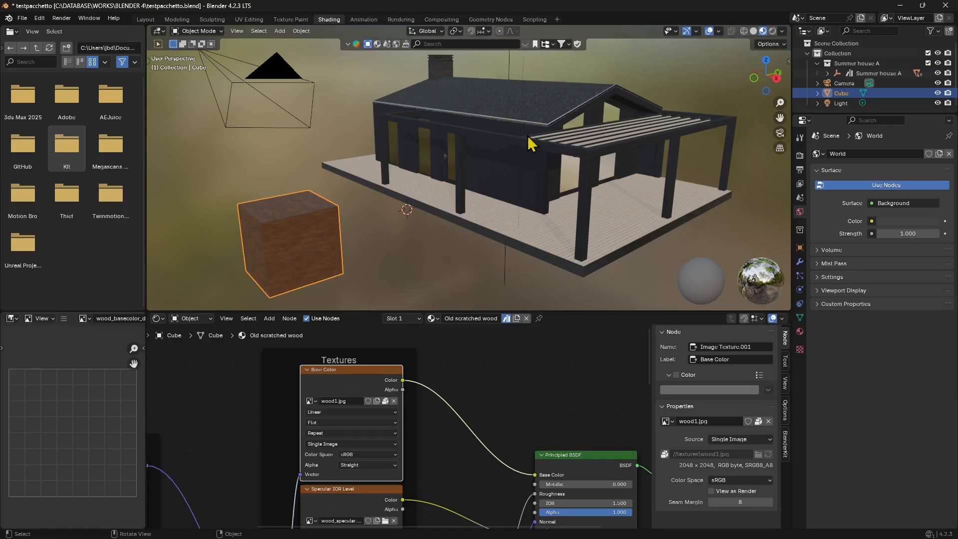
mouse_move(556, 140)
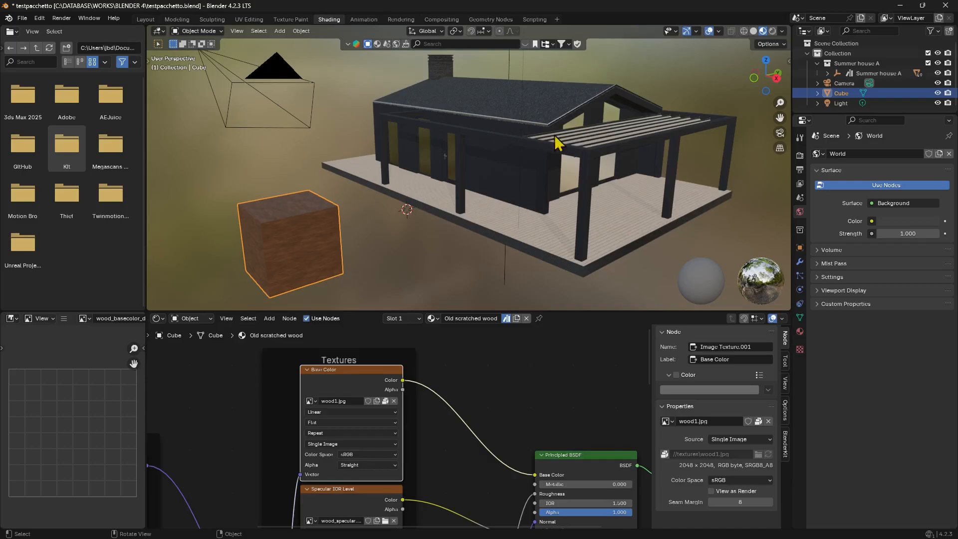
Start a new General file, discarding the unsaved changes to the house scene.
left_click(22, 18)
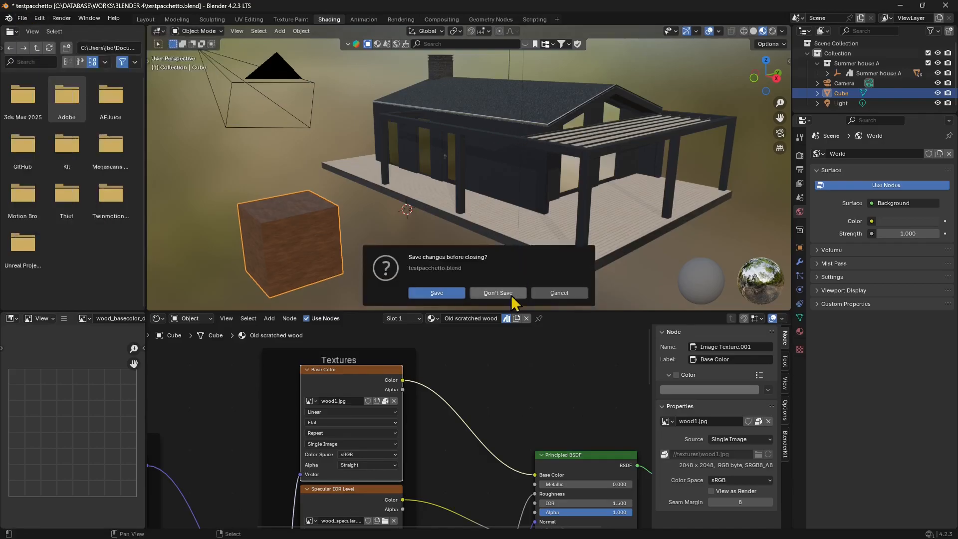
left_click(497, 292)
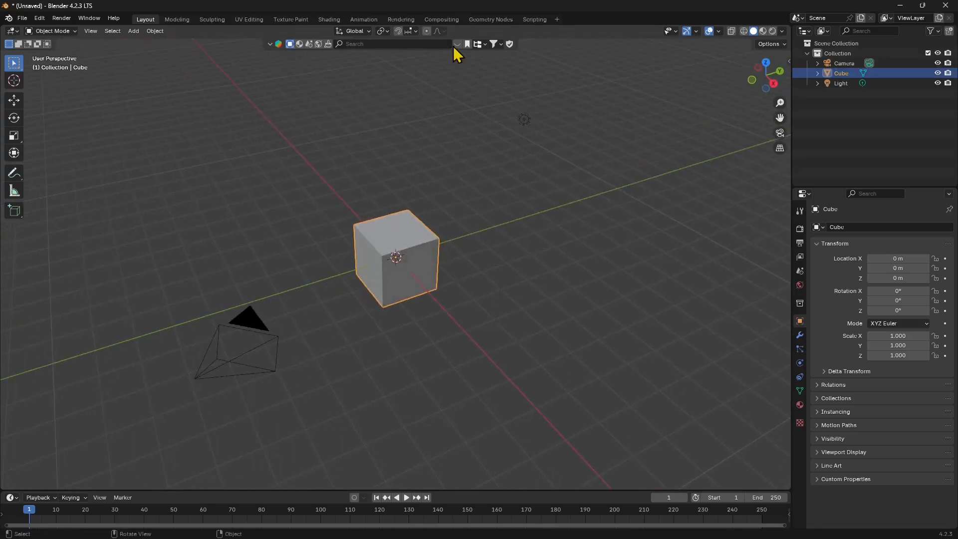
mouse_move(435, 81)
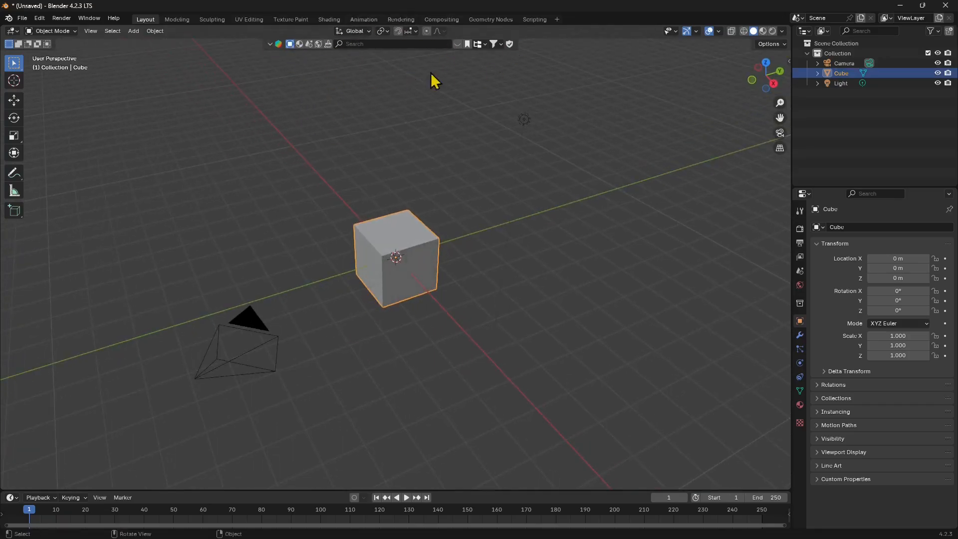
Search the online asset library for 'house' and import Summer house A beside the cube.
left_click(456, 42)
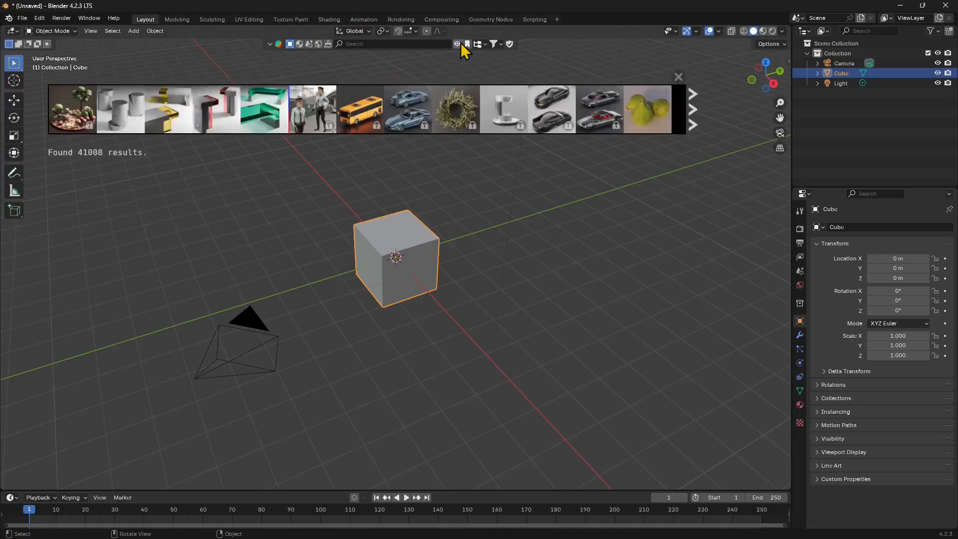
left_click(394, 43)
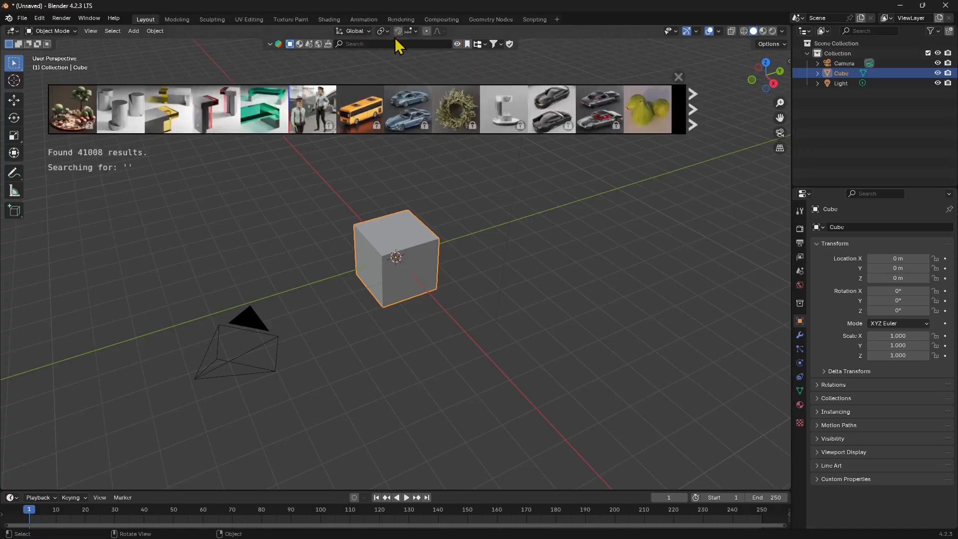
mouse_move(391, 52)
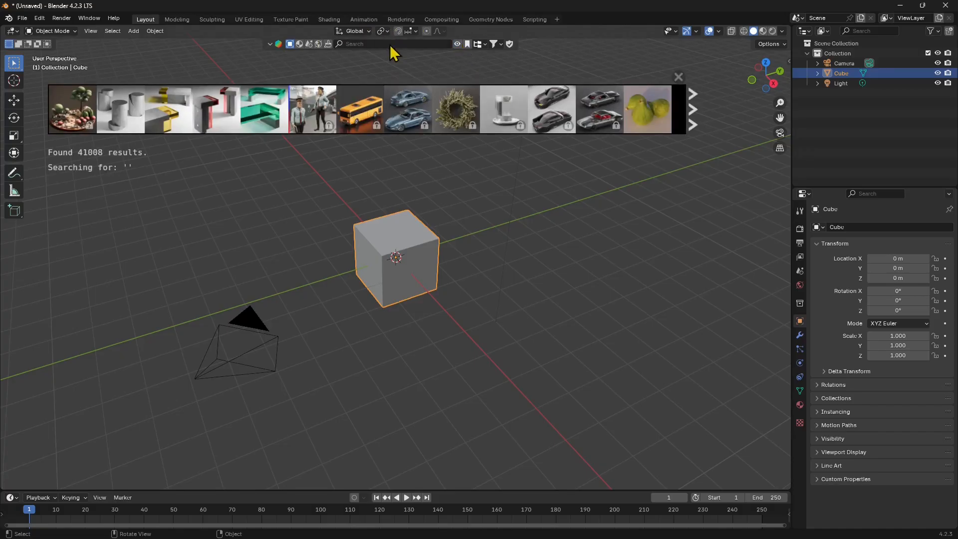
type("house")
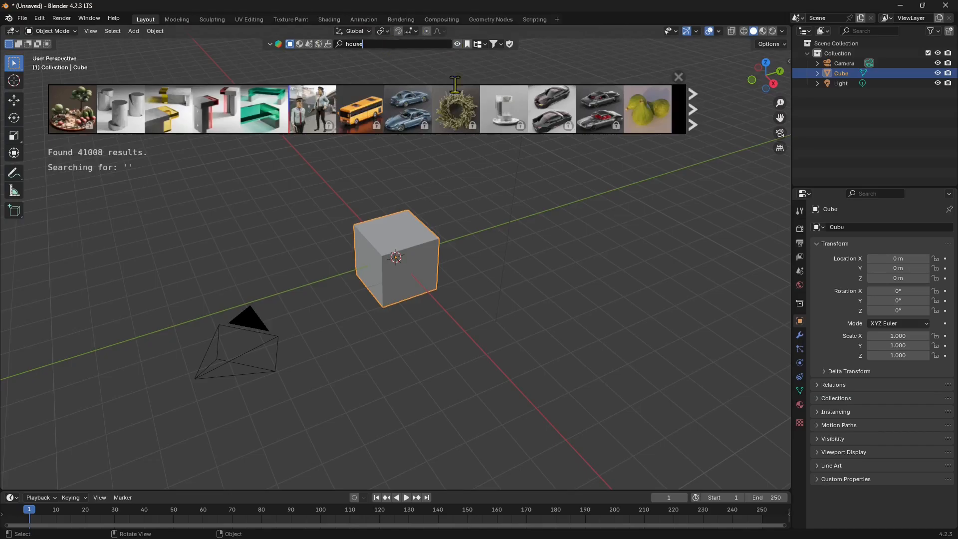
mouse_move(689, 109)
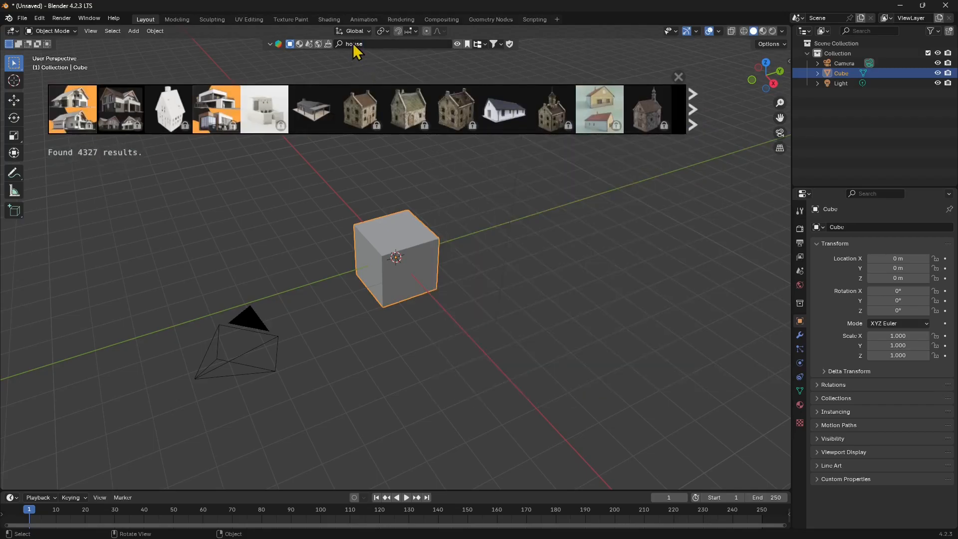
mouse_move(311, 108)
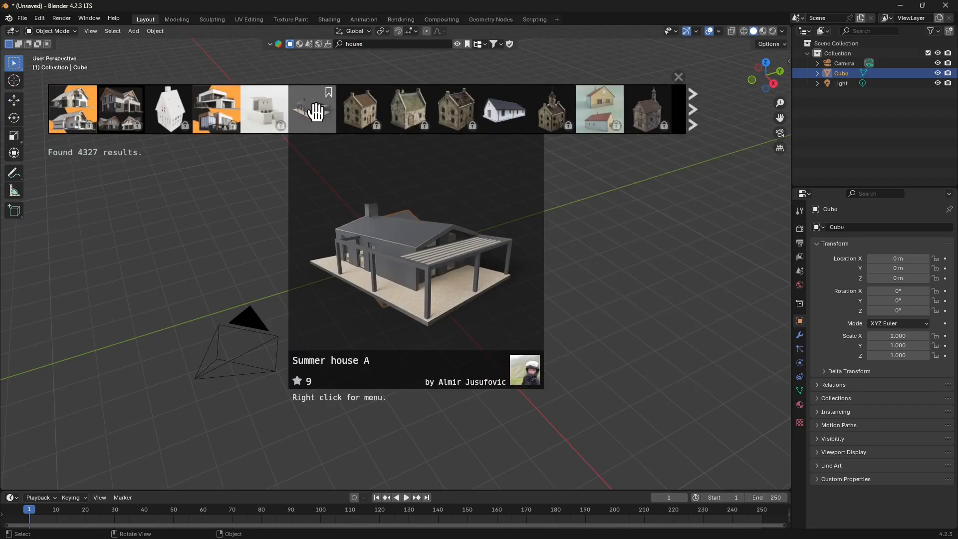
left_click(678, 77)
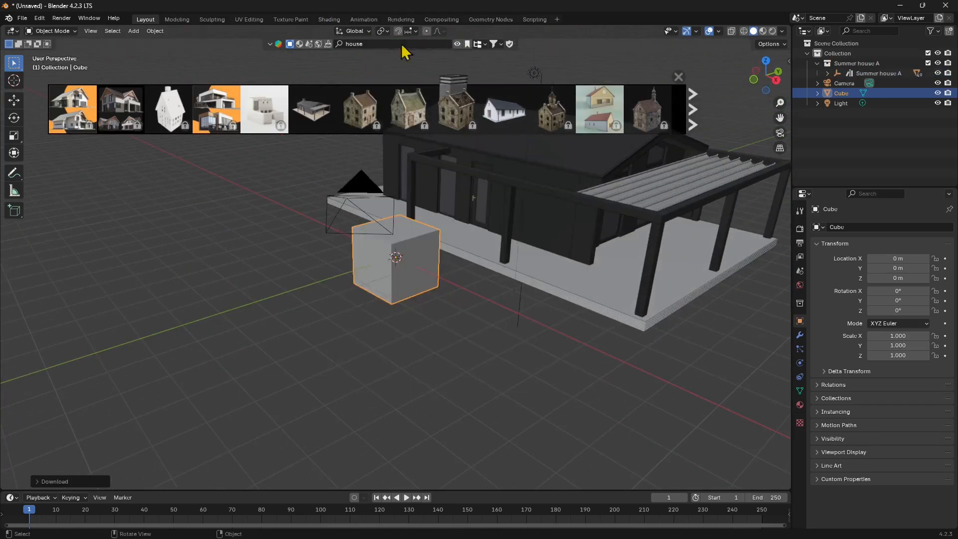
mouse_move(452, 54)
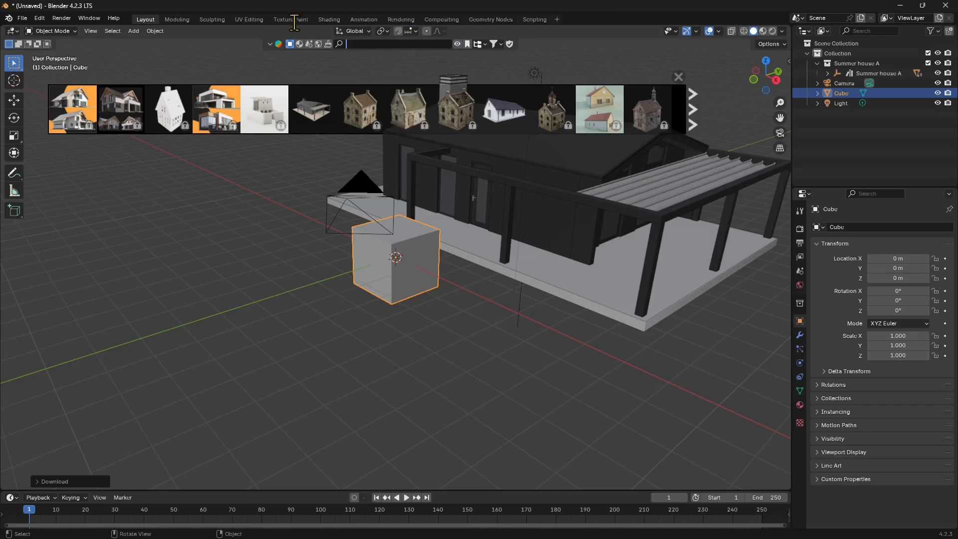
Browse the asset library's material results across pages, then deselect the cube.
left_click(305, 43)
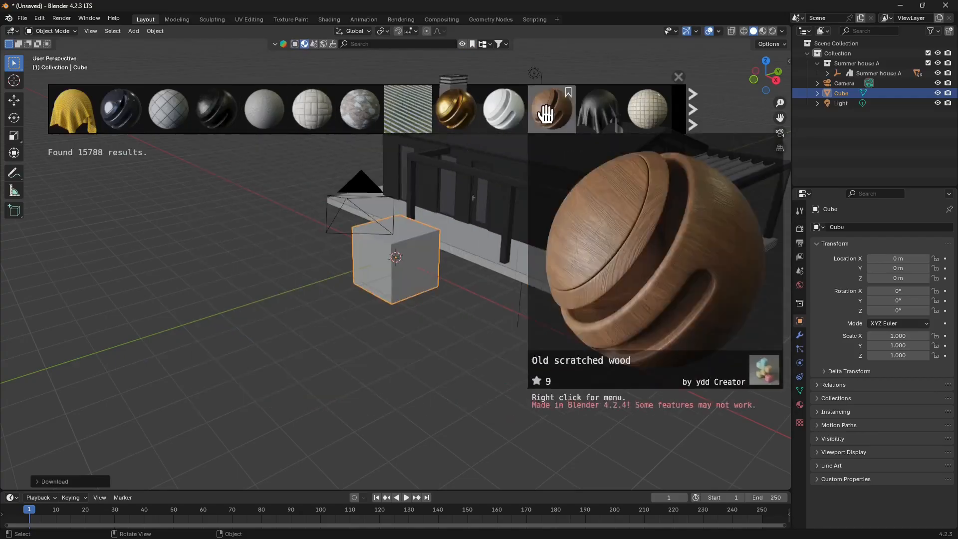
mouse_move(543, 117)
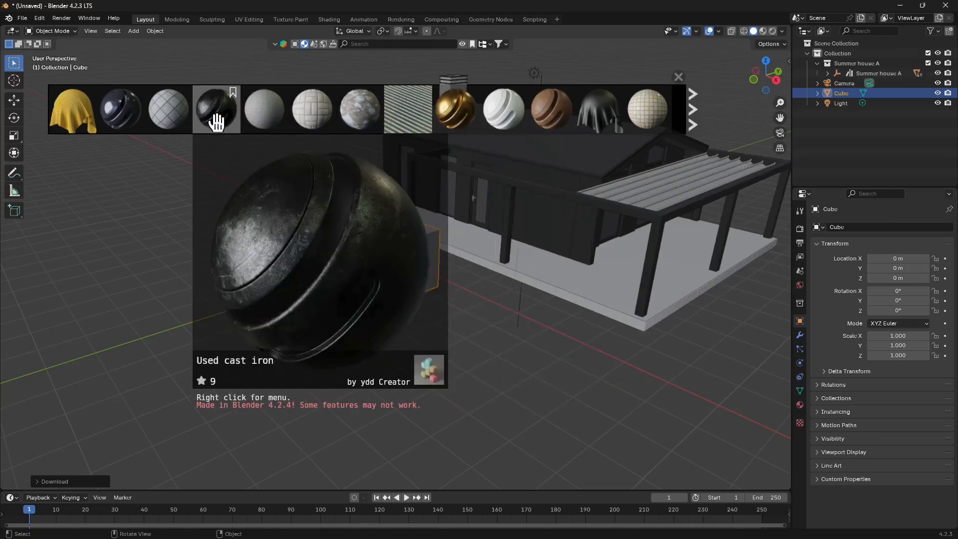
left_click(693, 110)
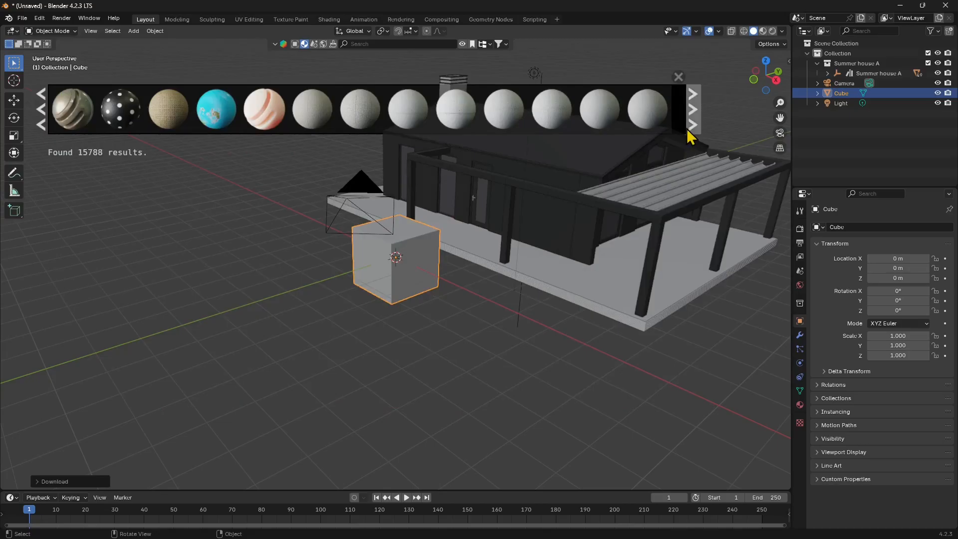
left_click(690, 108)
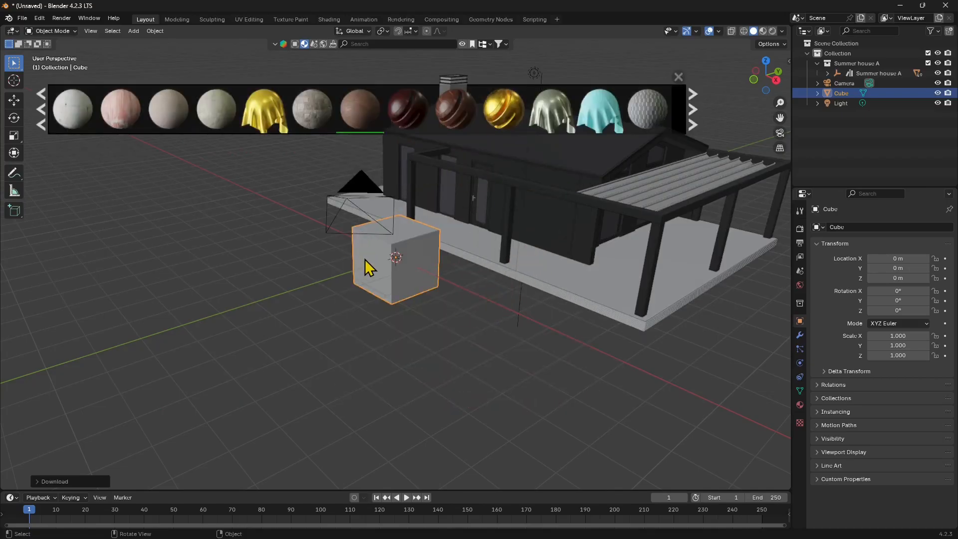
left_click(486, 250)
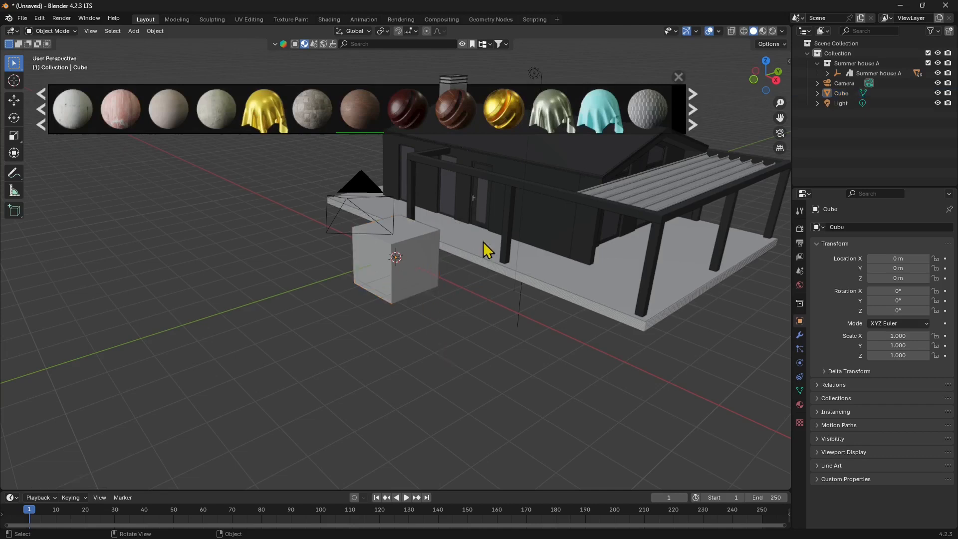
mouse_move(461, 50)
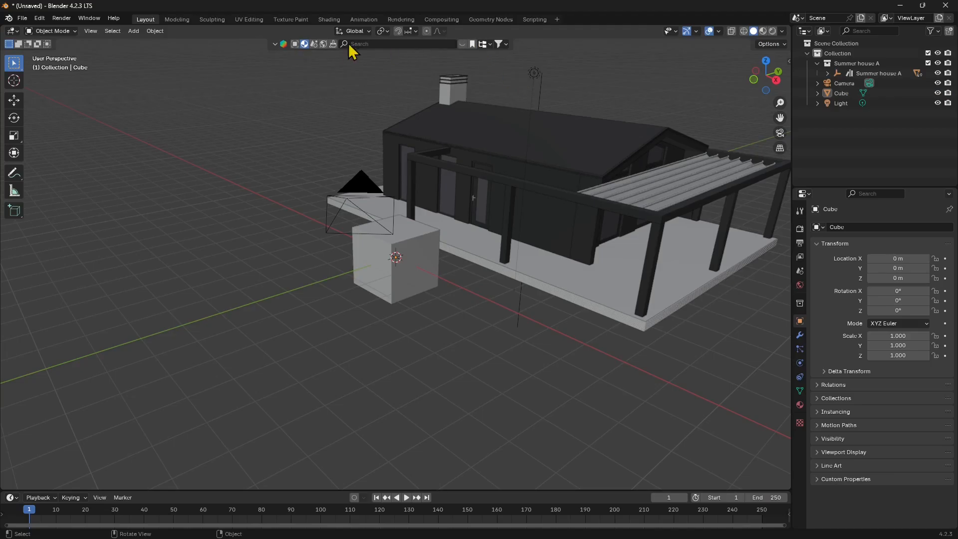
mouse_move(766, 41)
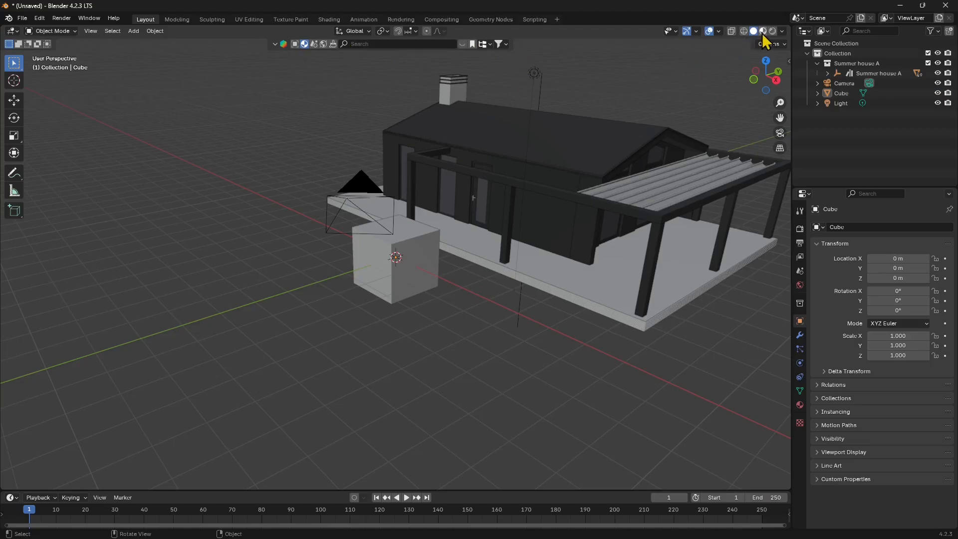
Switch the viewport to Material Preview so the house and cube show their textures.
left_click(762, 31)
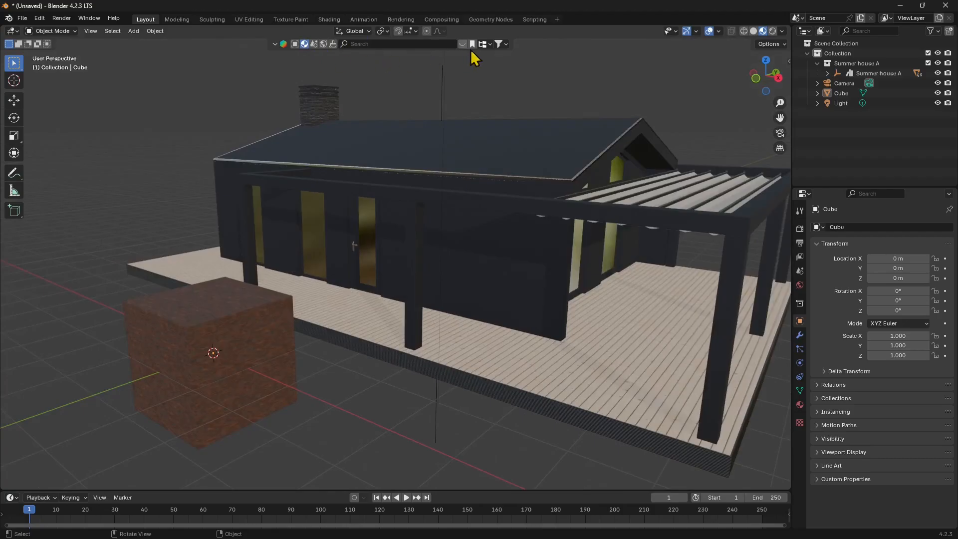
mouse_move(467, 45)
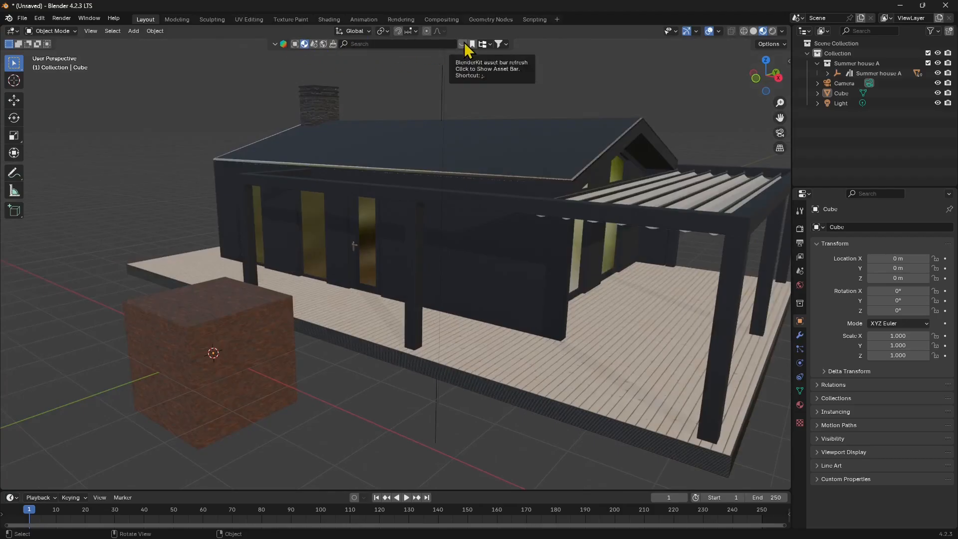
mouse_move(50, 28)
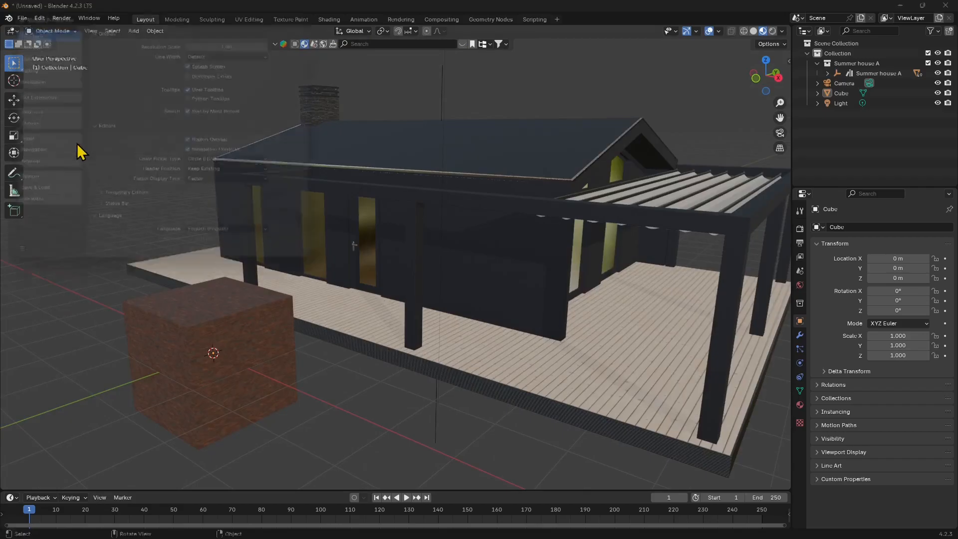
In Preferences > Add-ons, choose Install from Disk to bring up the file browser.
left_click(39, 19)
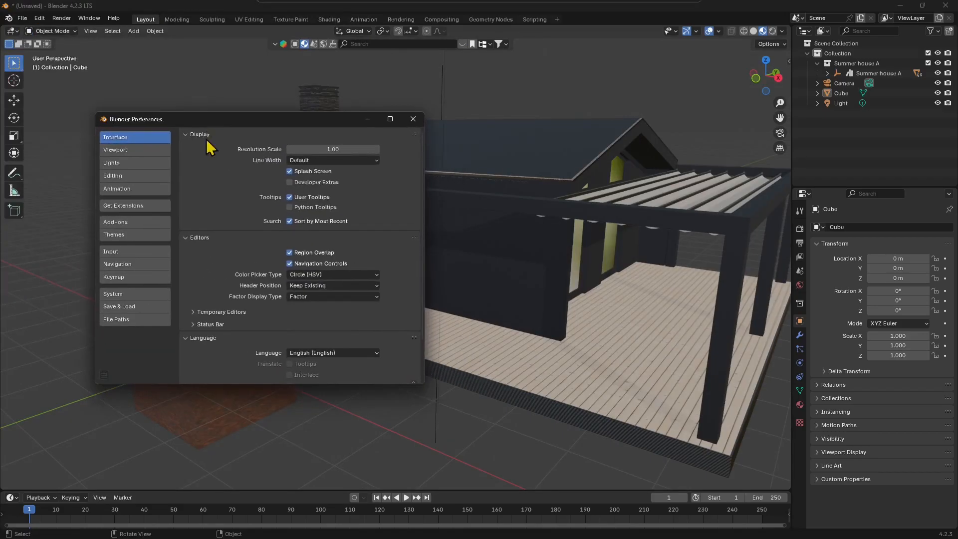
left_click(123, 222)
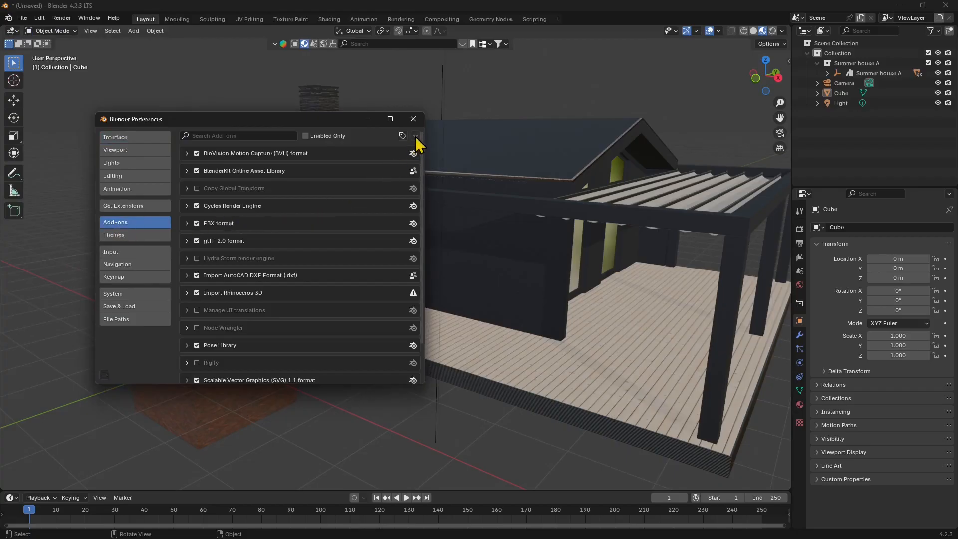
left_click(415, 136)
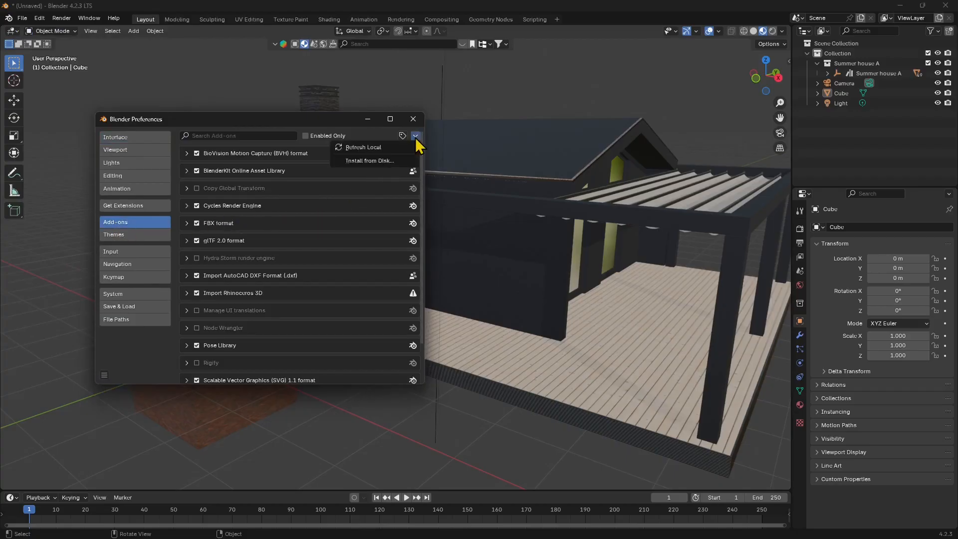
mouse_move(372, 167)
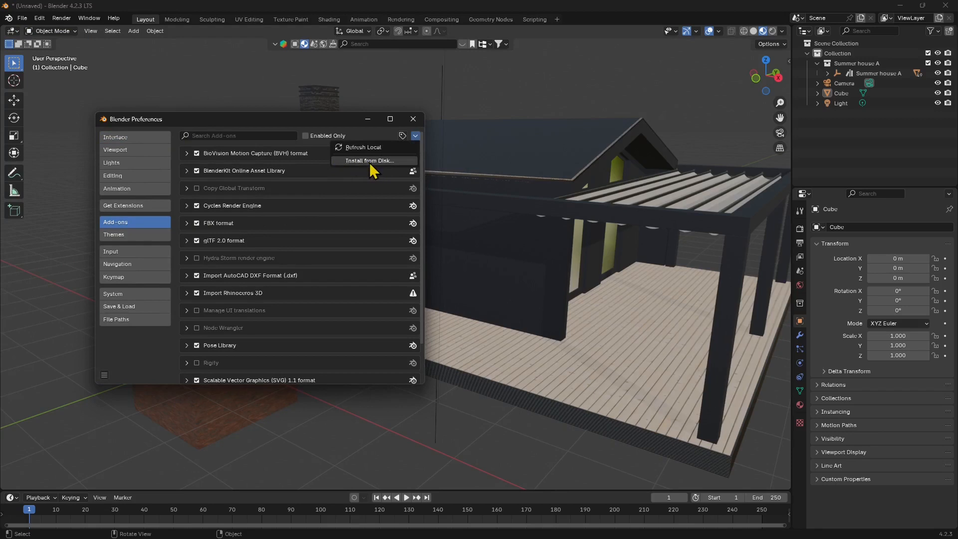
left_click(371, 160)
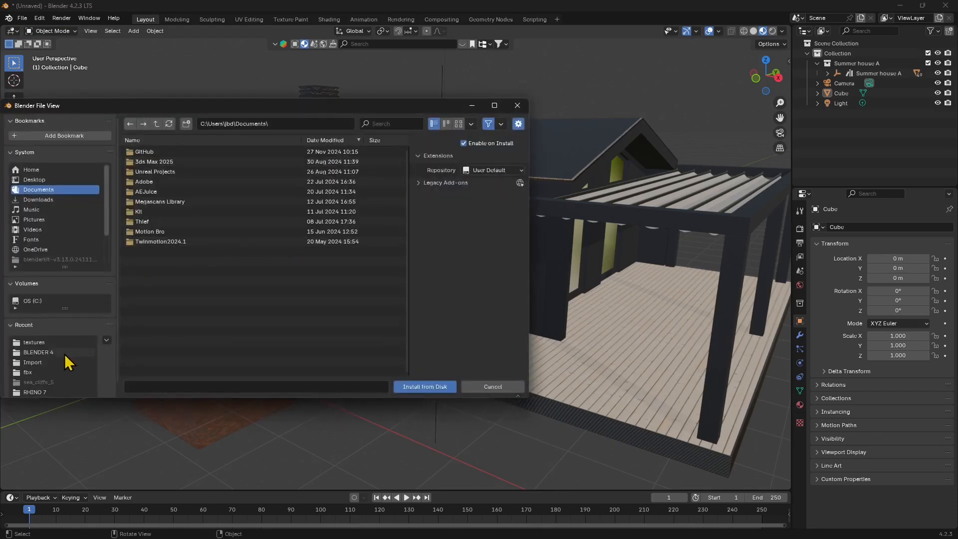
Go to the BLENDER 4 folder holding blenderkit-v3.13.0.241112.zip.
left_click(39, 352)
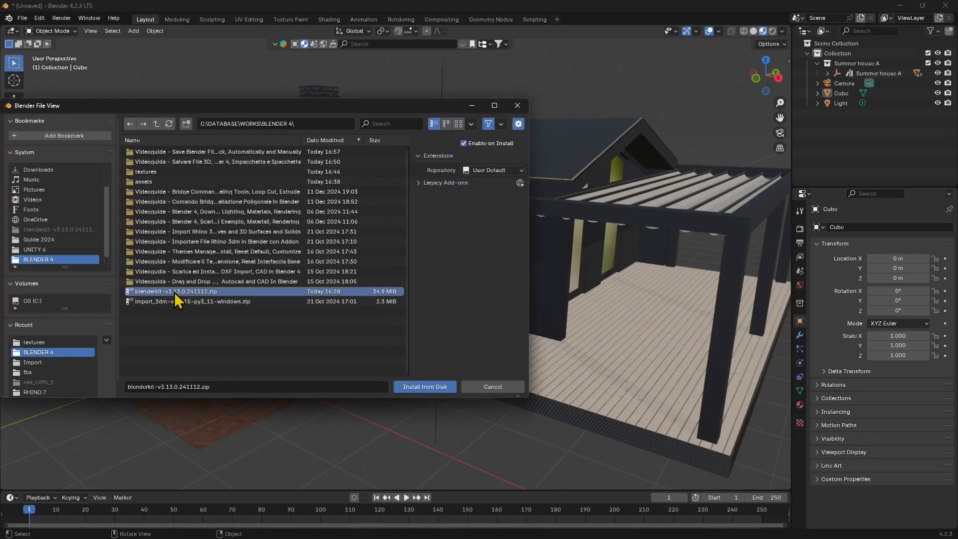
mouse_move(205, 306)
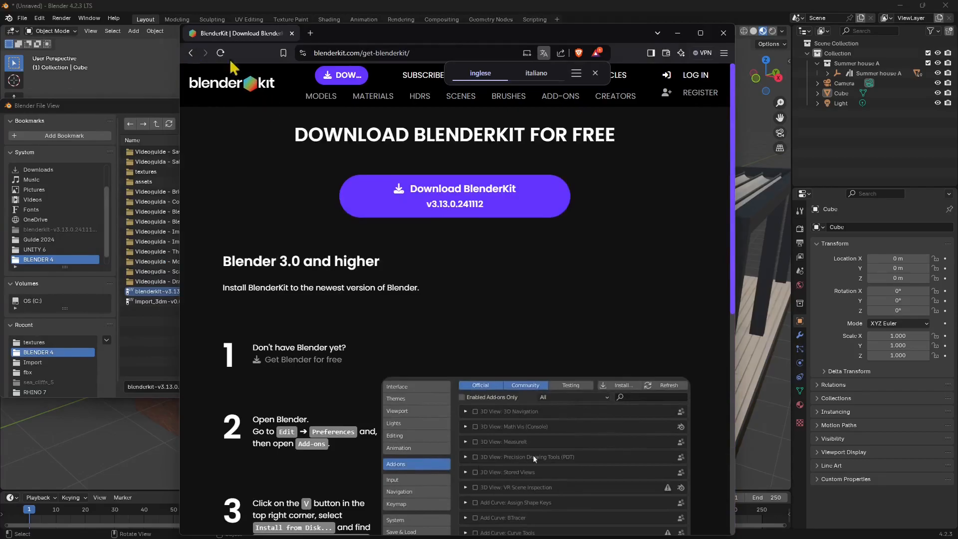
In Brave, return to the blenderkit results and reach the Download BlenderKit for free page.
left_click(232, 84)
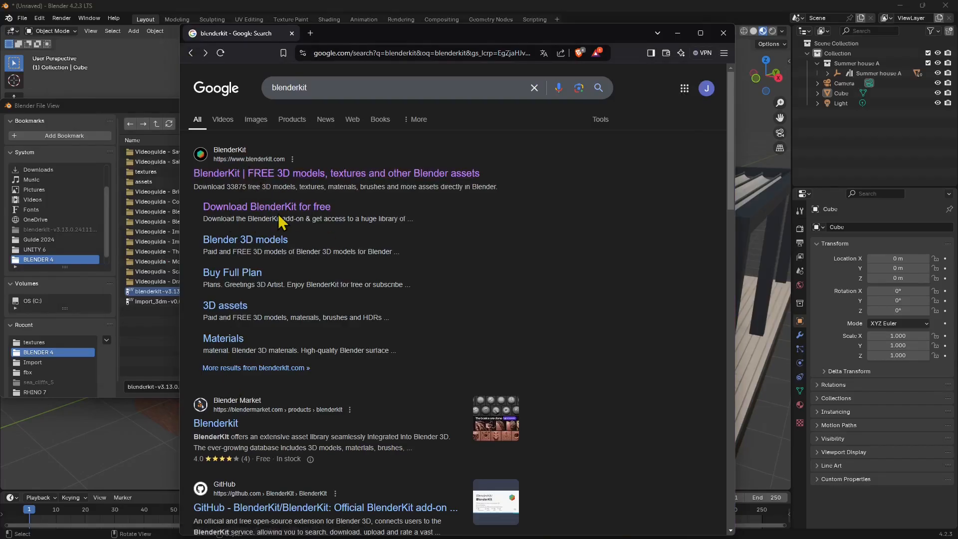
left_click(266, 206)
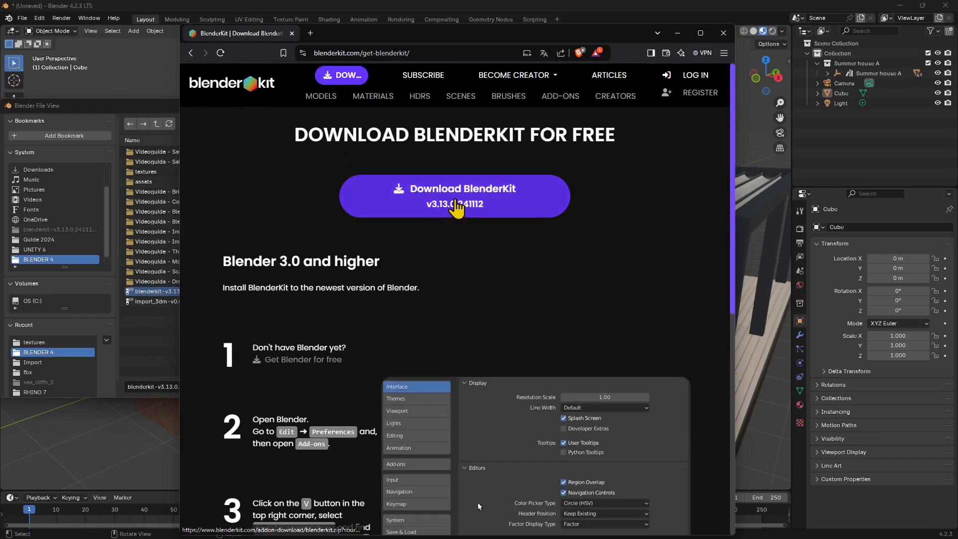
mouse_move(442, 467)
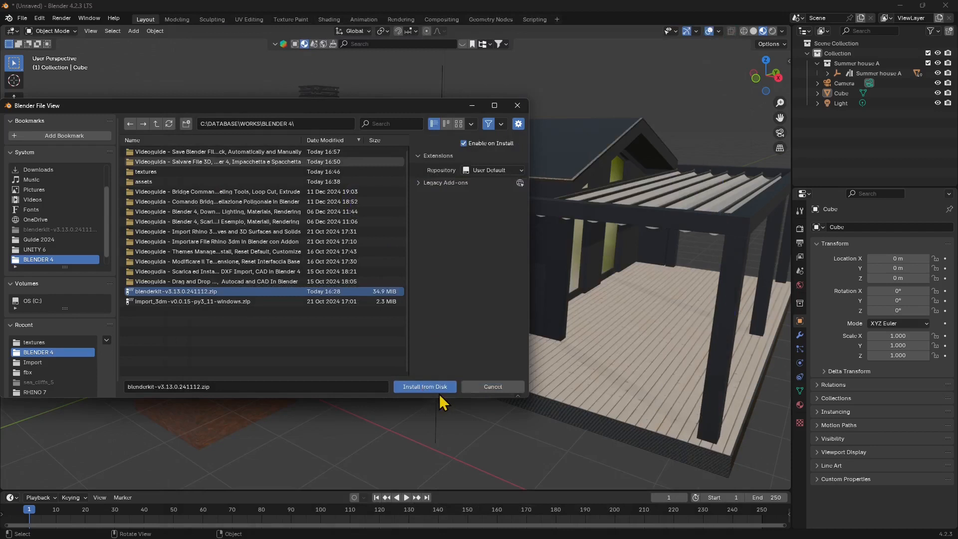
mouse_move(492, 386)
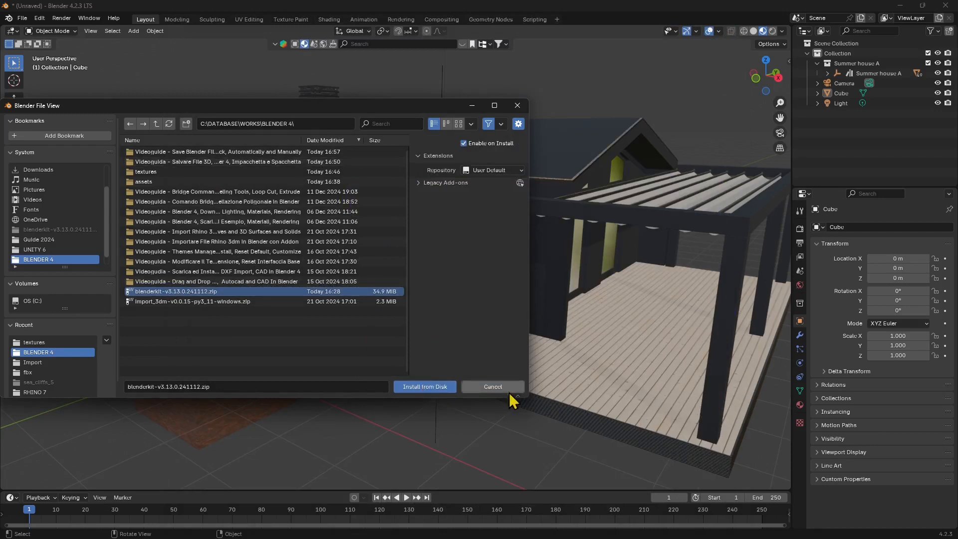
mouse_move(492, 387)
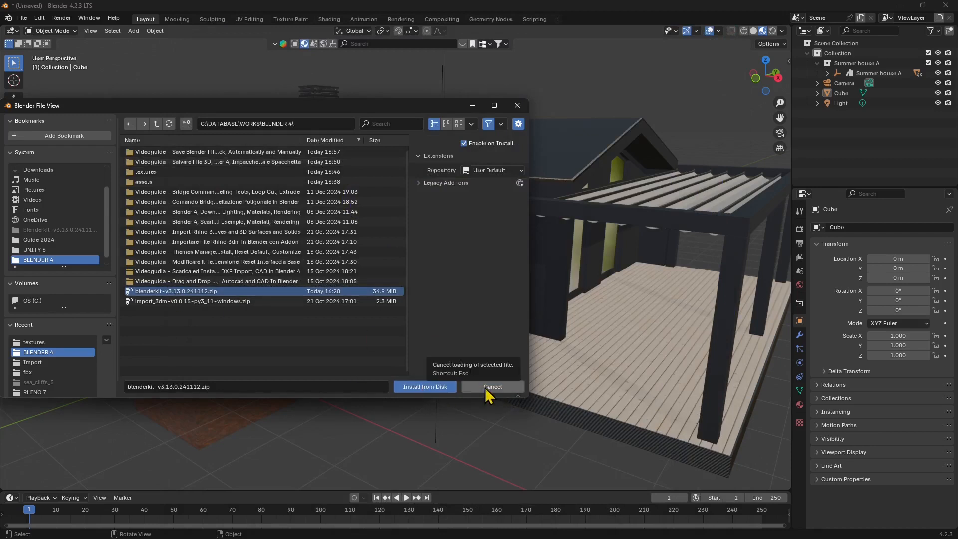
Cancel the Install from Disk file browser, returning to the Add-ons list.
left_click(492, 387)
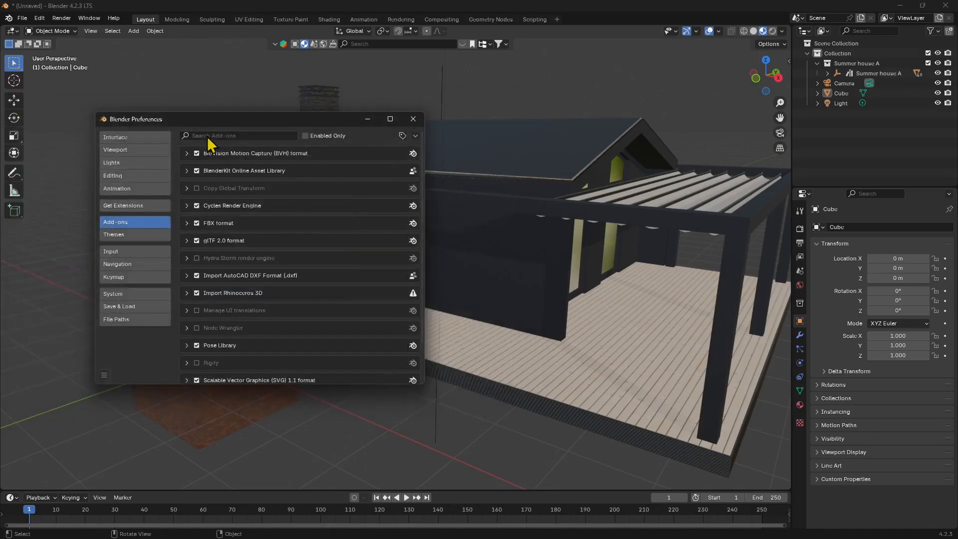
Filter the add-ons list by 'blender' to show BlenderKit Online Asset Library enabled.
type("b")
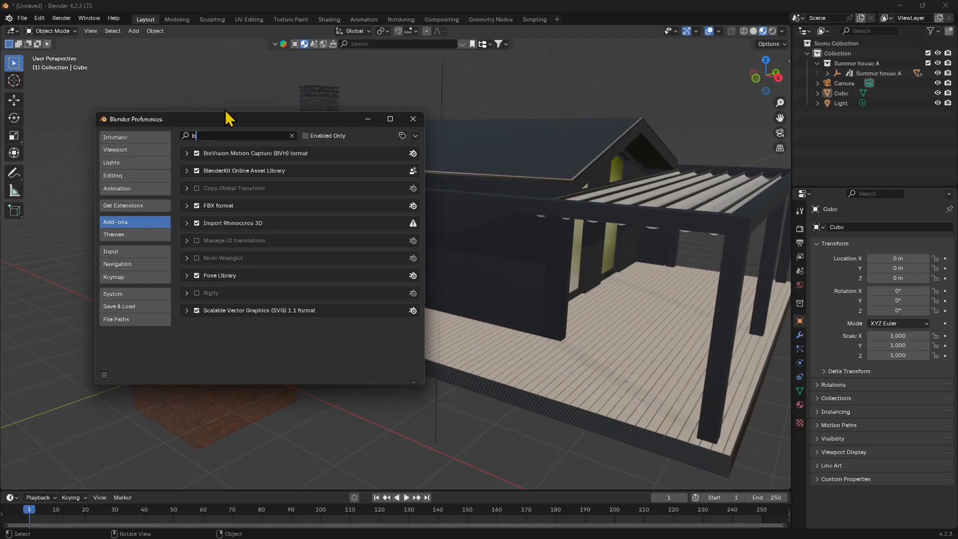
type("lender")
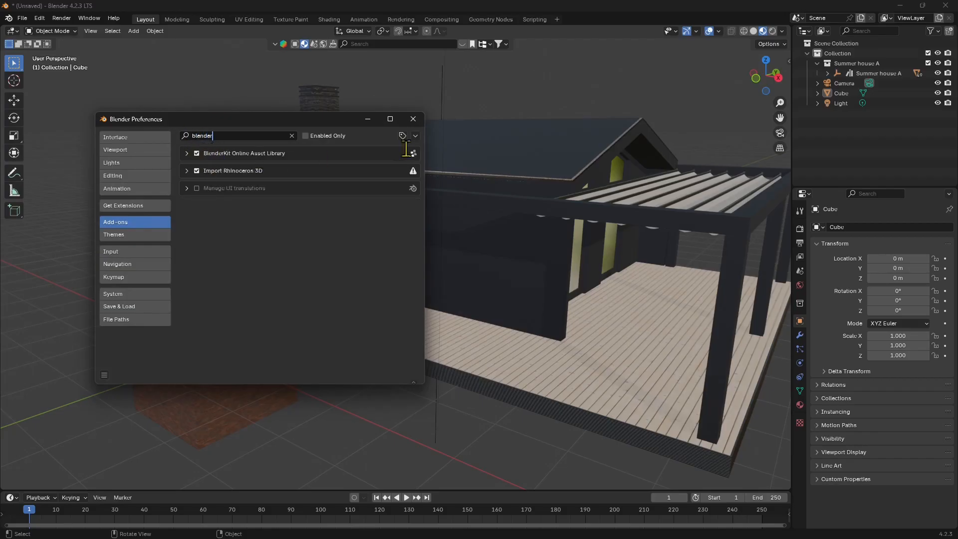
left_click(413, 119)
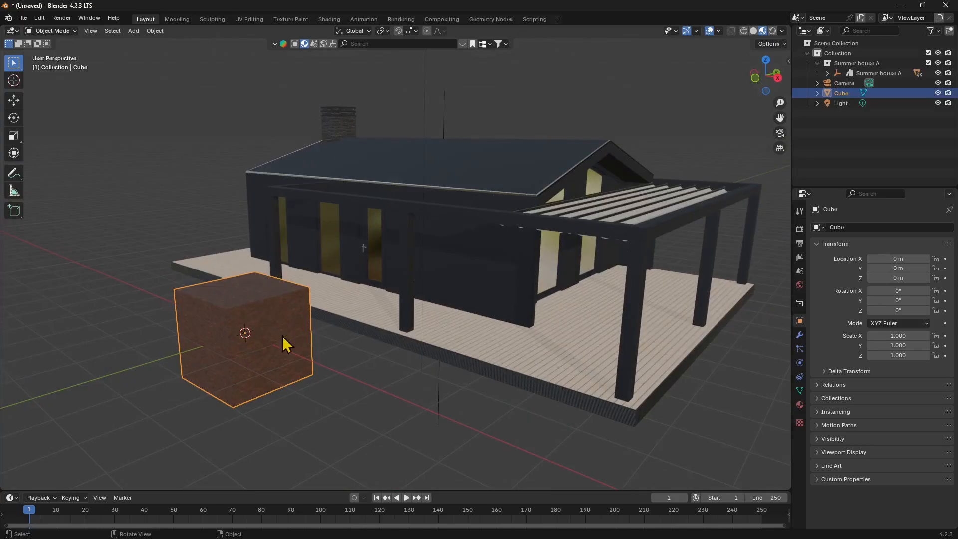
mouse_move(283, 363)
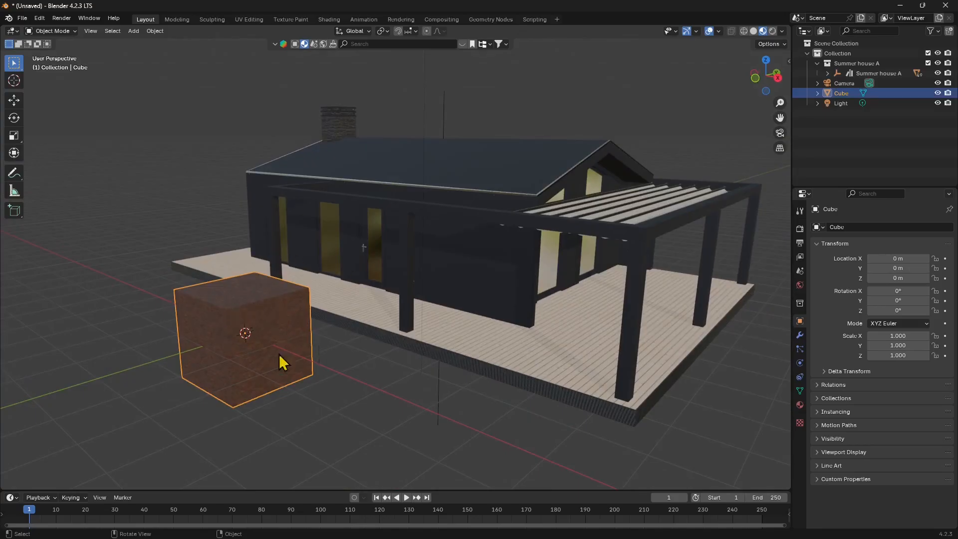
mouse_move(341, 359)
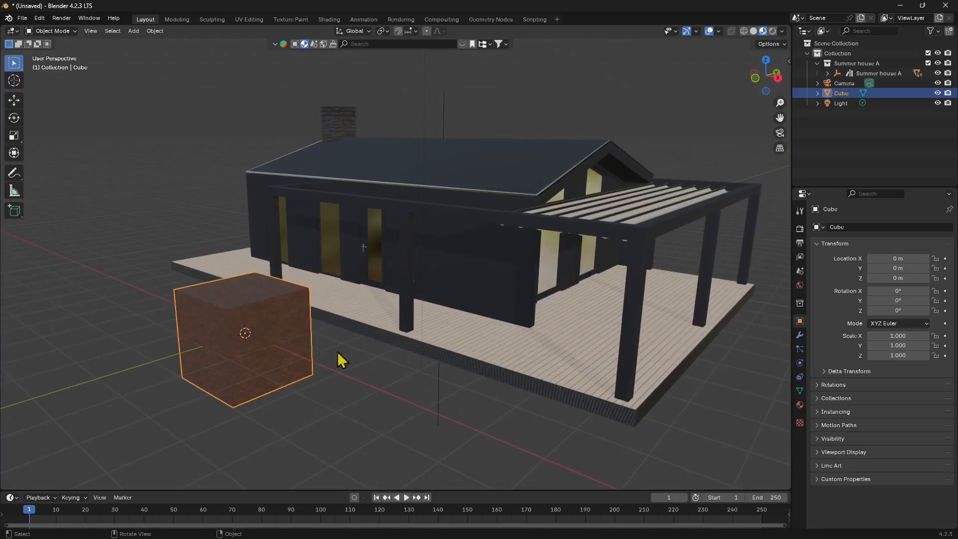
Reselect the textured cube and move to the Shading workspace with its material nodes.
left_click(477, 335)
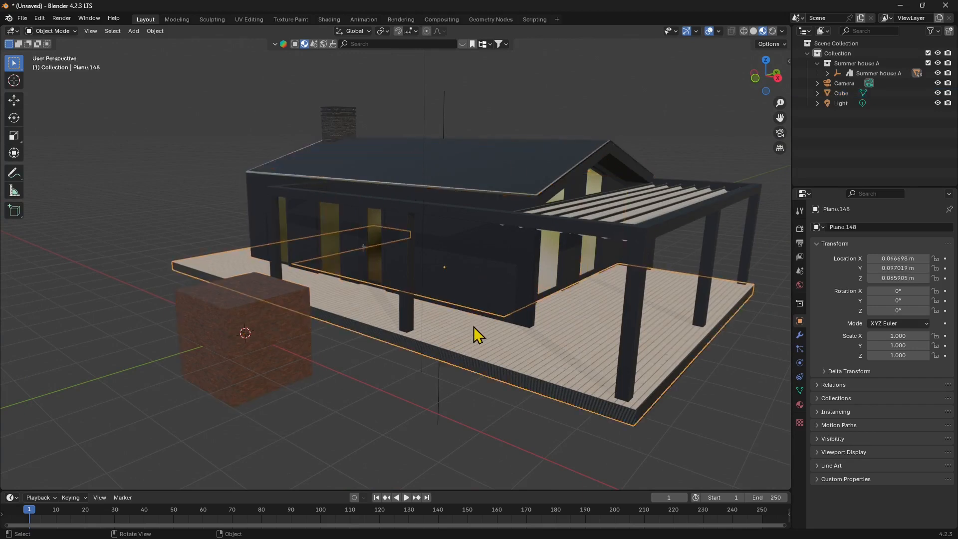
left_click(245, 330)
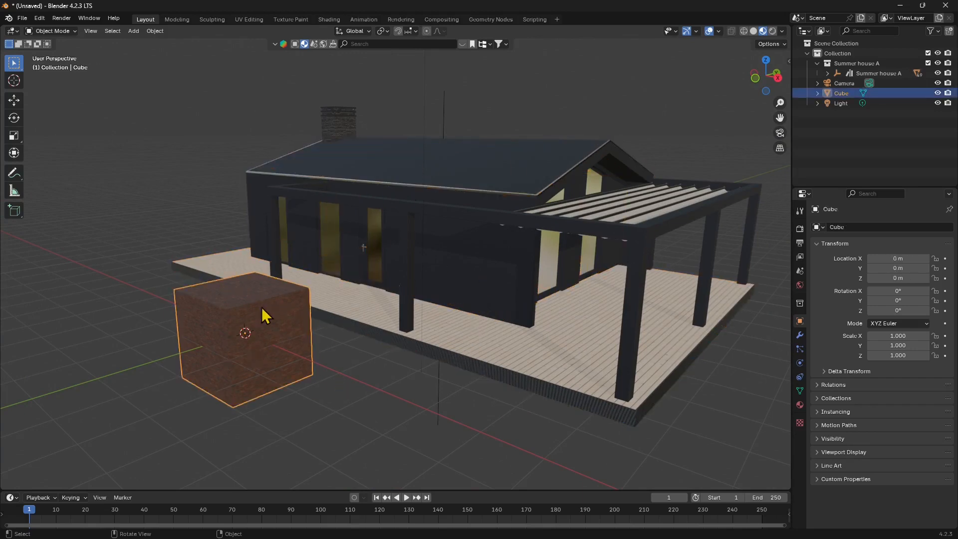
mouse_move(217, 294)
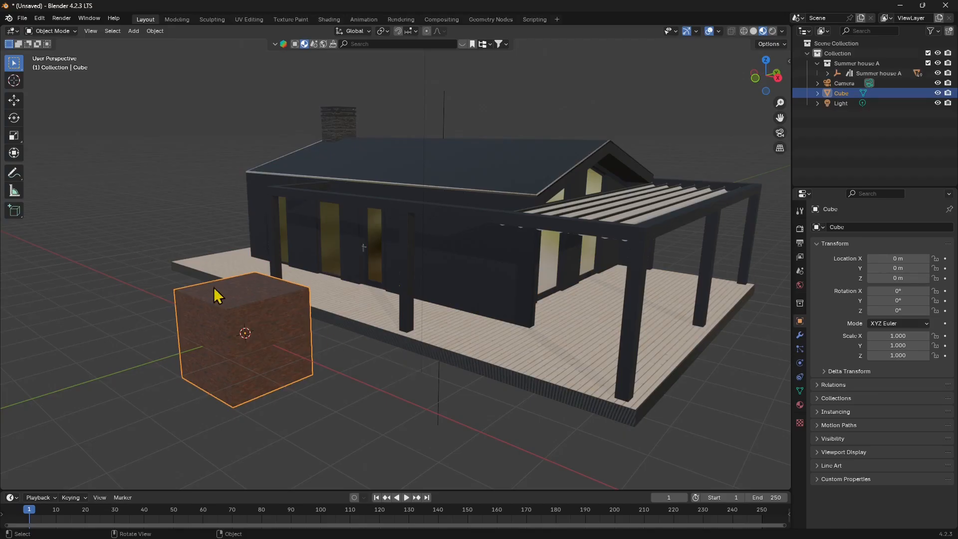
mouse_move(274, 348)
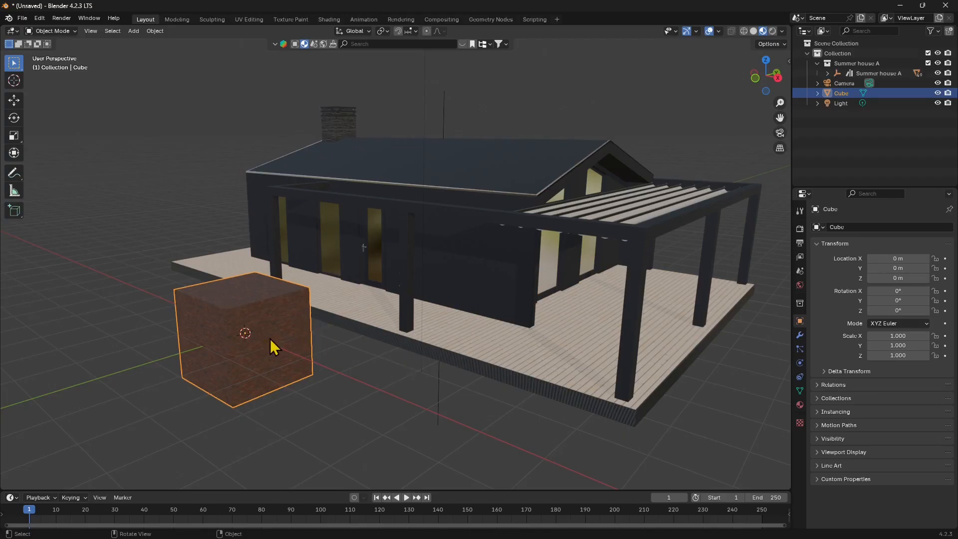
mouse_move(262, 75)
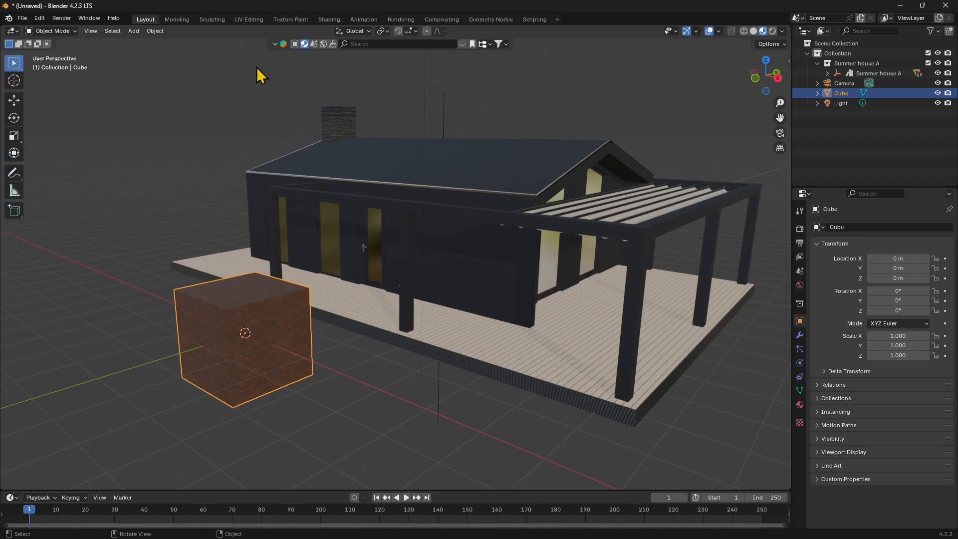
left_click(328, 19)
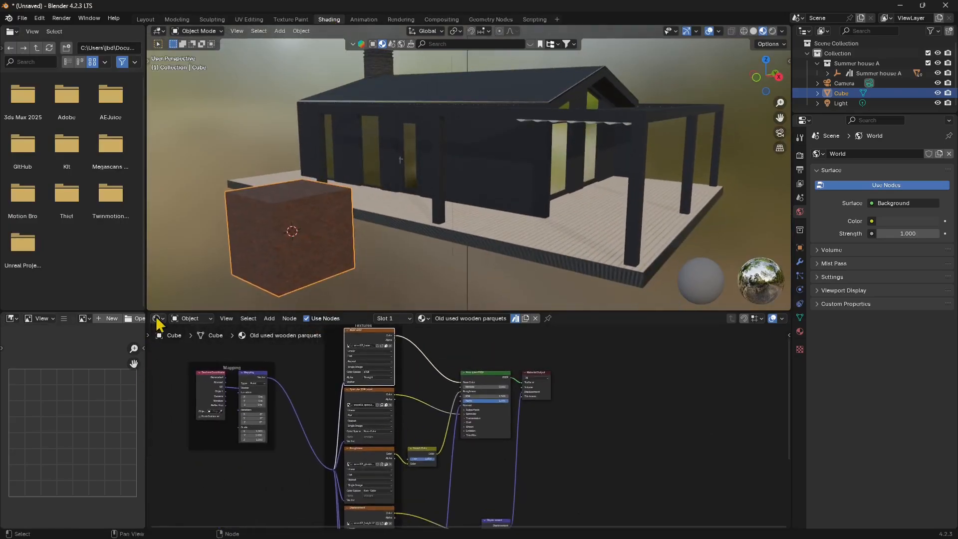
Keep the shader editor below, compare the roof's and the cube's materials, and frame the cube's Base Color Image Texture node.
left_click(158, 319)
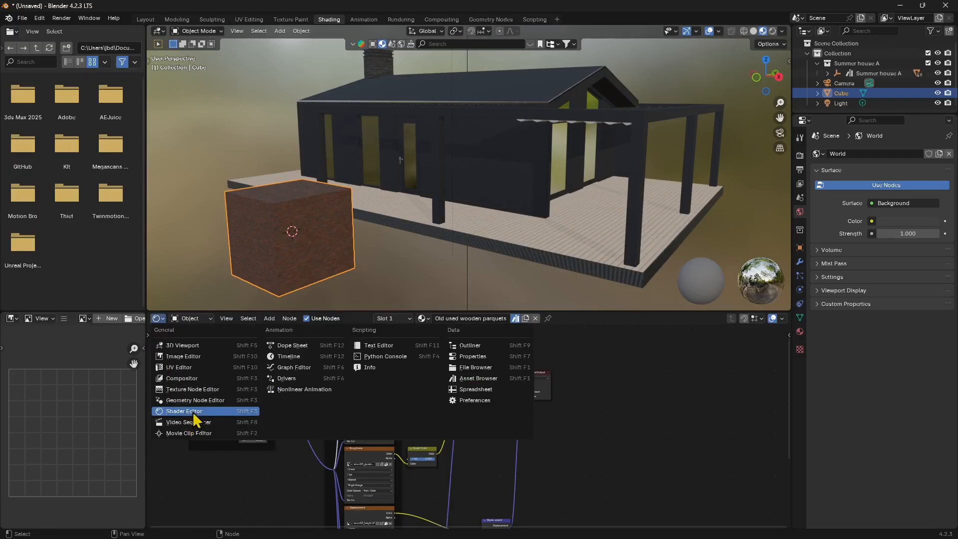
left_click(183, 410)
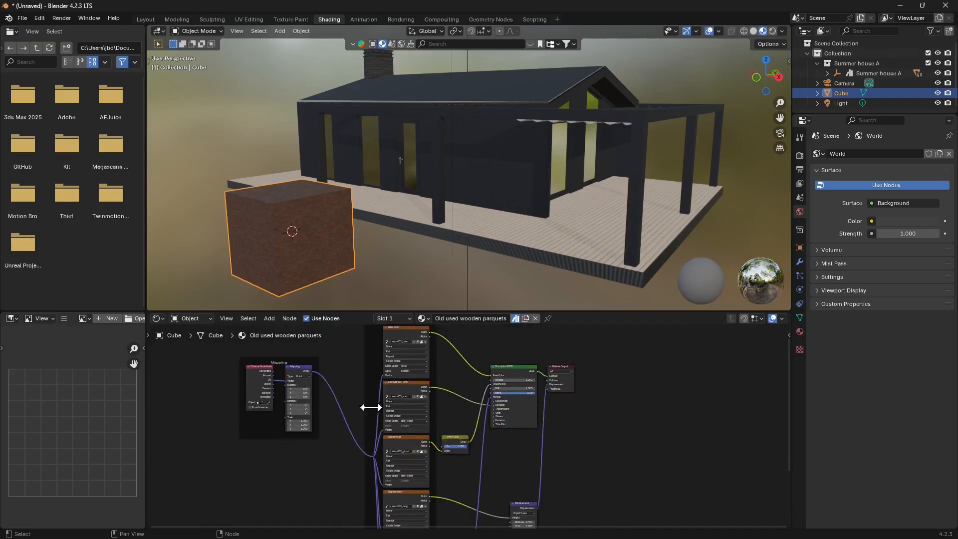
left_click(596, 98)
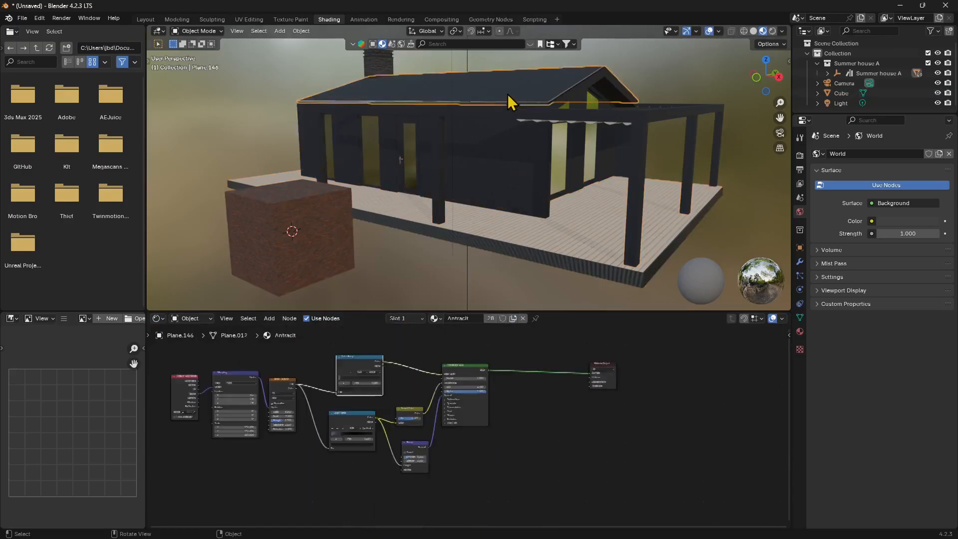
left_click(292, 231)
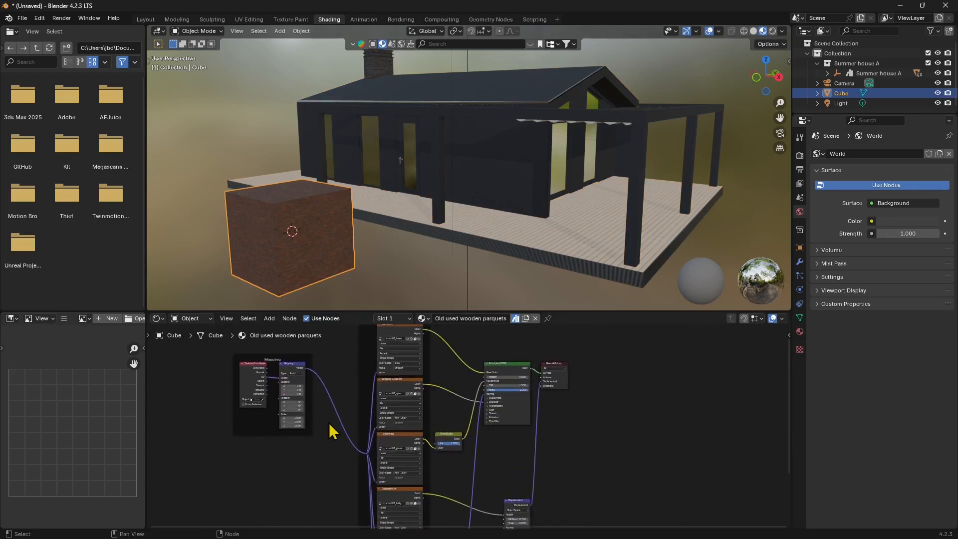
mouse_move(229, 328)
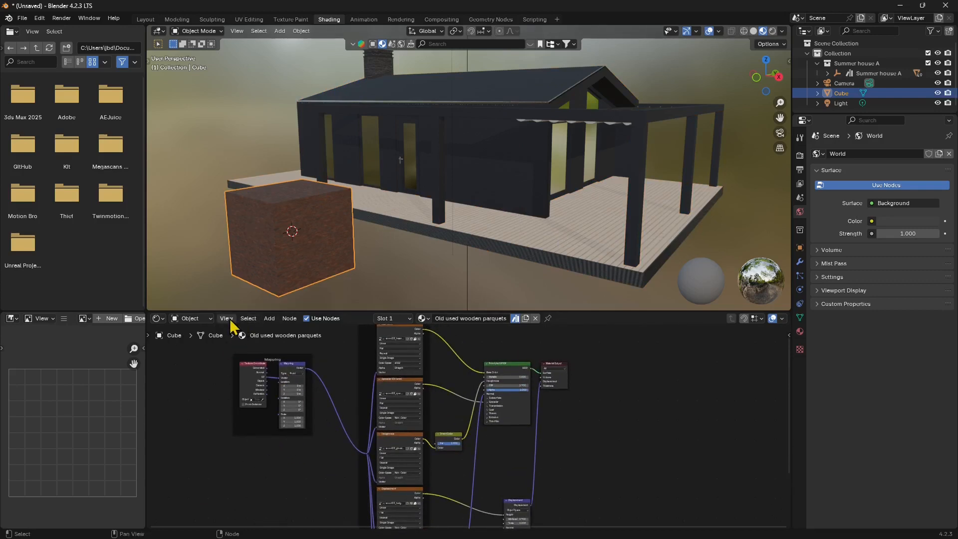
left_click(226, 319)
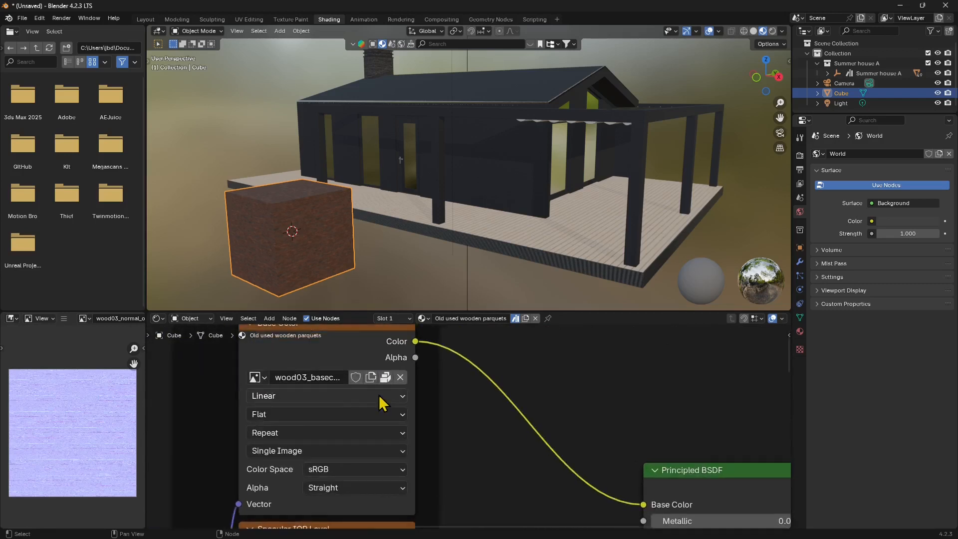
mouse_move(387, 378)
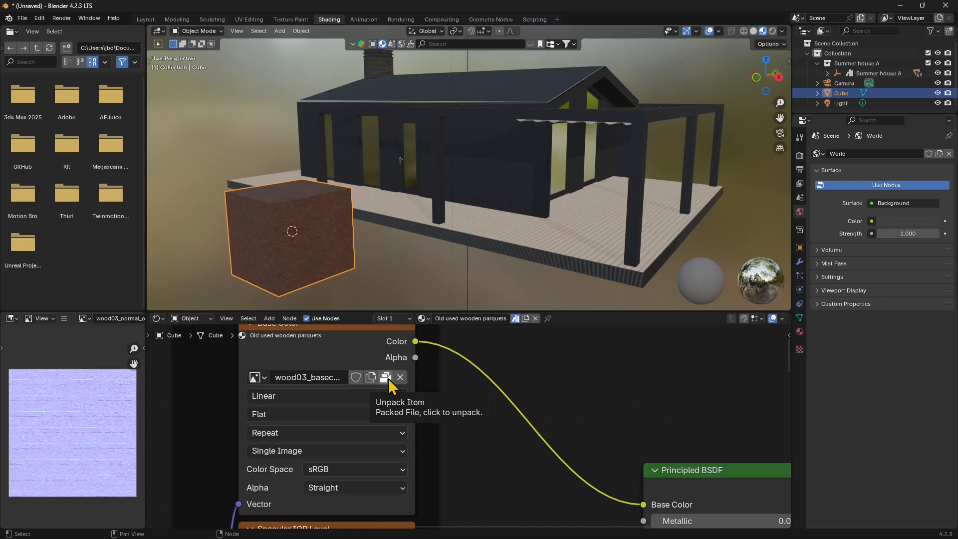
mouse_move(370, 380)
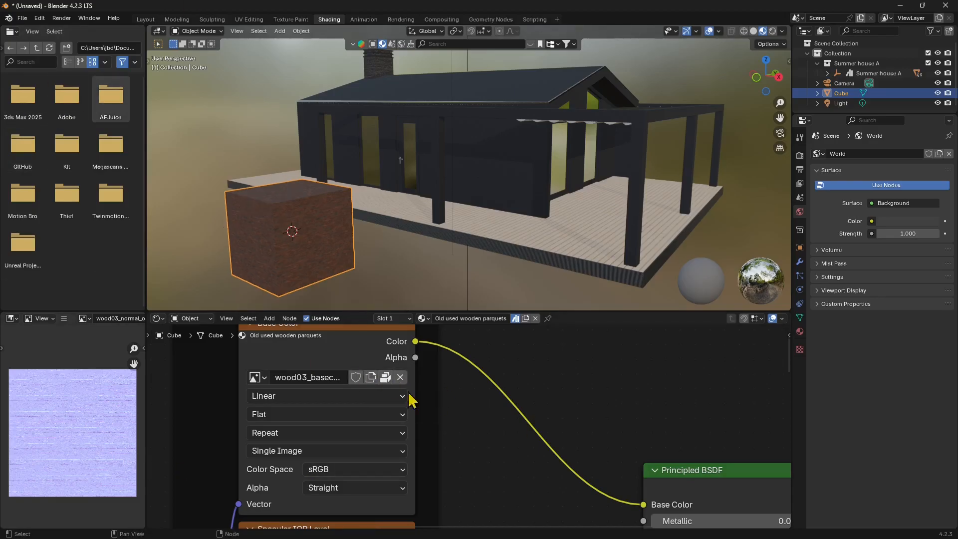
Bring up Blender's File menu after checking the packed-file icon on the Image Texture node.
left_click(21, 18)
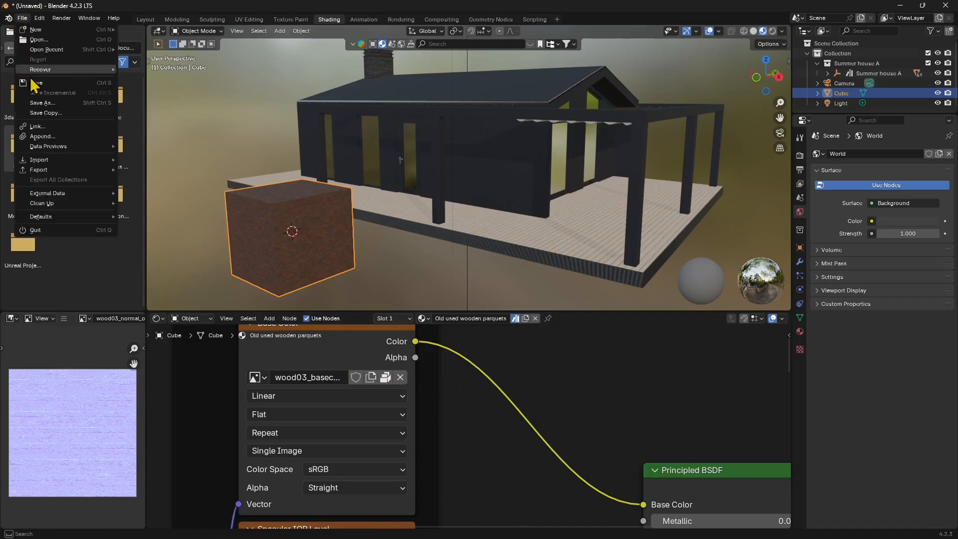
Save the scene under the new name packagetest.blend in the BLENDER 4 folder.
left_click(42, 103)
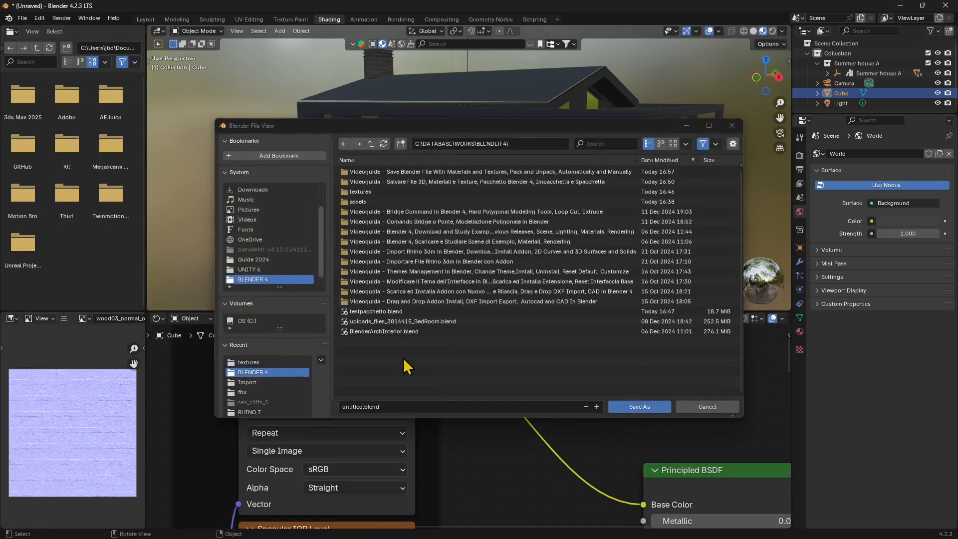
left_click(361, 407)
type("packag")
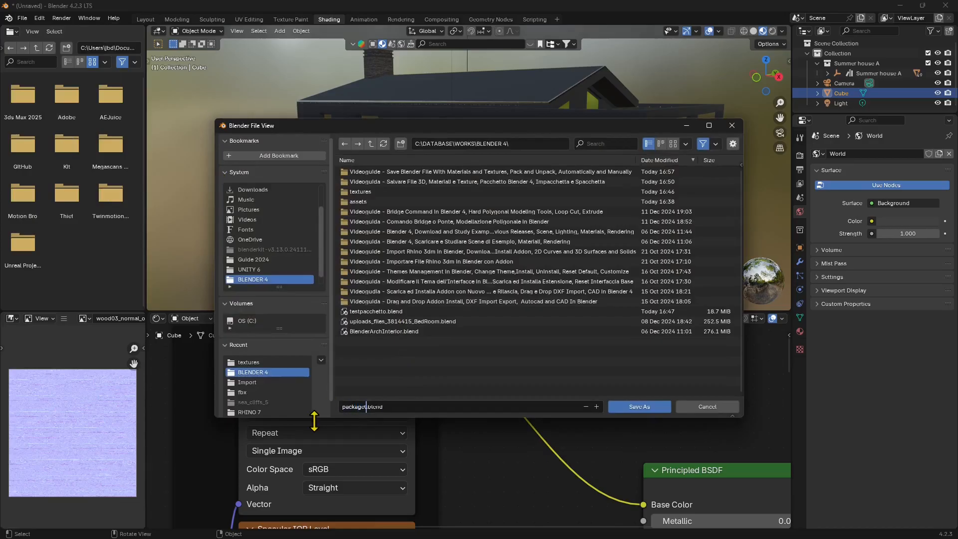
type("test")
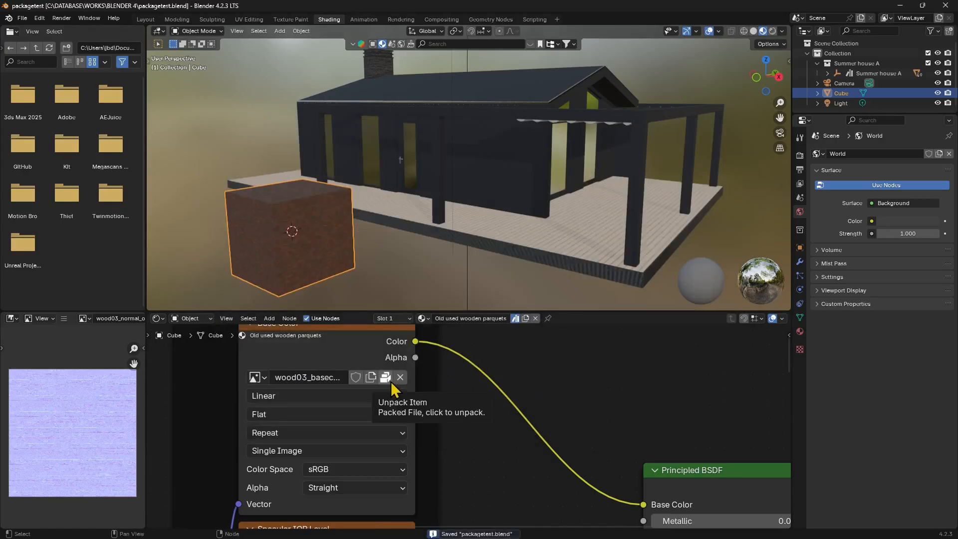
mouse_move(385, 379)
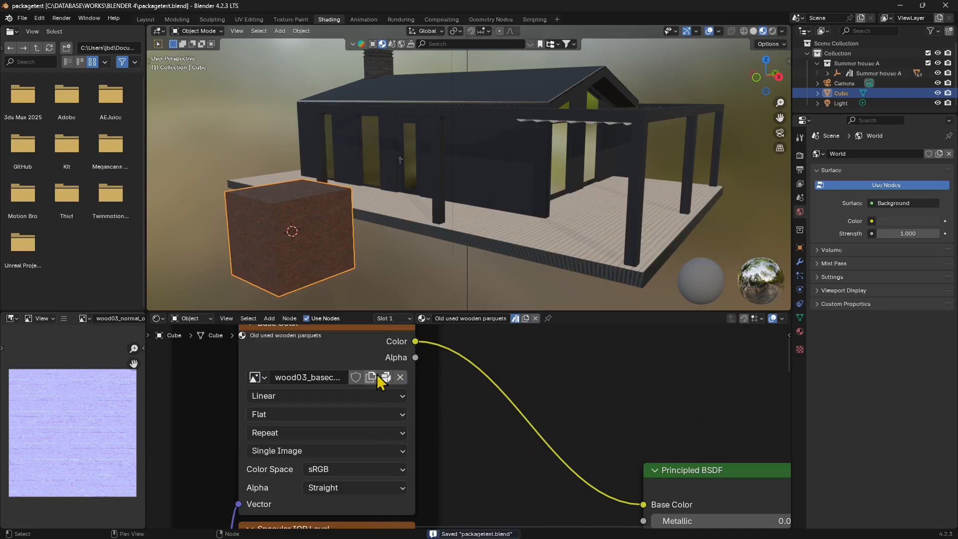
mouse_move(386, 399)
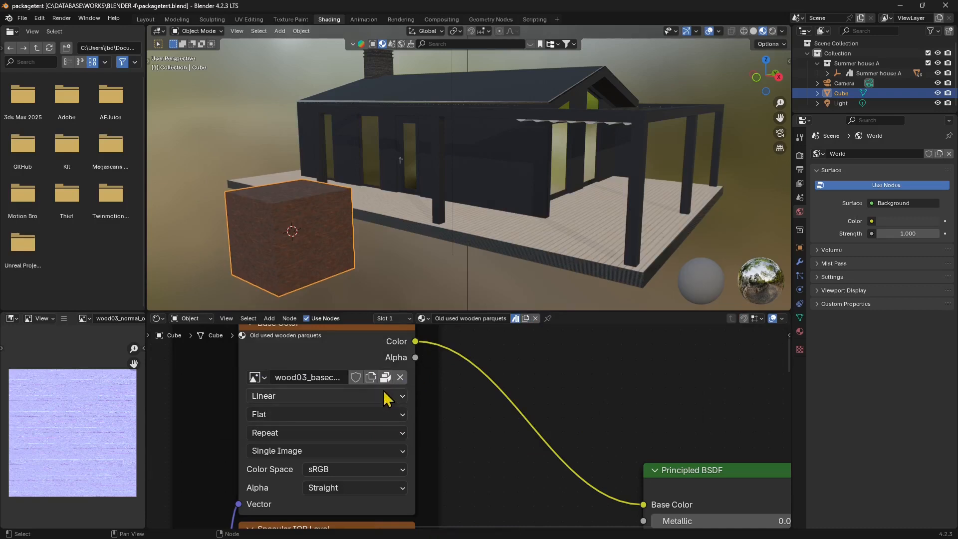
scroll("down", 3)
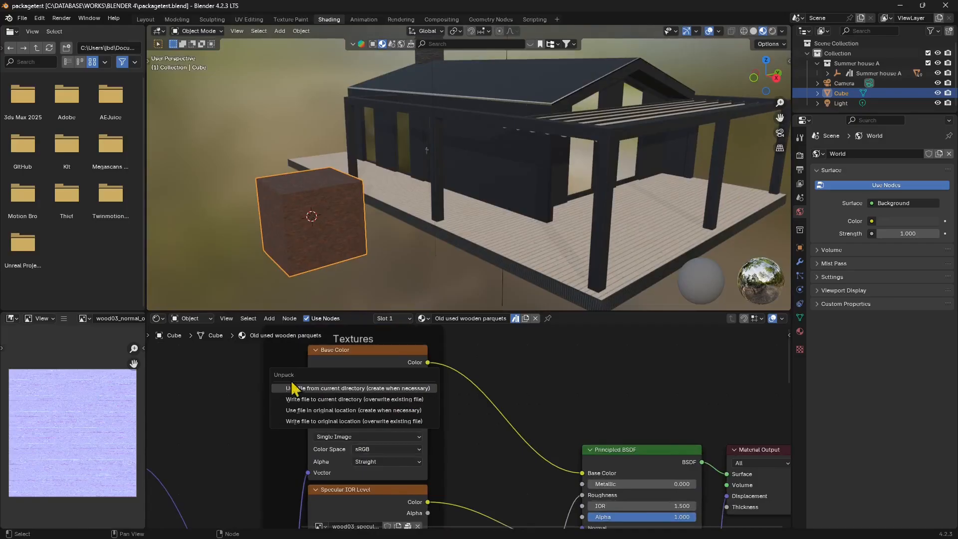
mouse_move(282, 390)
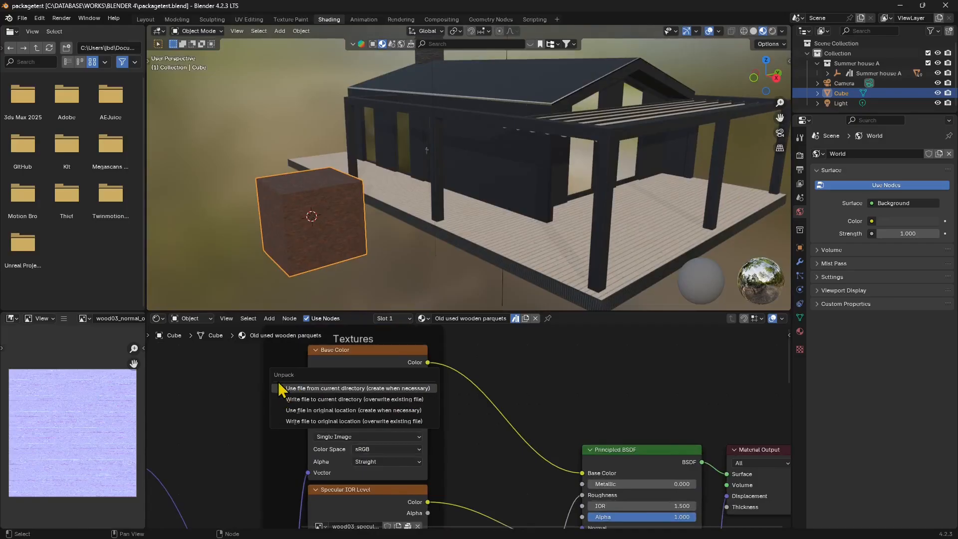
mouse_move(278, 382)
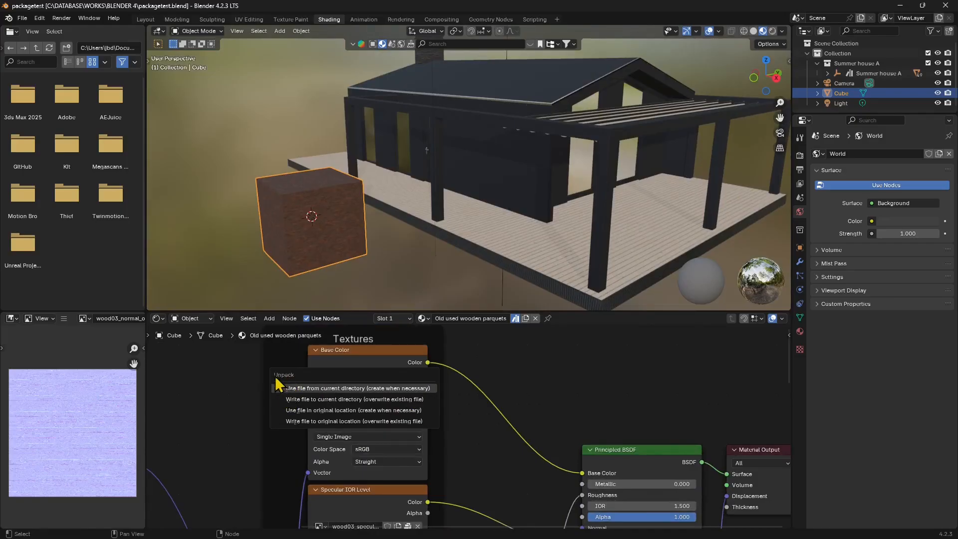
mouse_move(308, 401)
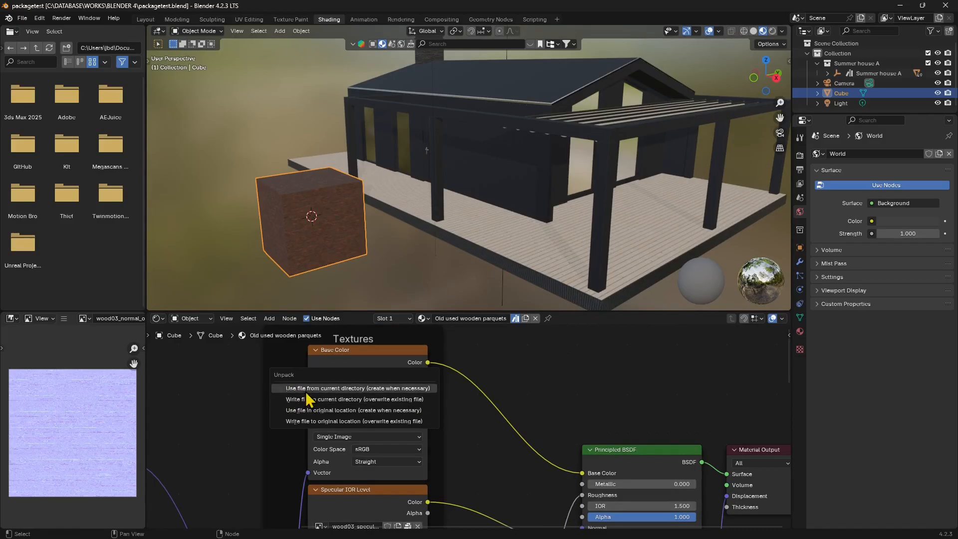
mouse_move(389, 399)
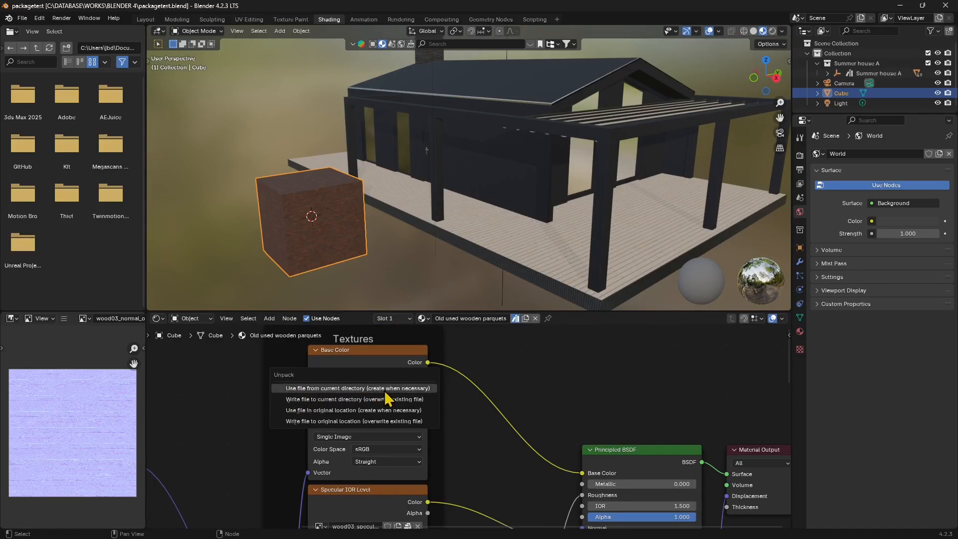
mouse_move(421, 399)
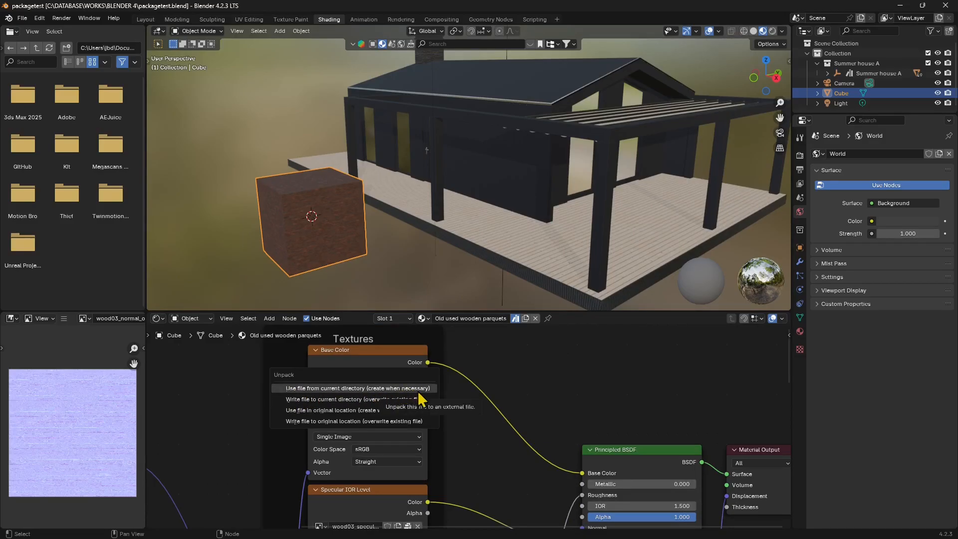
mouse_move(323, 392)
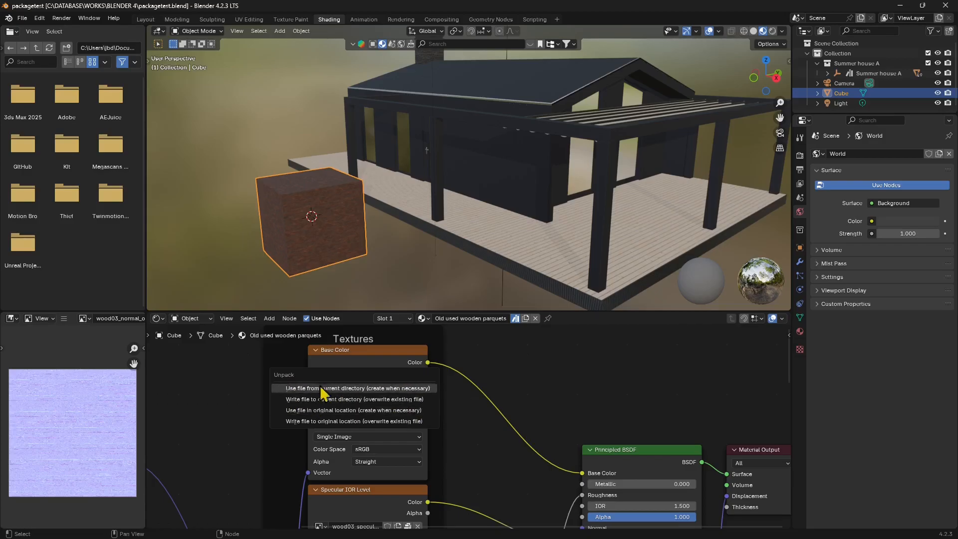
mouse_move(324, 422)
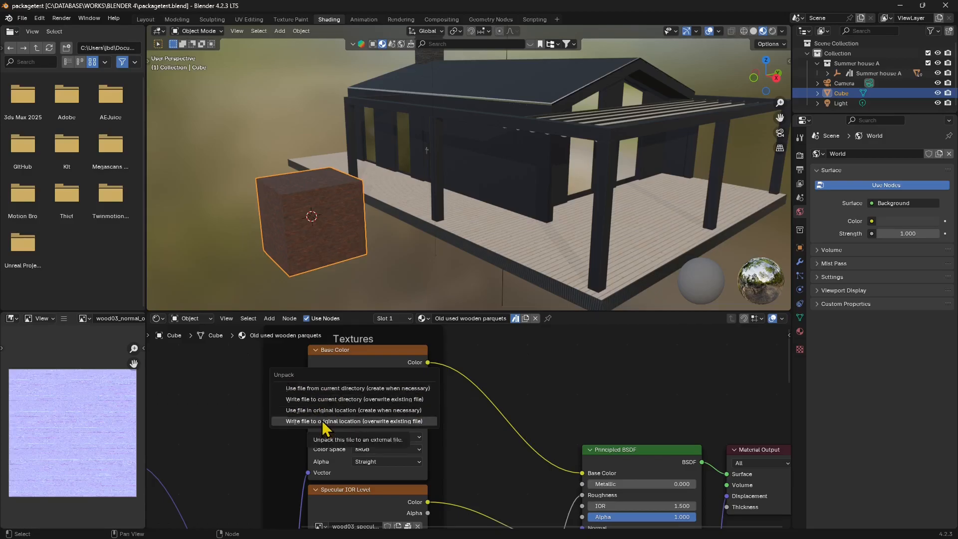
mouse_move(336, 388)
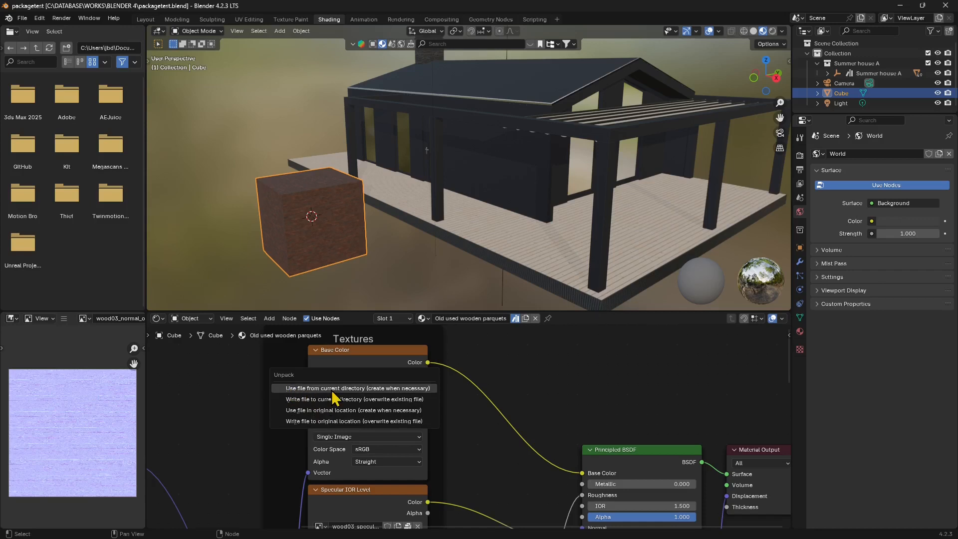
Unpack the wood03 base color texture using 'Use file from current directory (create when necessary)'.
left_click(357, 388)
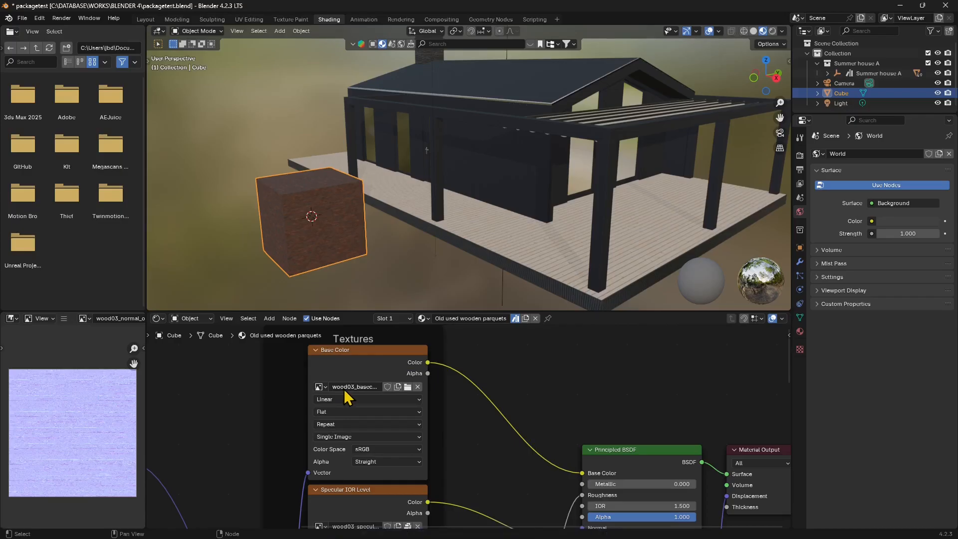
mouse_move(312, 222)
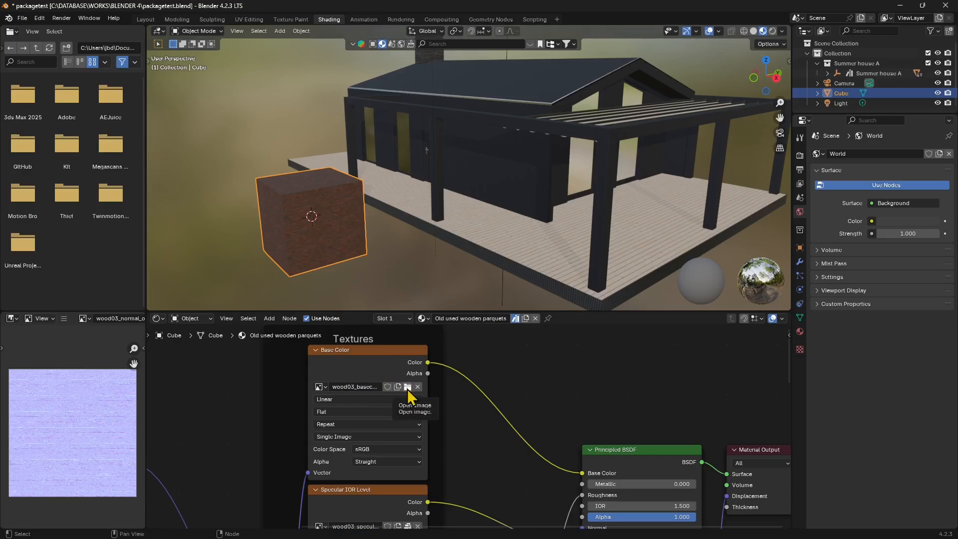
Load wood03_basecolor_diffuse.jpg from the thumbnail view as the cube's base colour image.
left_click(408, 387)
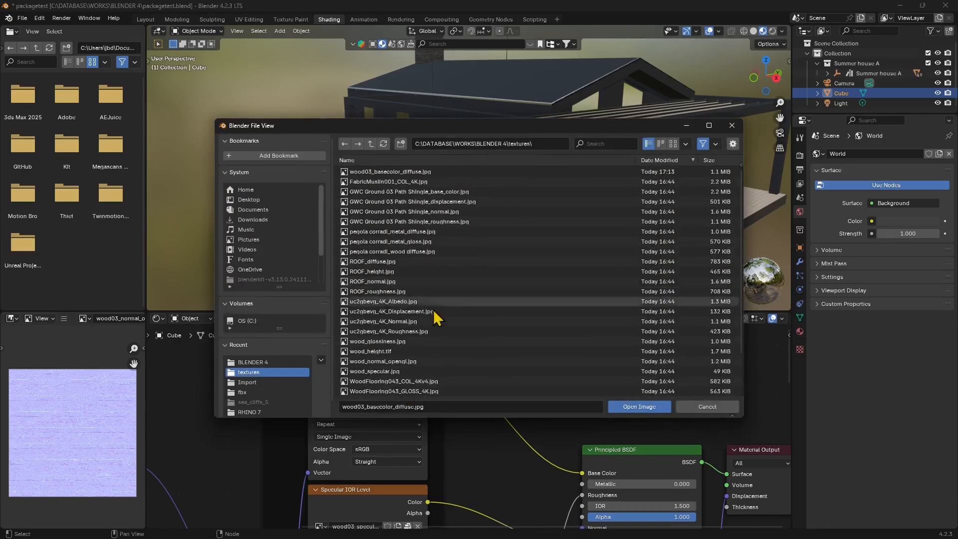
mouse_move(357, 418)
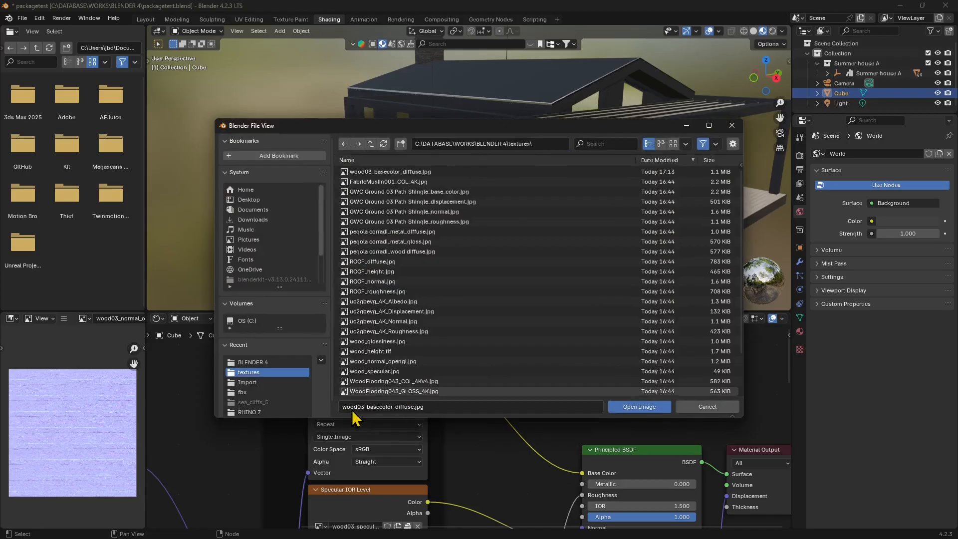
mouse_move(642, 199)
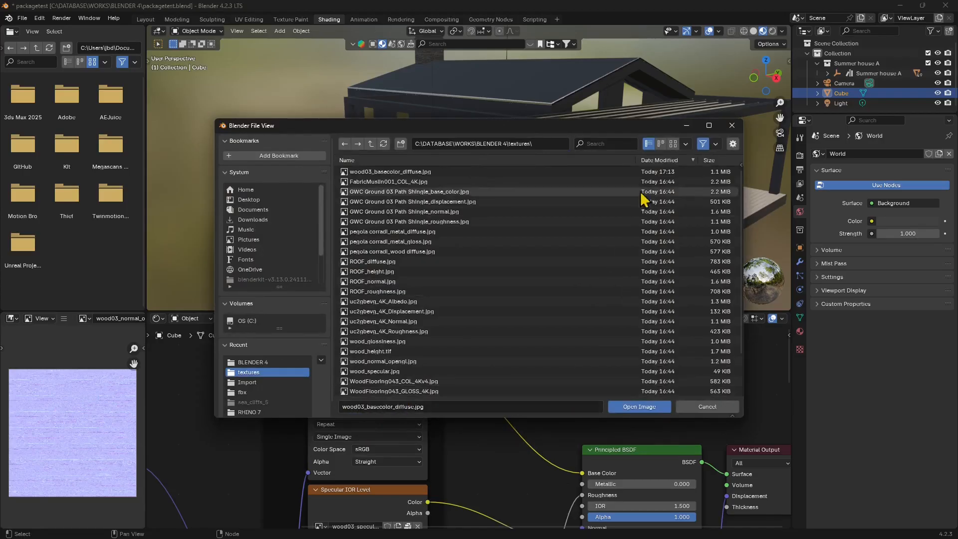
left_click(672, 143)
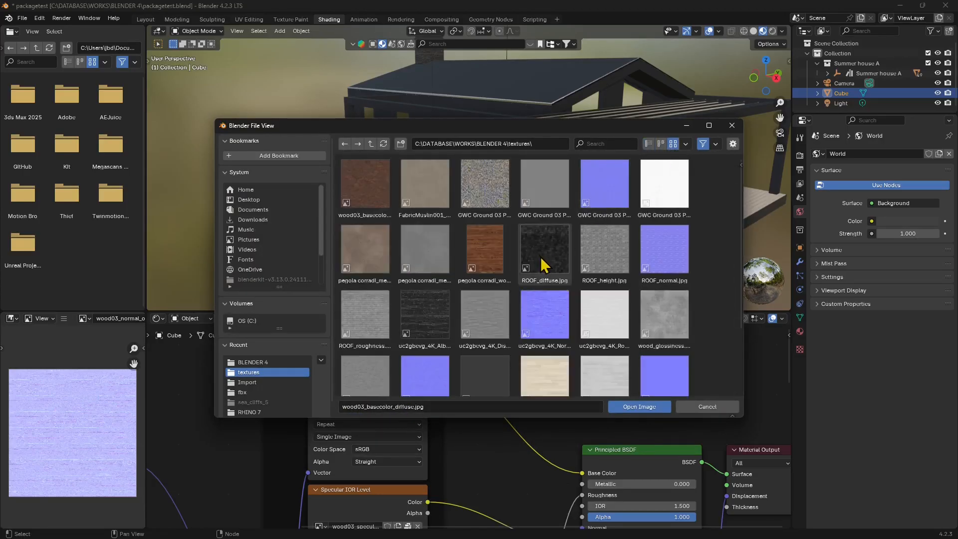
left_click(364, 182)
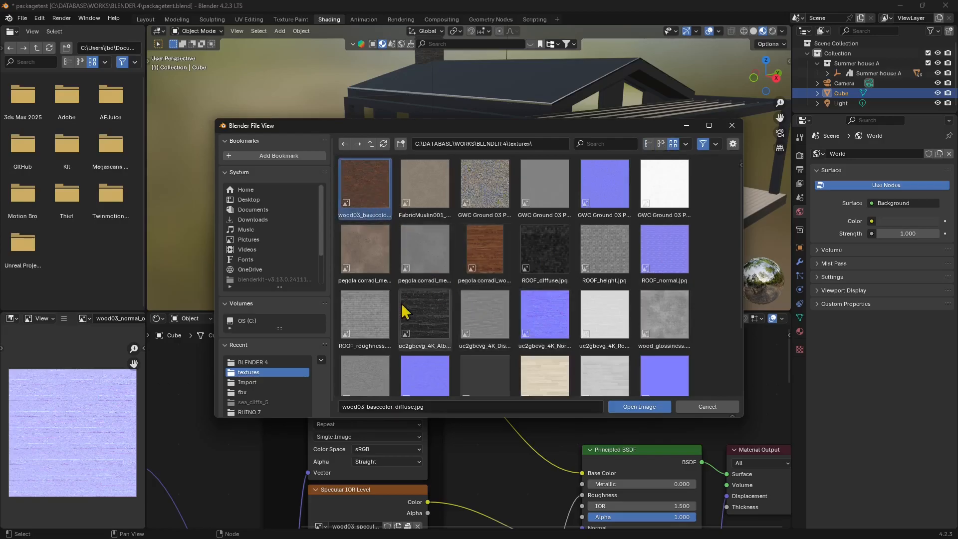
mouse_move(432, 394)
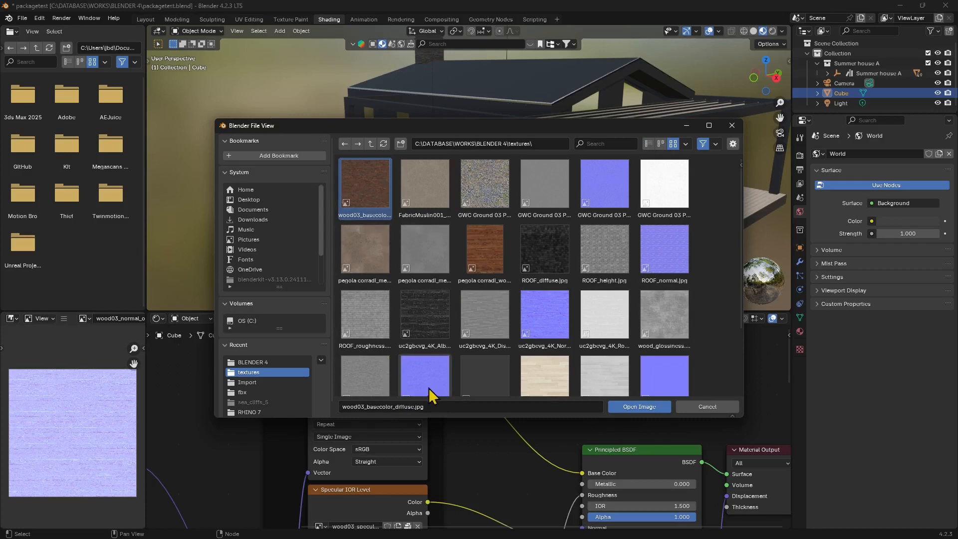
mouse_move(727, 145)
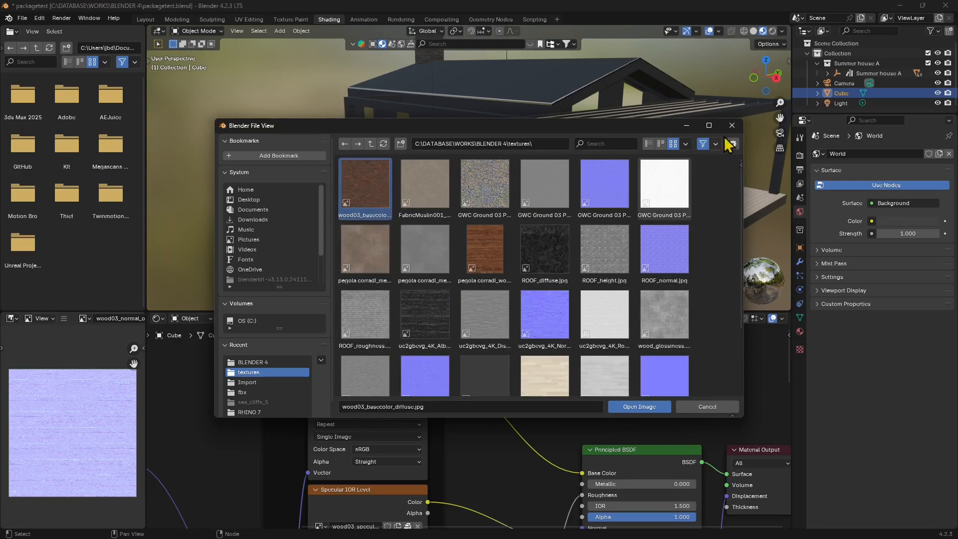
left_click(638, 406)
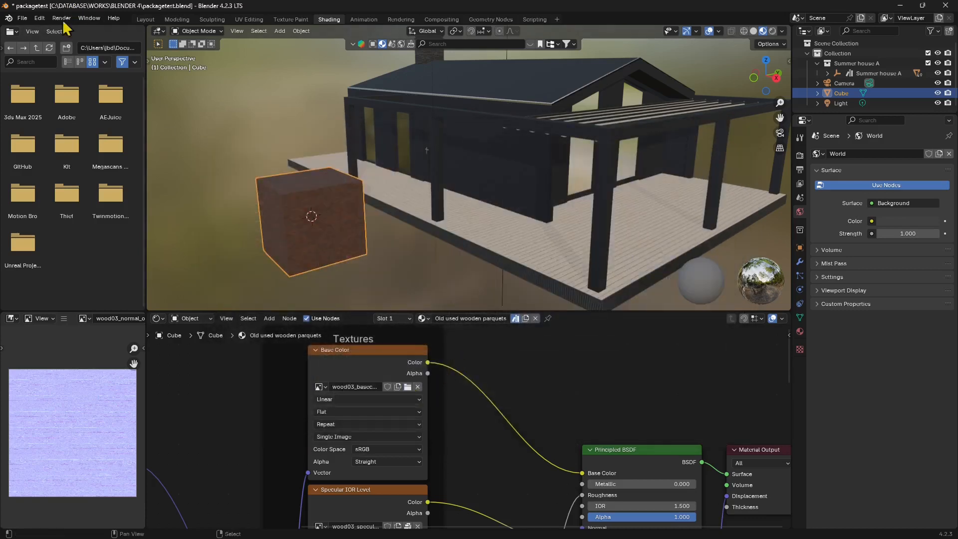
Save the packagetest.blend project with the new base colour image.
left_click(21, 18)
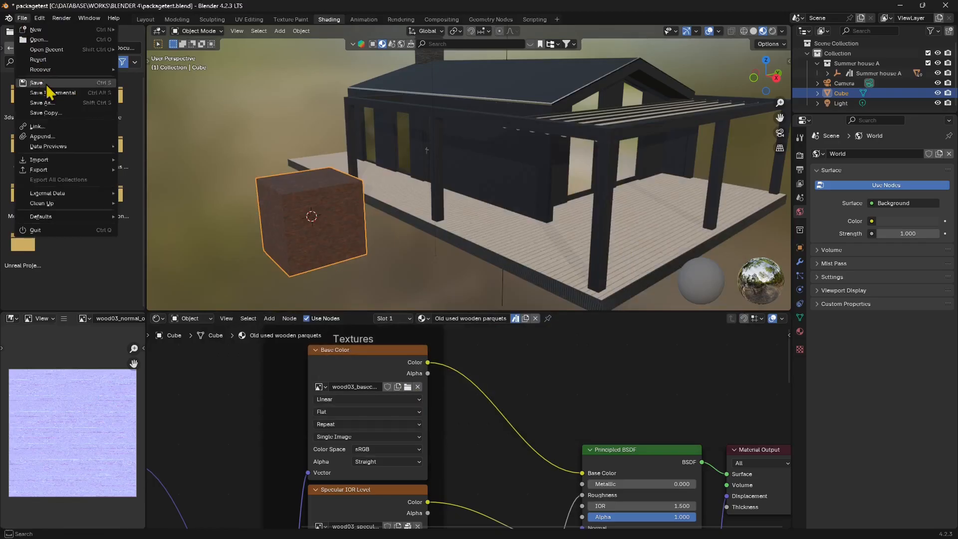
left_click(36, 83)
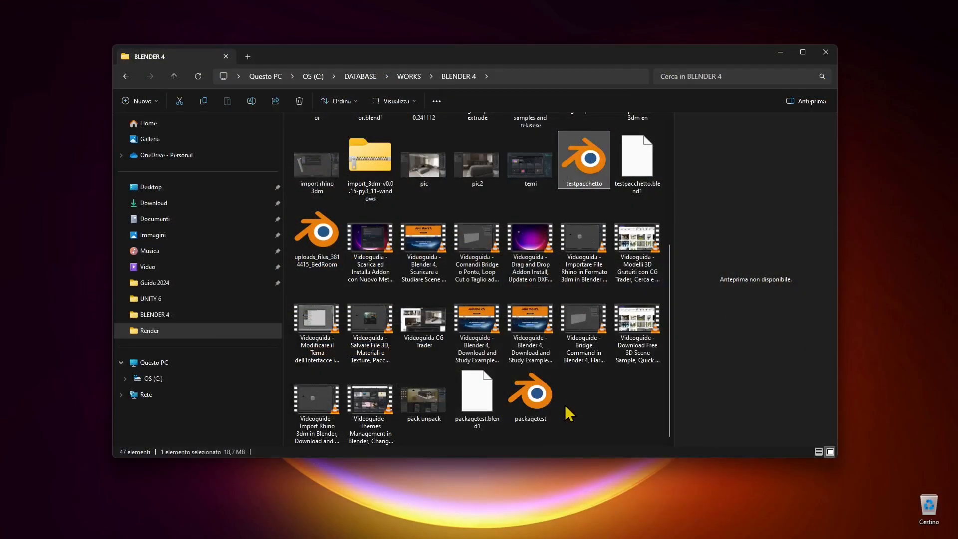
Select packagetest.blend in File Explorer to see its 31,6 MB size, then view the folder's top.
left_click(529, 394)
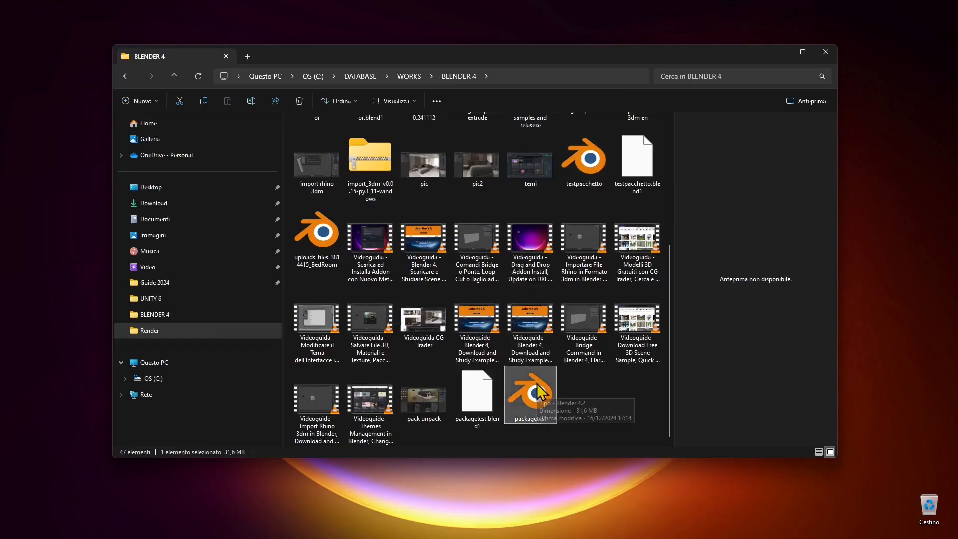
mouse_move(516, 276)
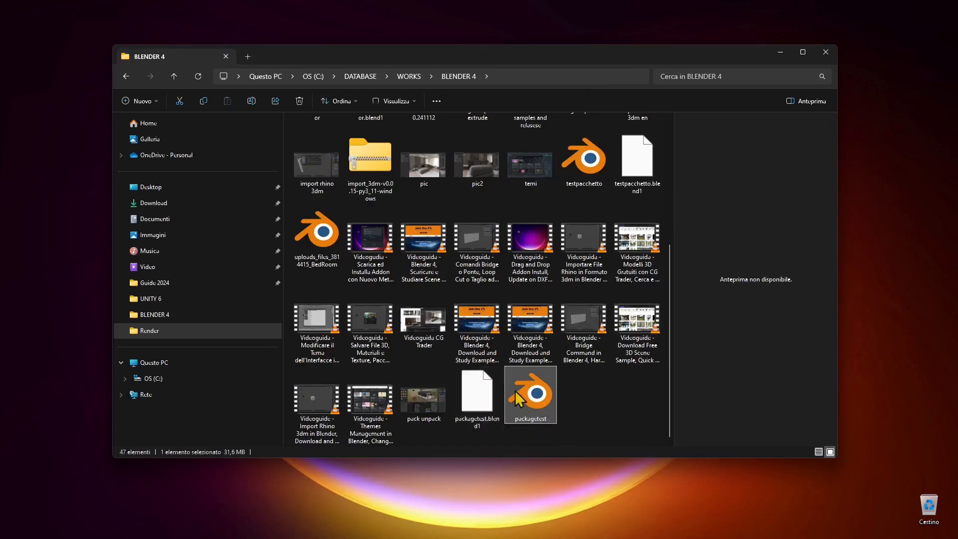
scroll("up", 3)
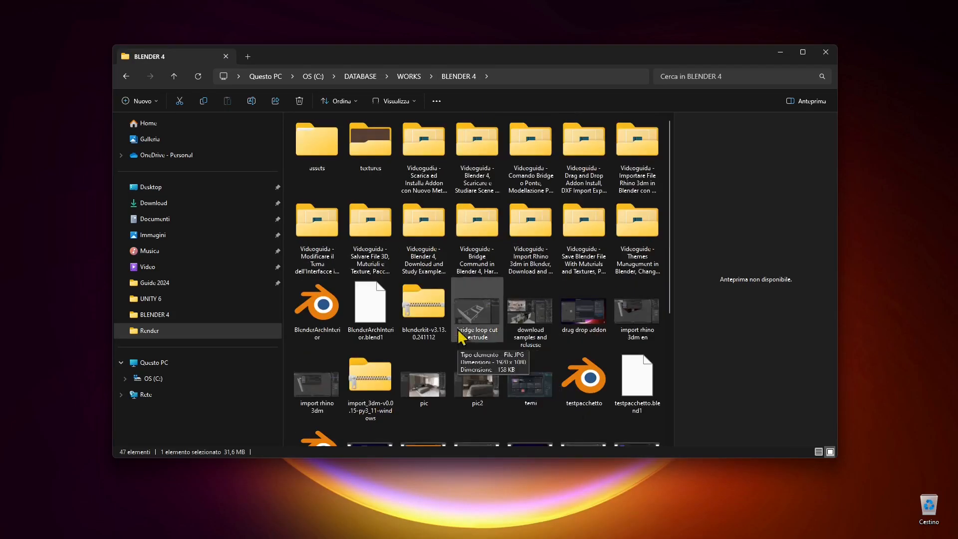
Inside the textures folder, rename wood03_basecolor_diffuse to 'dark wood texture'.
left_click(369, 139)
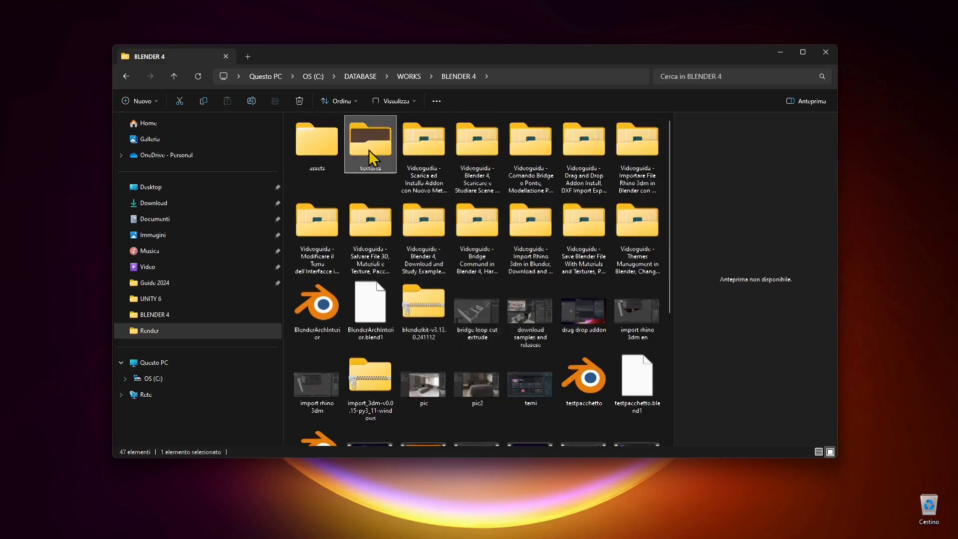
double_click(369, 142)
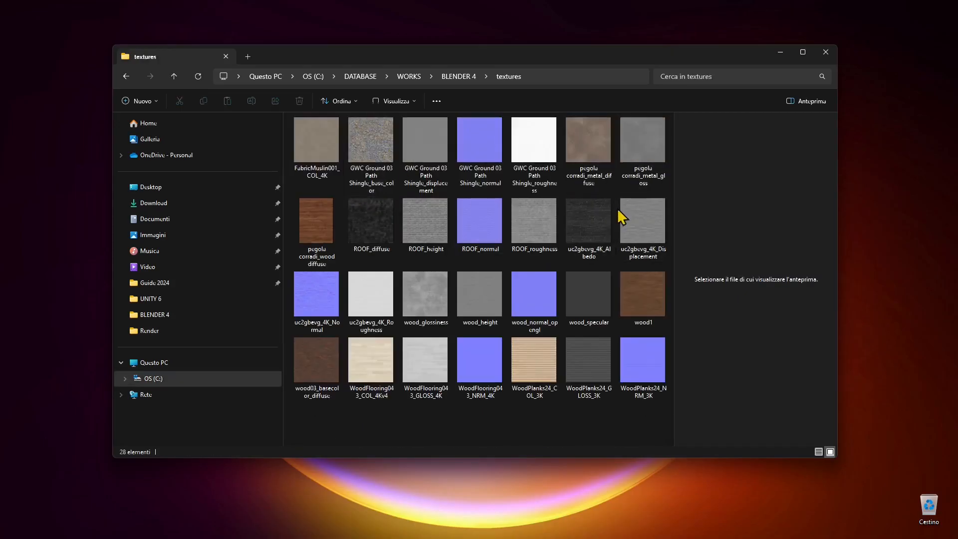
mouse_move(345, 200)
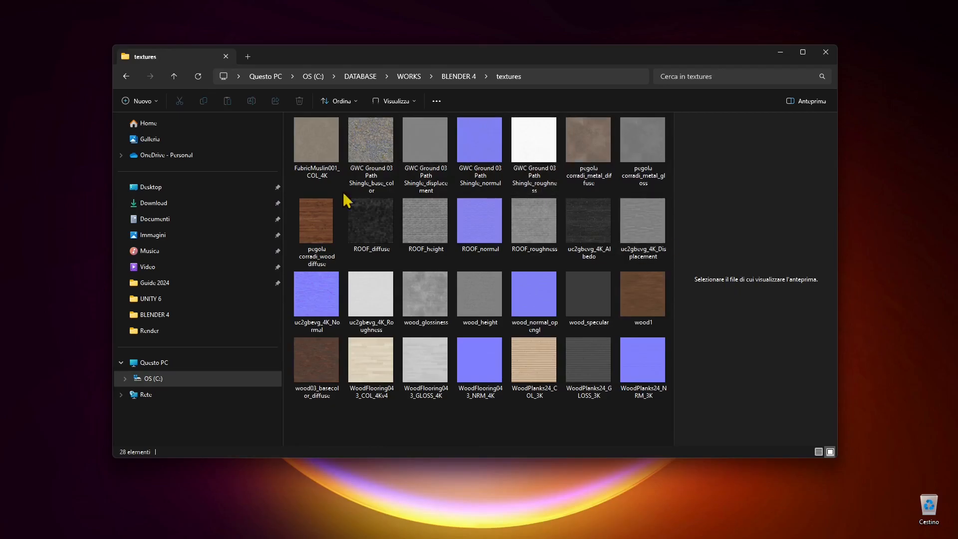
left_click(317, 366)
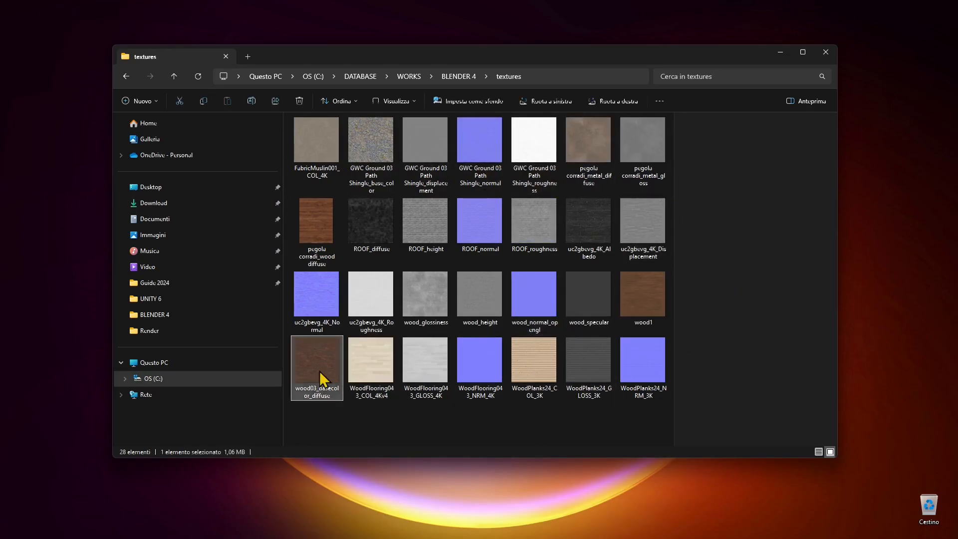
left_click(316, 366)
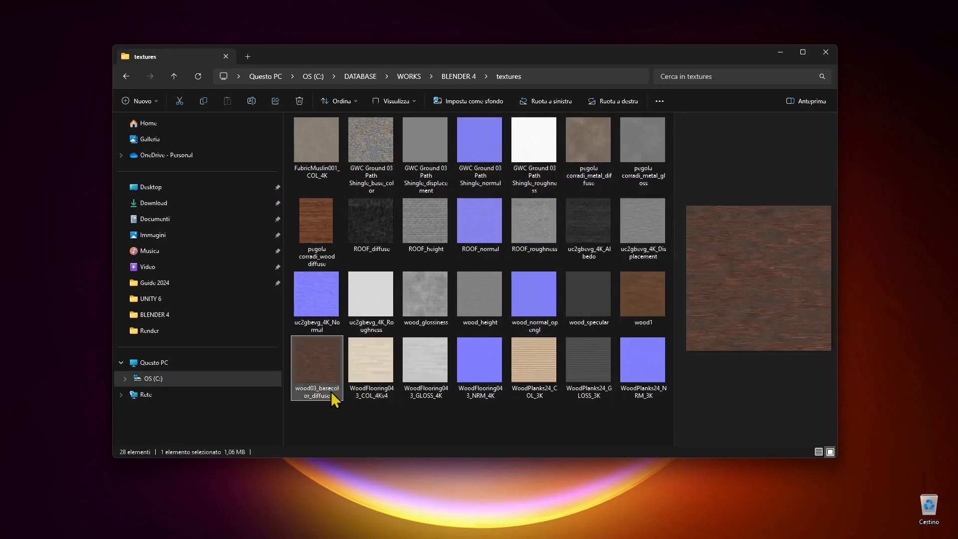
double_click(317, 392)
type("dark wood")
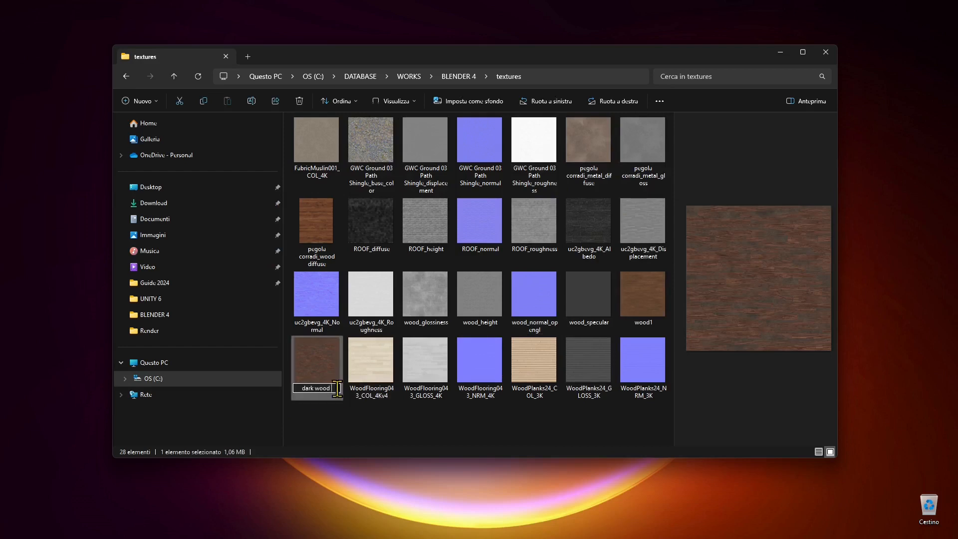
type("texture")
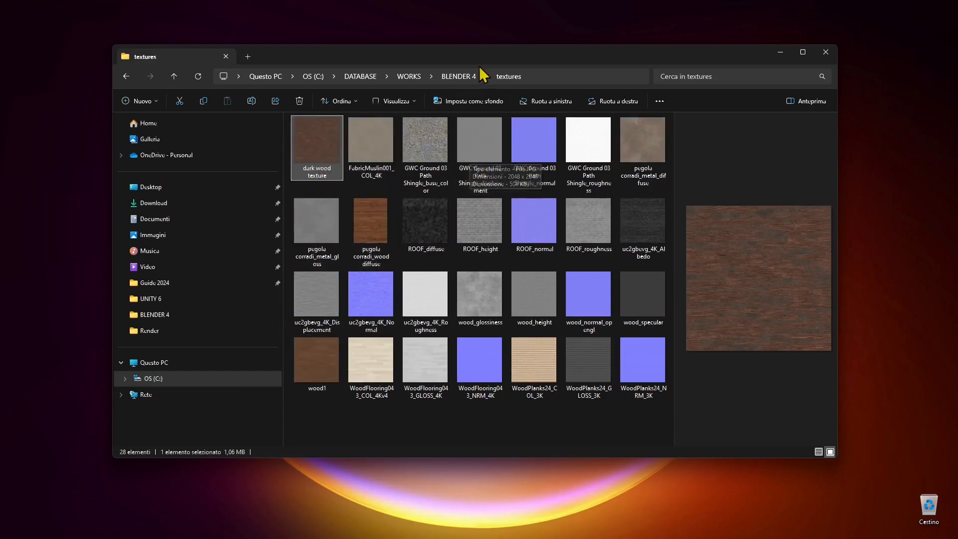
Return to C:\DATABASE\WORKS\BLENDER 4 and select the 31,6 MB packagetest.blend file.
left_click(458, 76)
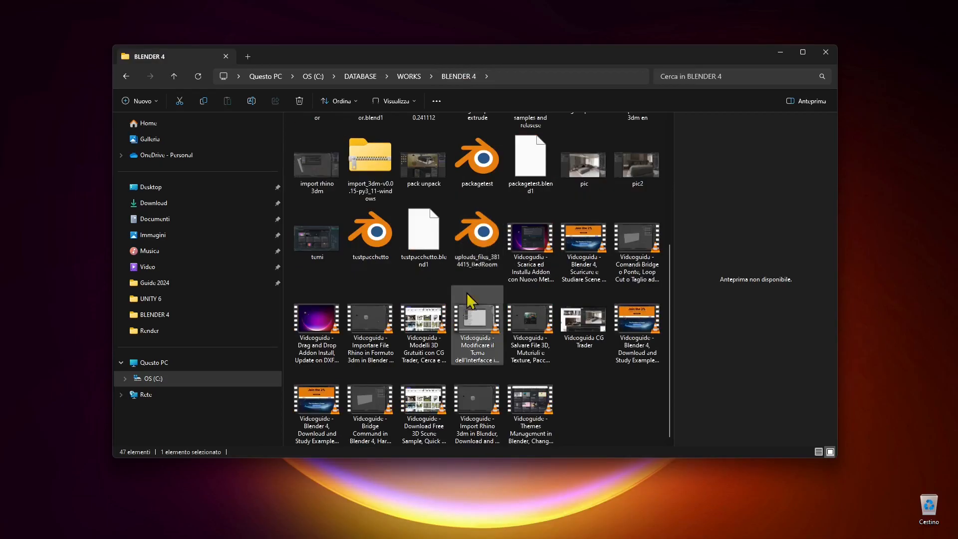
left_click(477, 160)
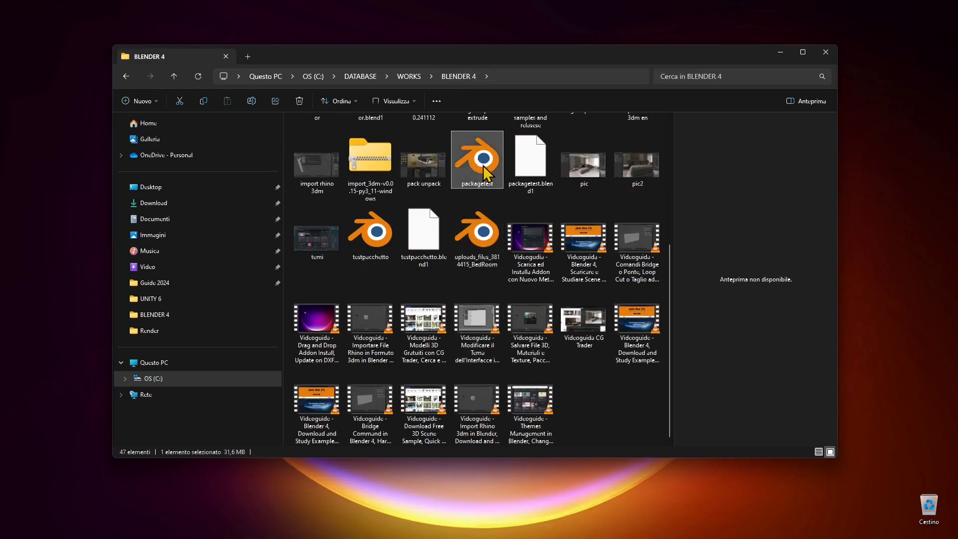
right_click(477, 160)
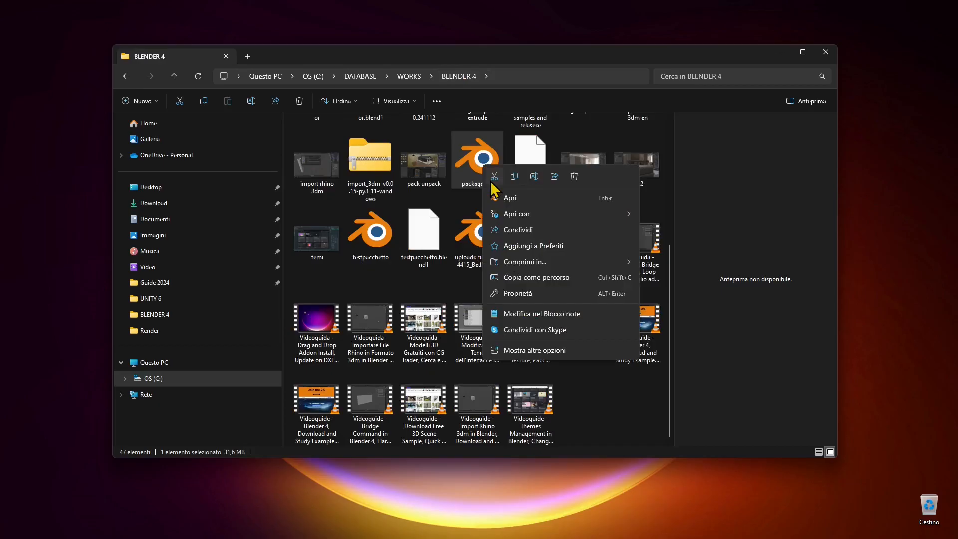
mouse_move(445, 202)
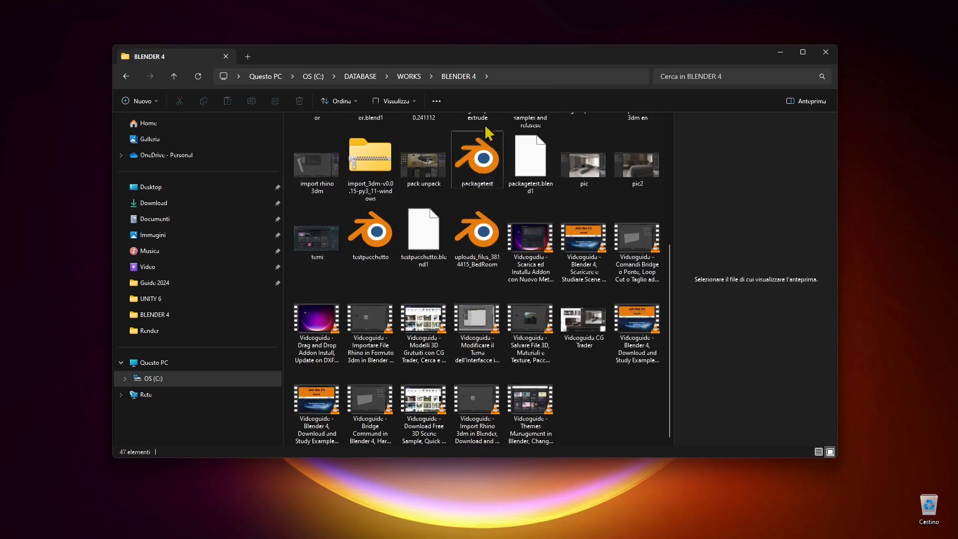
left_click(477, 158)
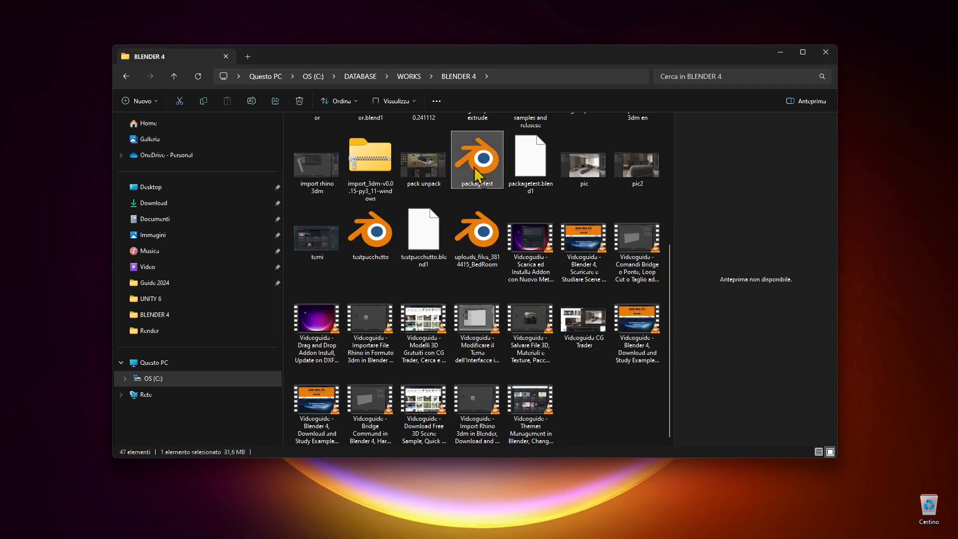
mouse_move(457, 168)
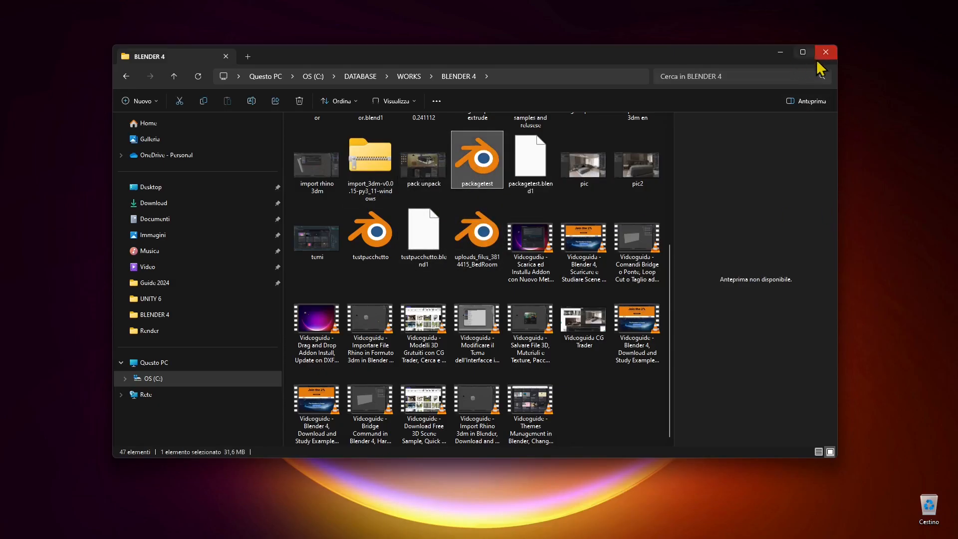
mouse_move(593, 210)
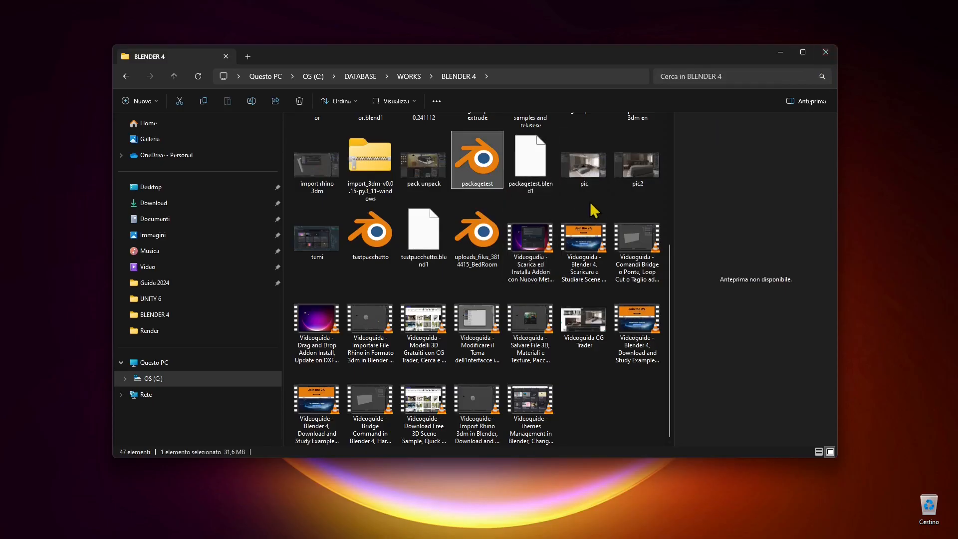
mouse_move(495, 175)
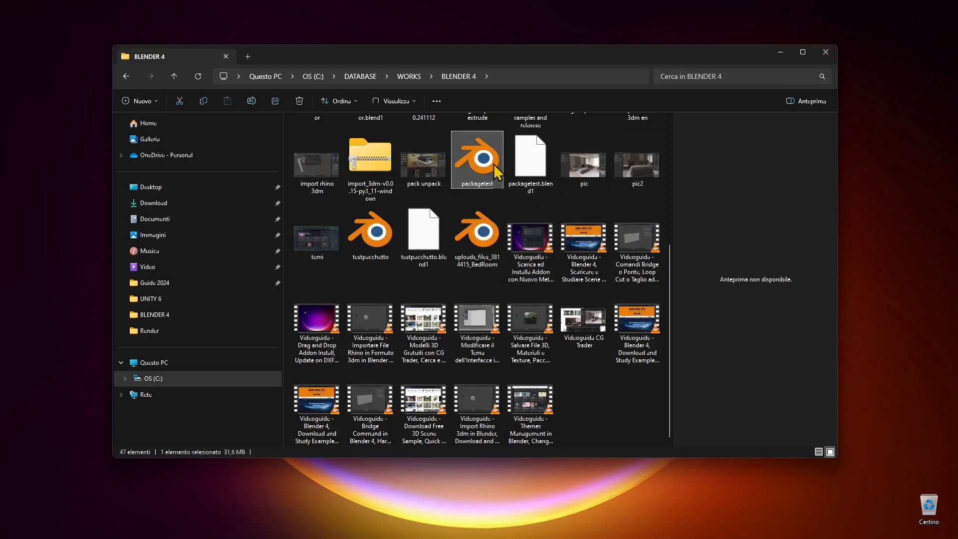
Open packagetest.blend in Blender, where the cube shows pink for its missing texture.
double_click(477, 158)
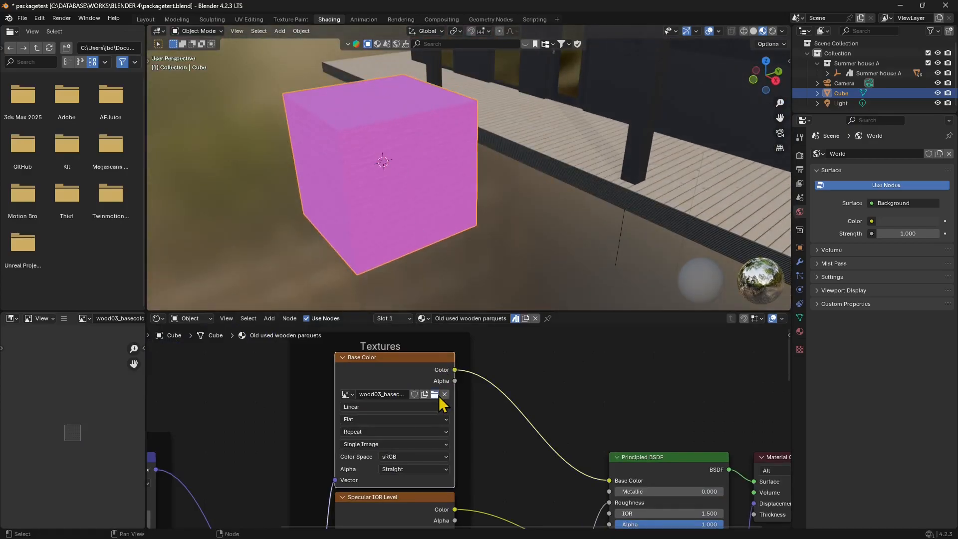
Relink the cube's base colour to dark wood texture.jpg so the cube shows wood again.
left_click(435, 395)
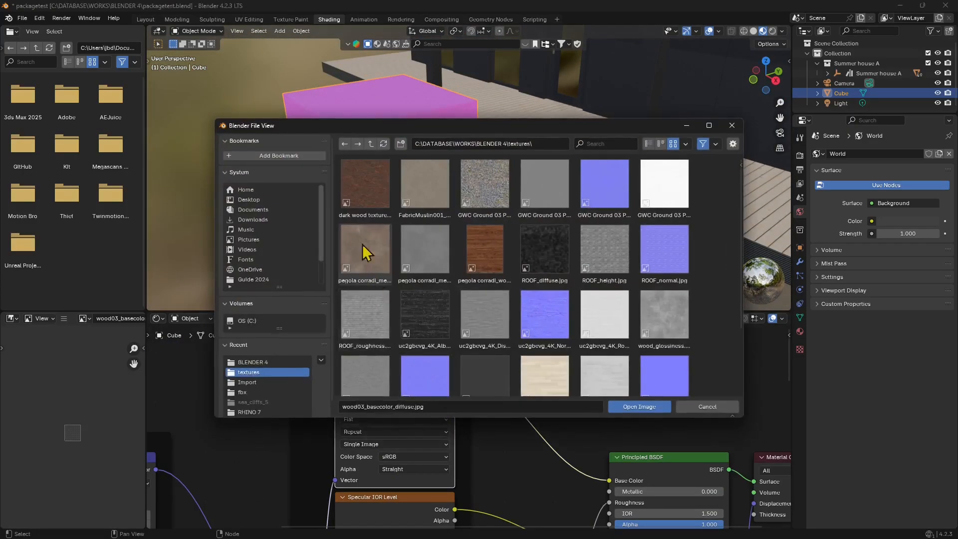
left_click(365, 183)
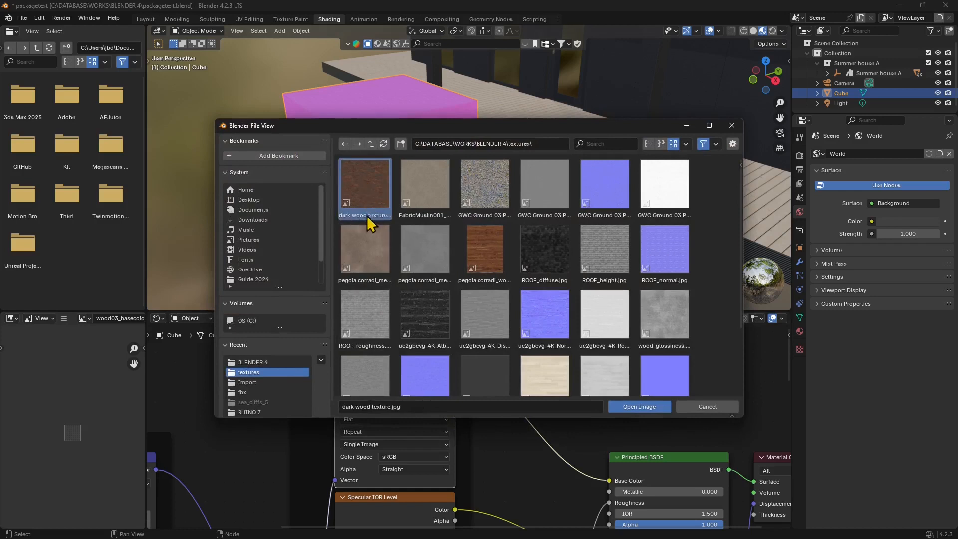
mouse_move(543, 254)
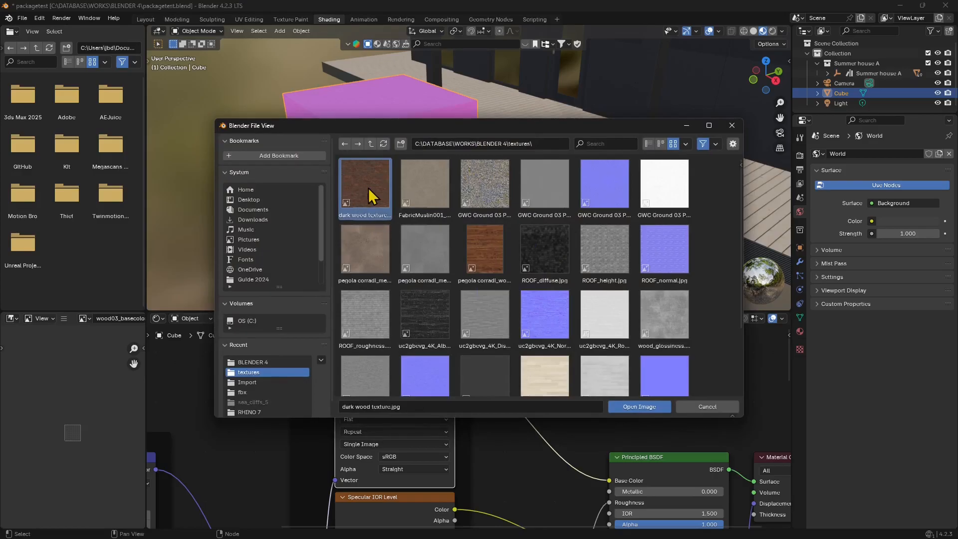
left_click(639, 406)
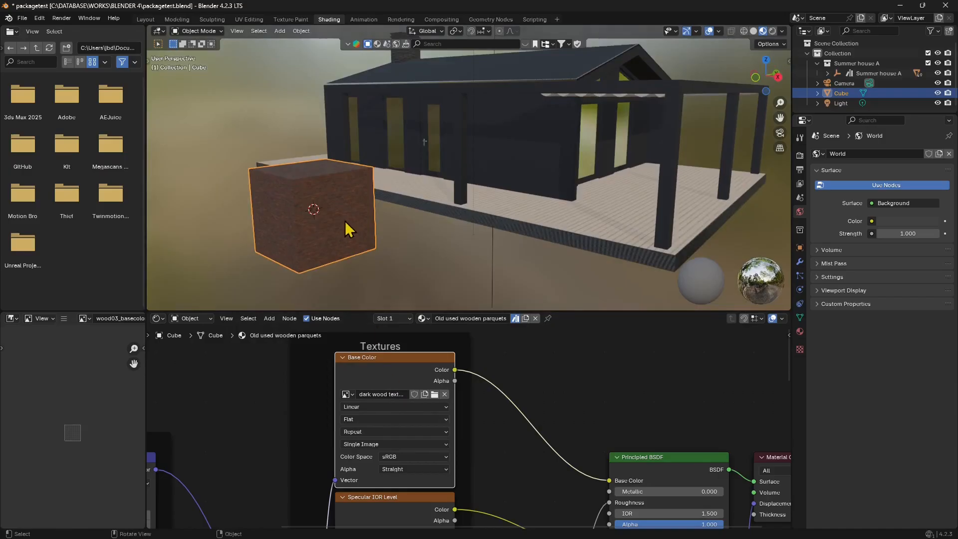
mouse_move(461, 390)
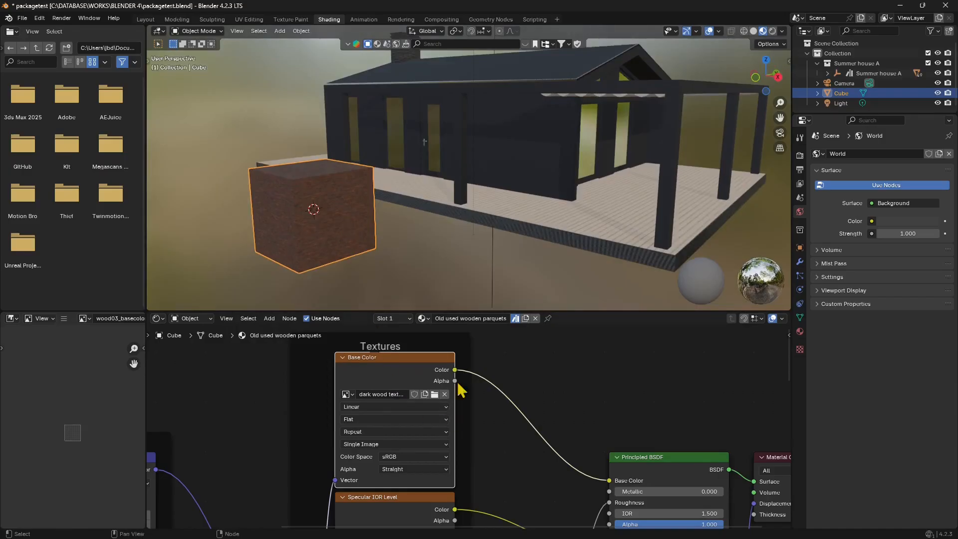
mouse_move(421, 455)
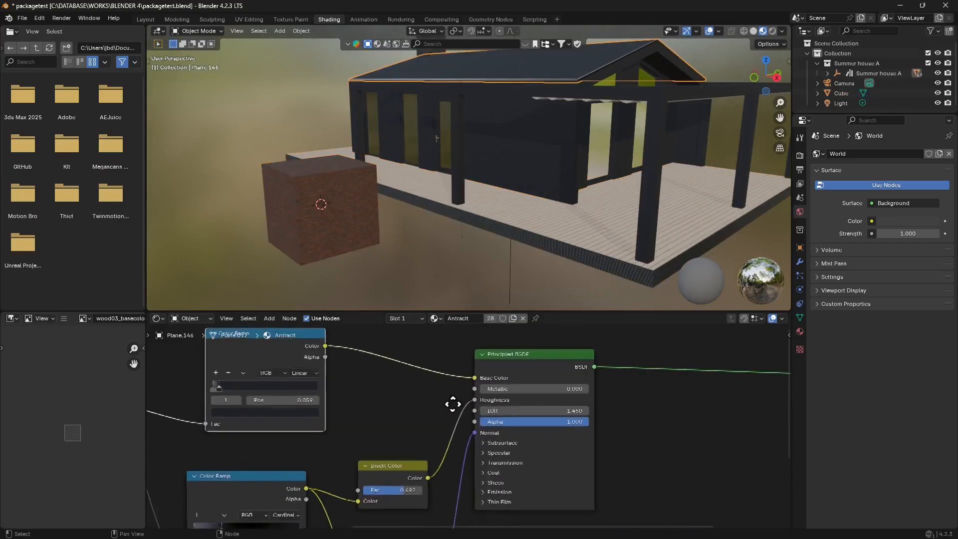
Reselect the cube so its Base Color image node shows the //textures dark wood texture path.
left_click(321, 214)
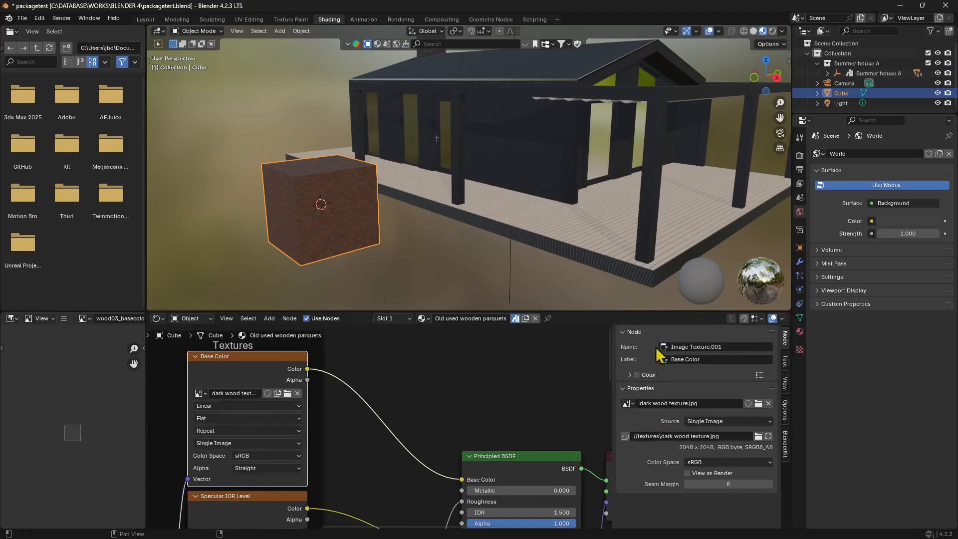
Collapse the node details and bring up the File menu after packing the dark wood texture.
left_click(623, 332)
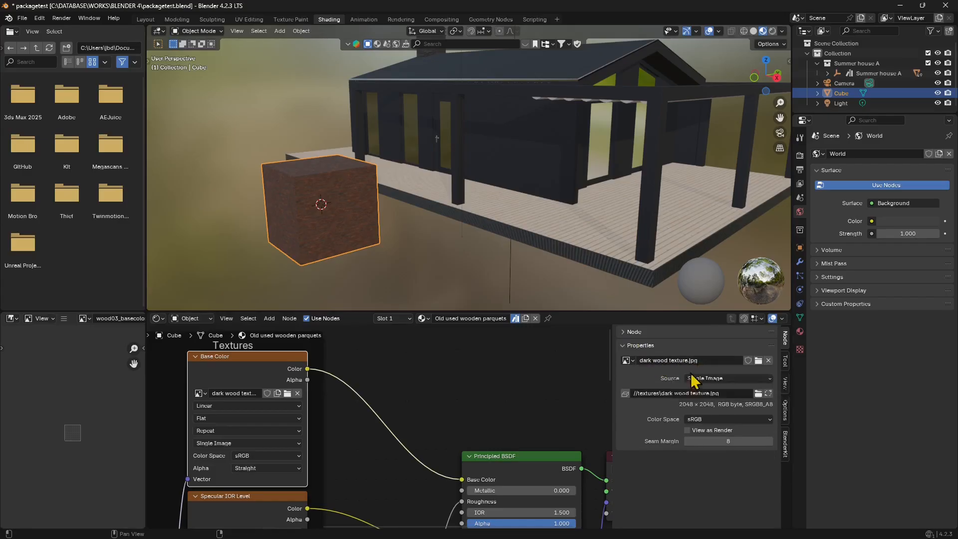
mouse_move(624, 393)
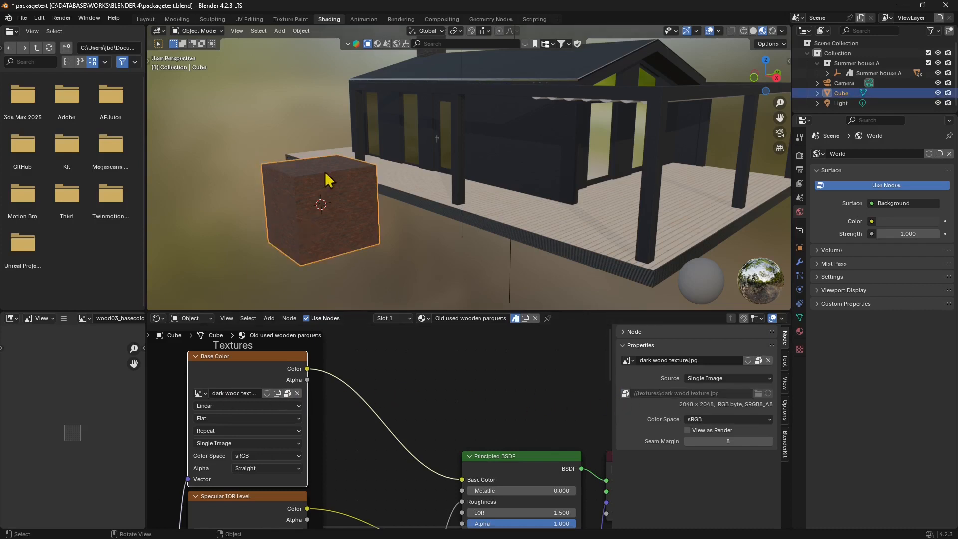
left_click(22, 18)
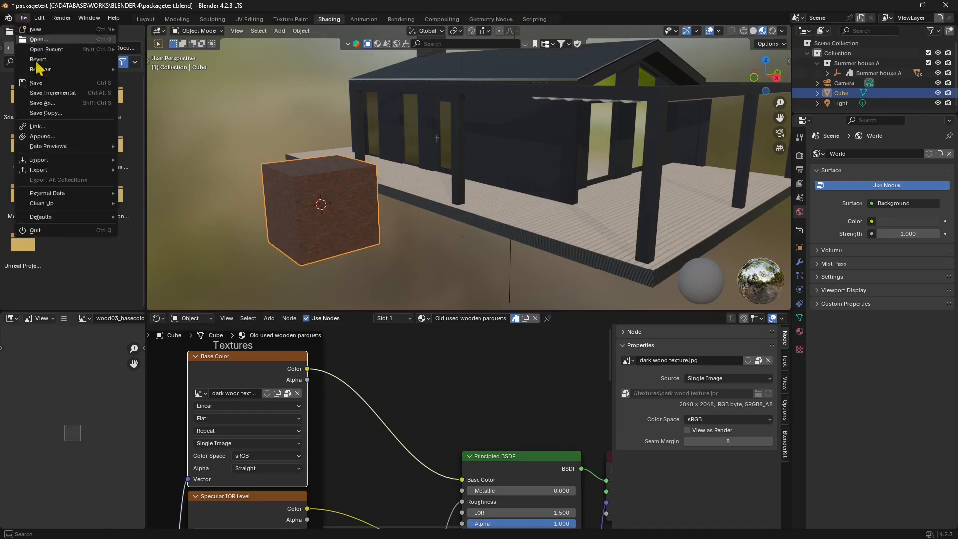
Save packagetest.blend with the packed dark wood texture, leaving the File menu shown.
left_click(36, 83)
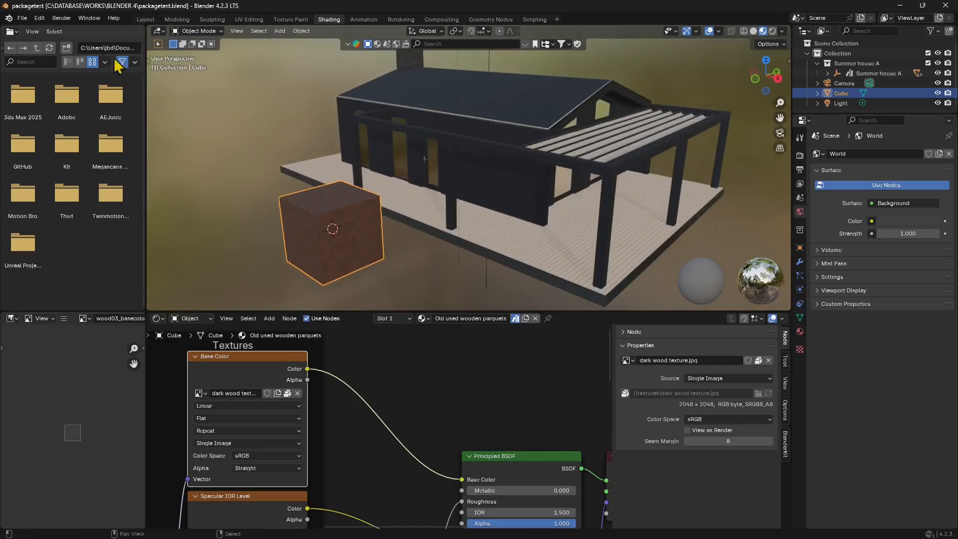
left_click(21, 18)
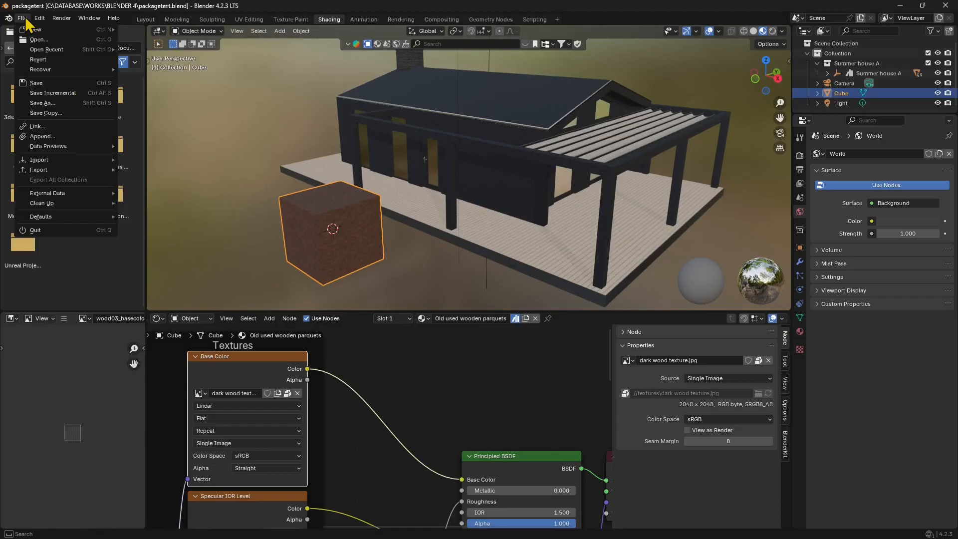
mouse_move(39, 160)
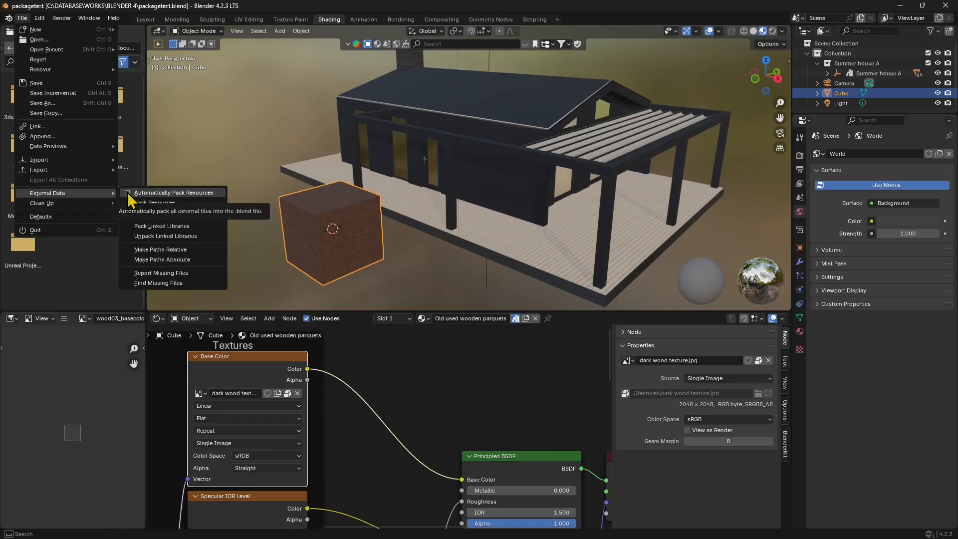
mouse_move(173, 192)
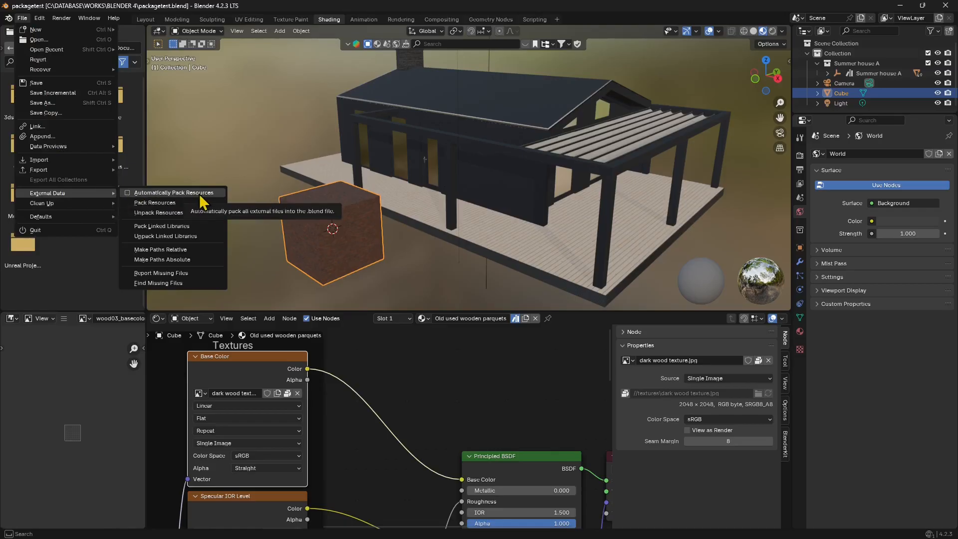
mouse_move(154, 203)
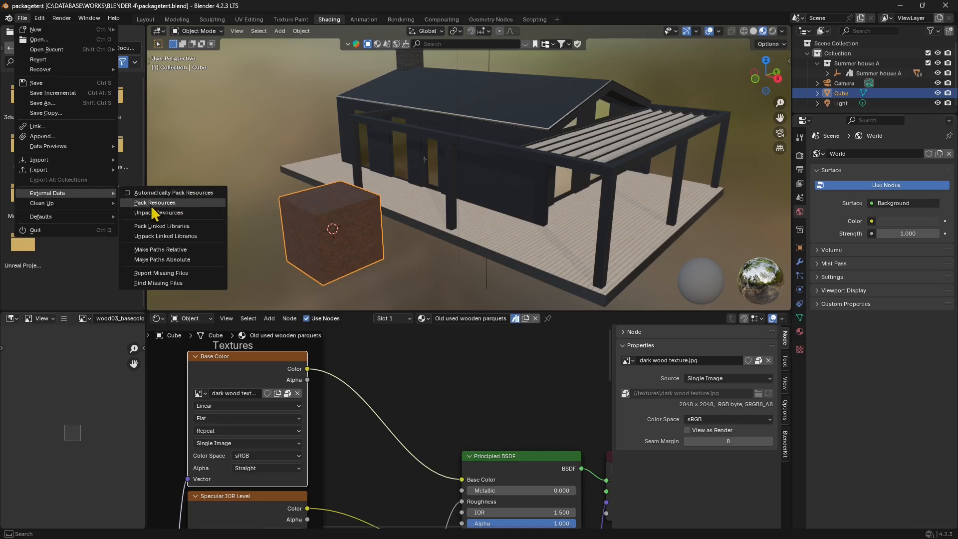
mouse_move(170, 212)
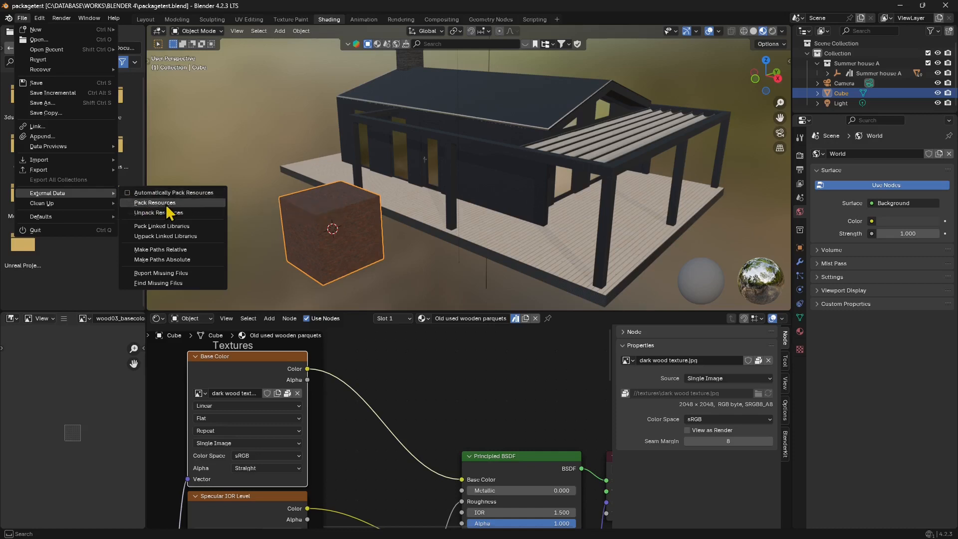
mouse_move(177, 212)
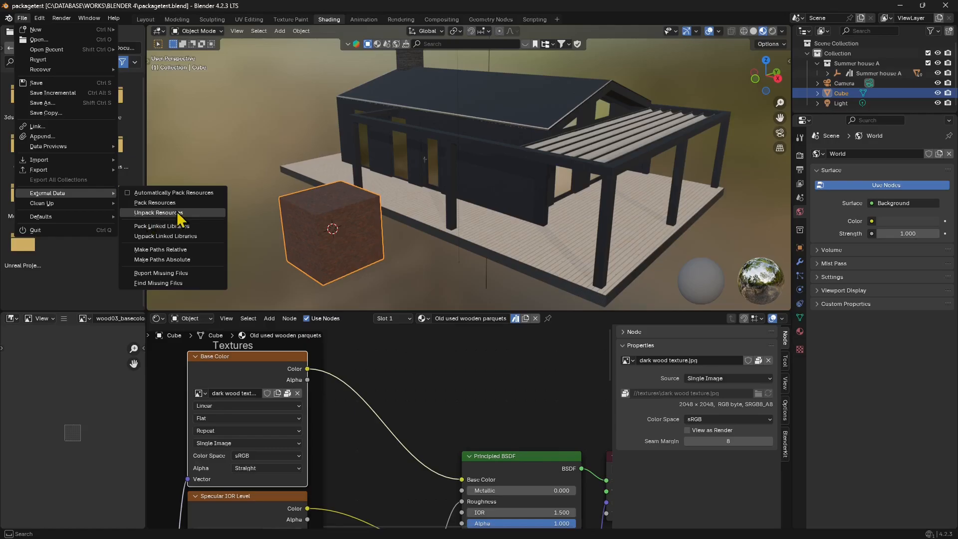
mouse_move(160, 221)
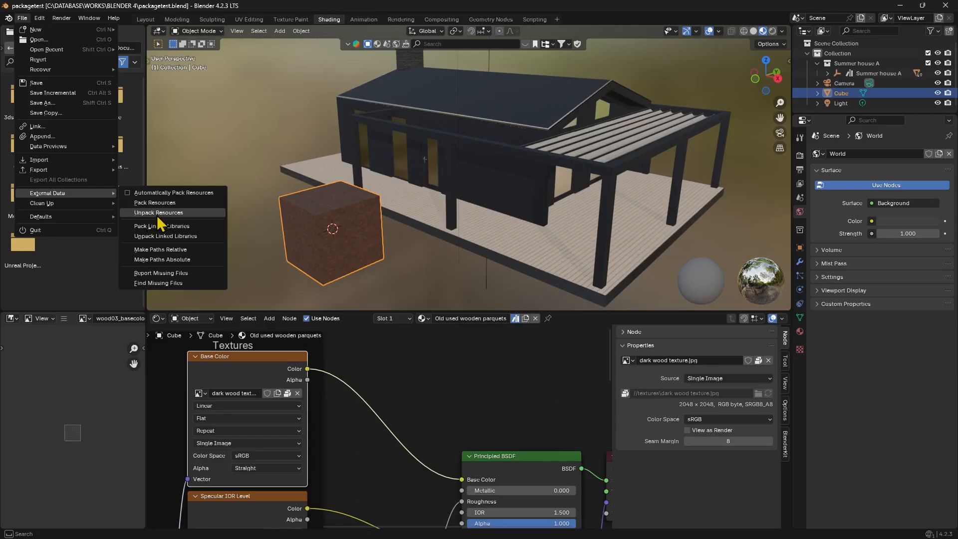
mouse_move(159, 211)
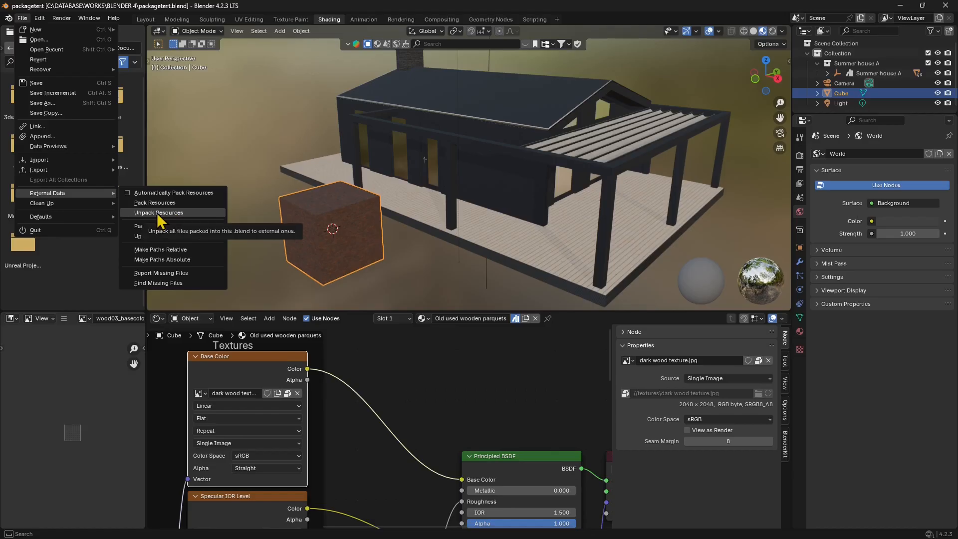
mouse_move(191, 221)
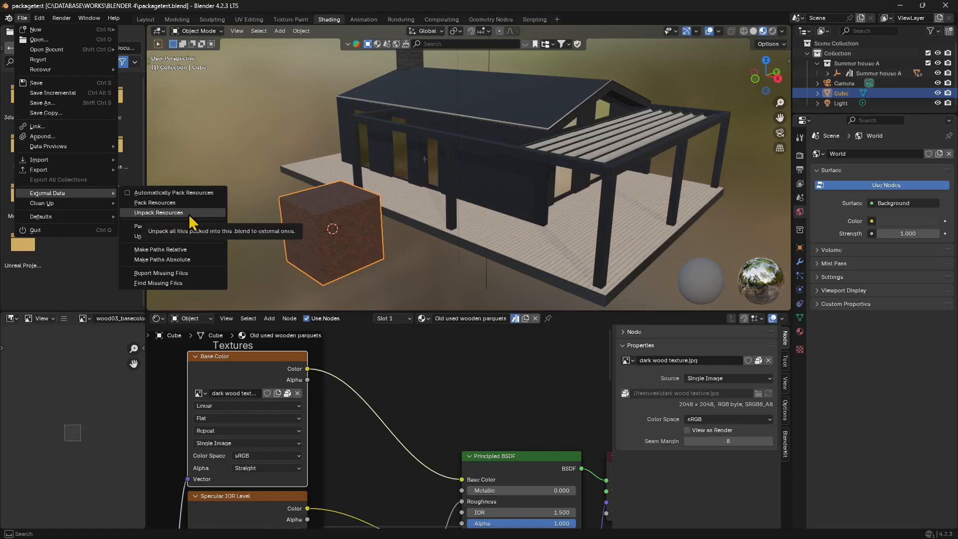
mouse_move(161, 227)
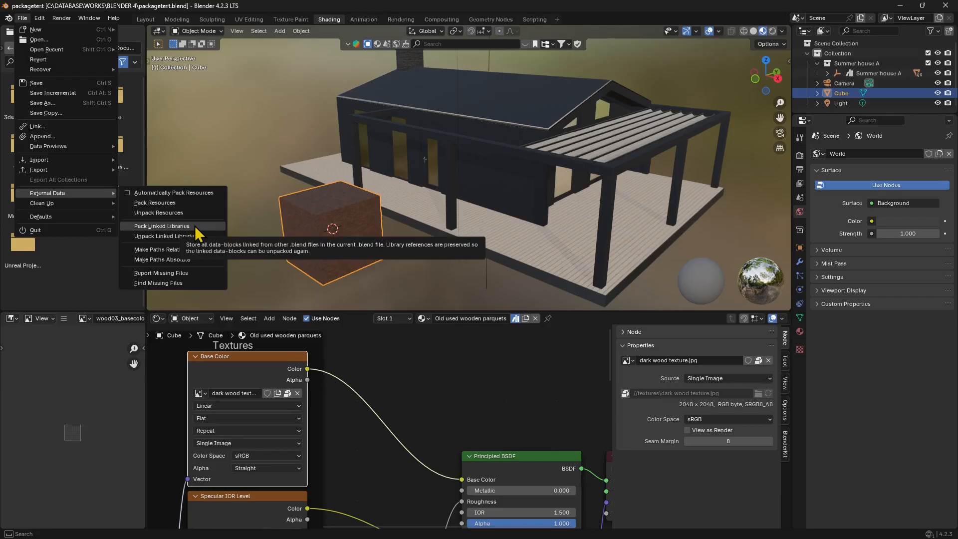
mouse_move(170, 239)
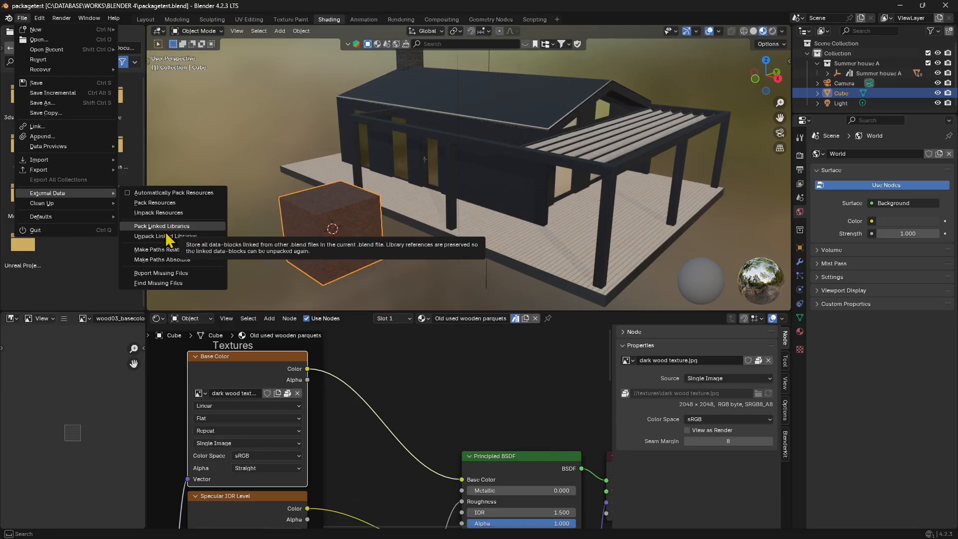
mouse_move(160, 250)
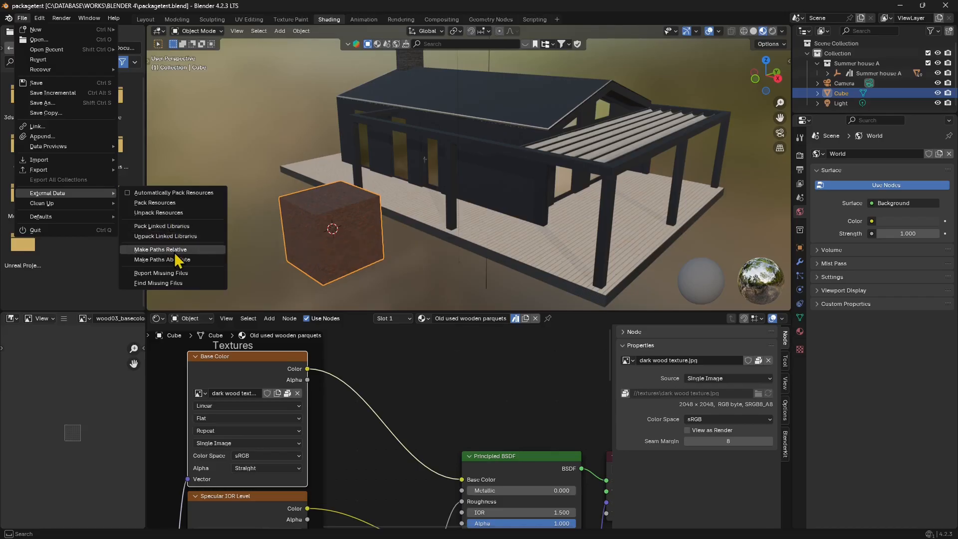
mouse_move(170, 286)
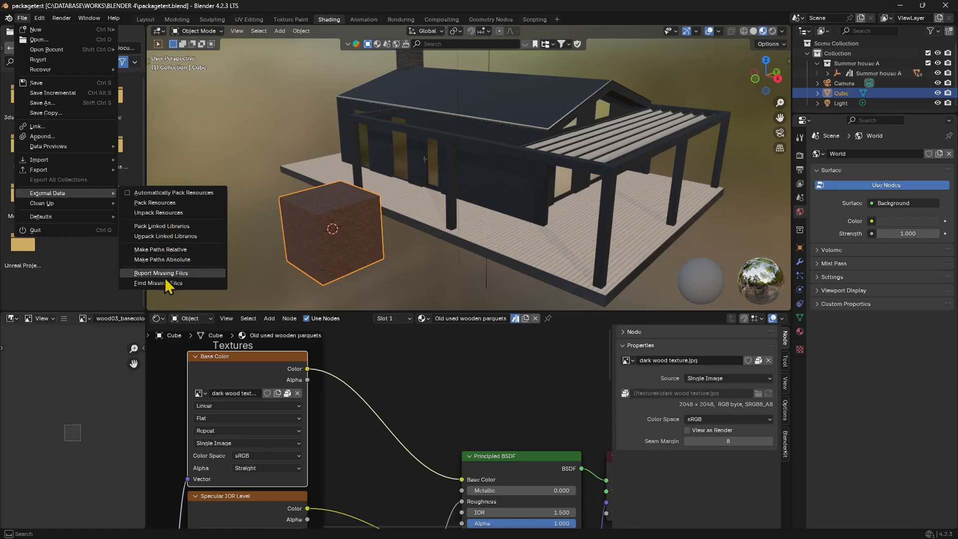
mouse_move(157, 283)
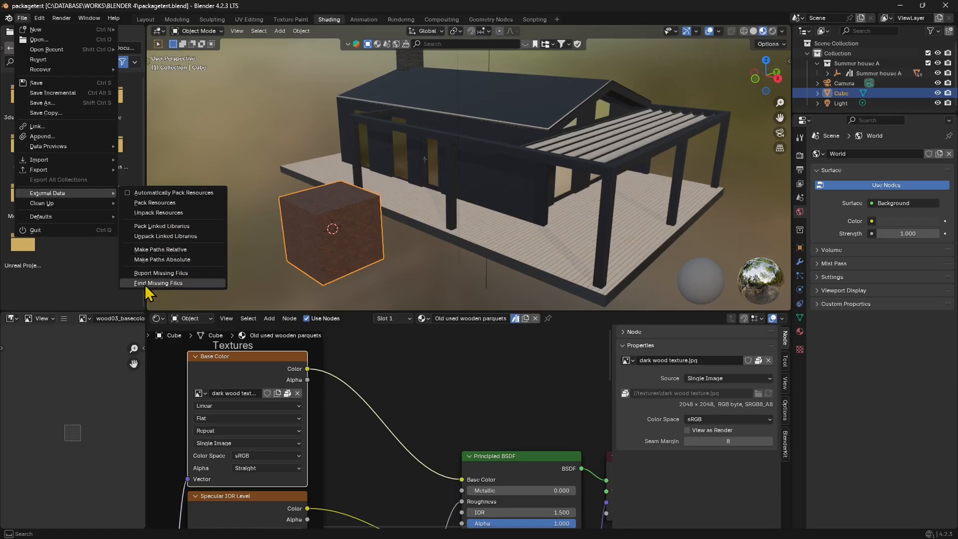